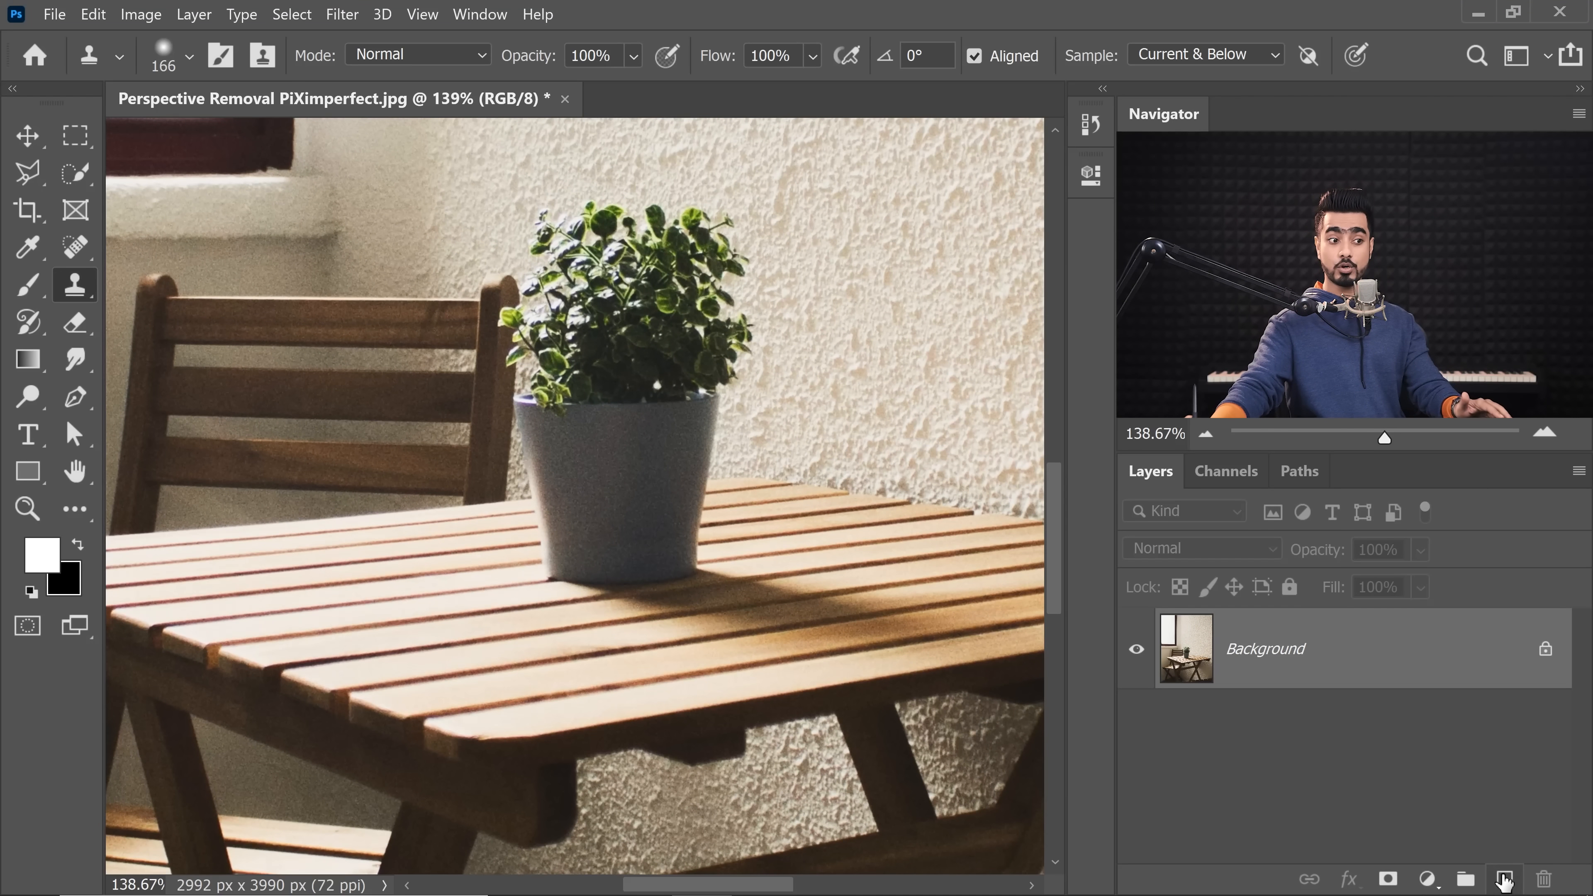
Add an empty Layer 1 above the table-and-plant photo via the Layers panel.
left_click(1504, 879)
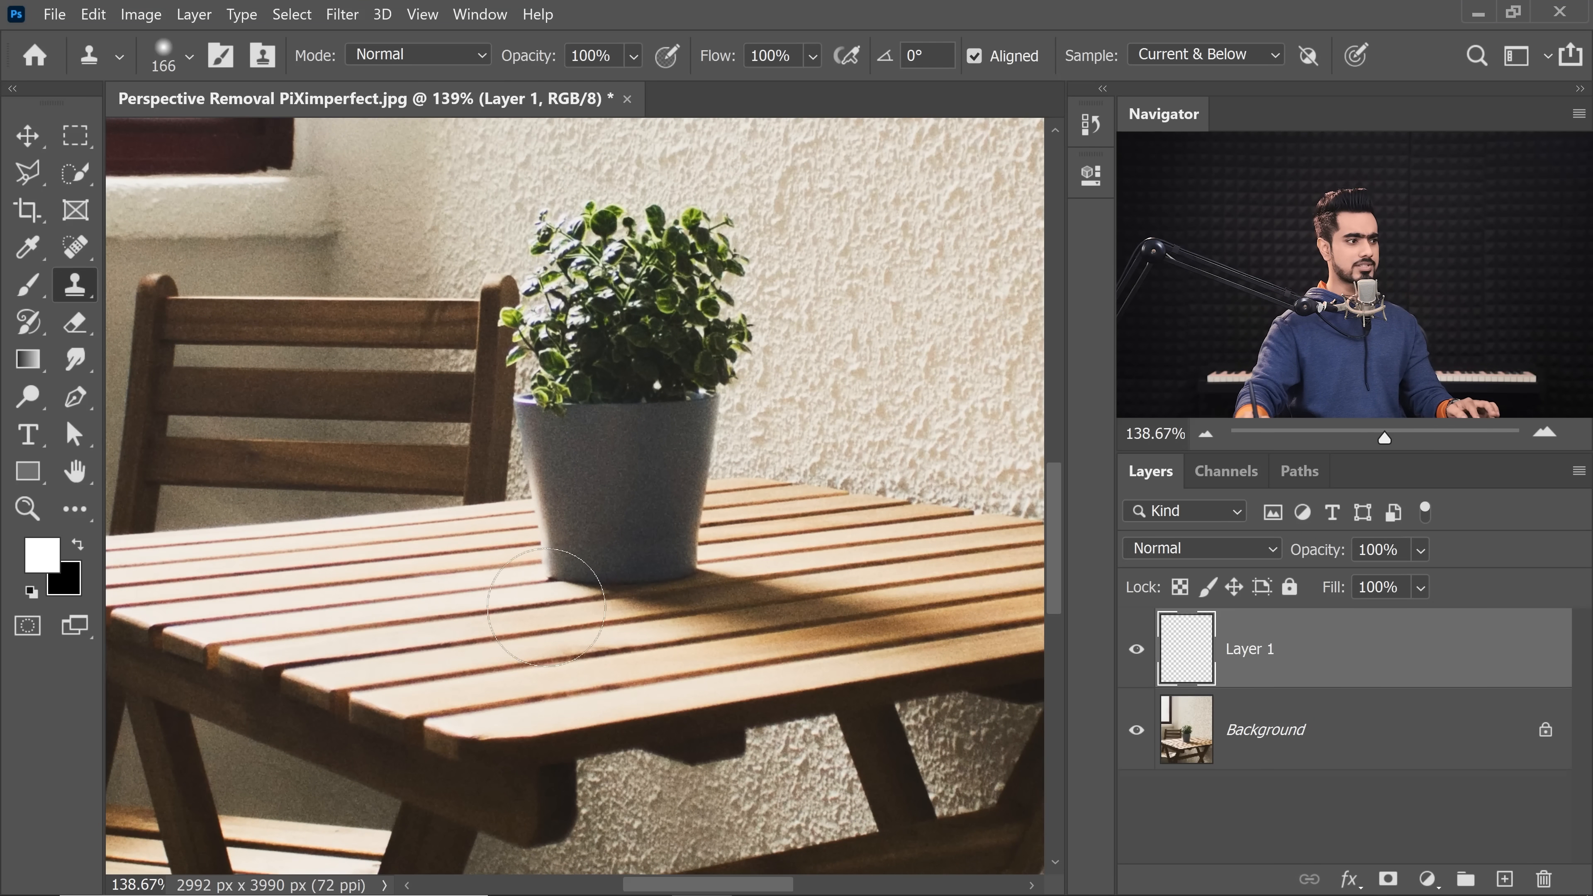
left_click(777, 617)
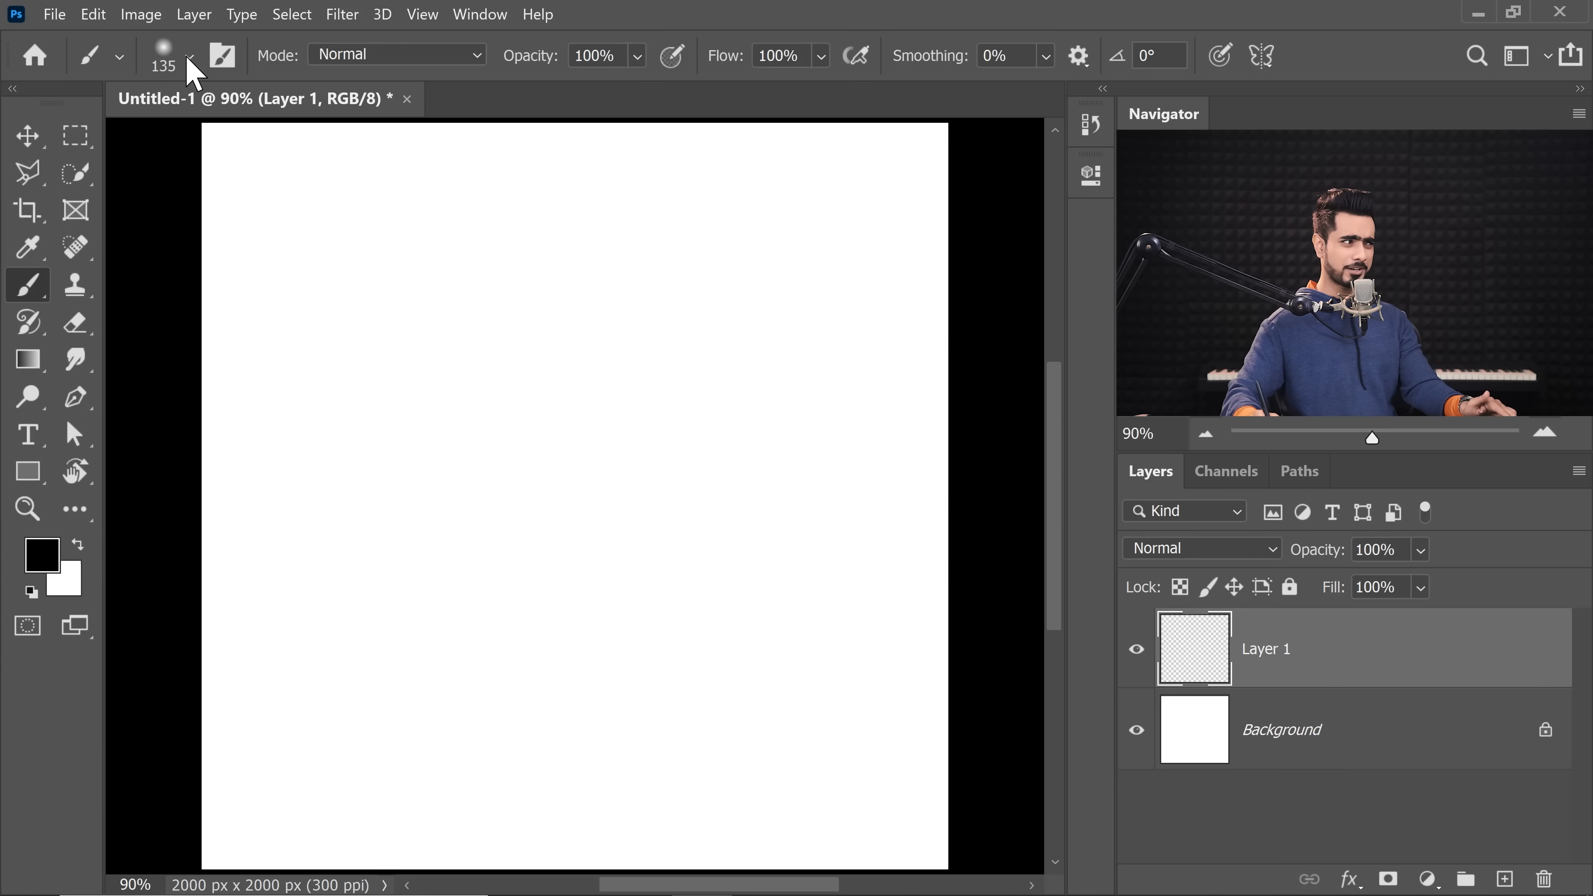
Adjust the Brush tool's size settings to demonstrate painting on the blank document.
left_click(190, 55)
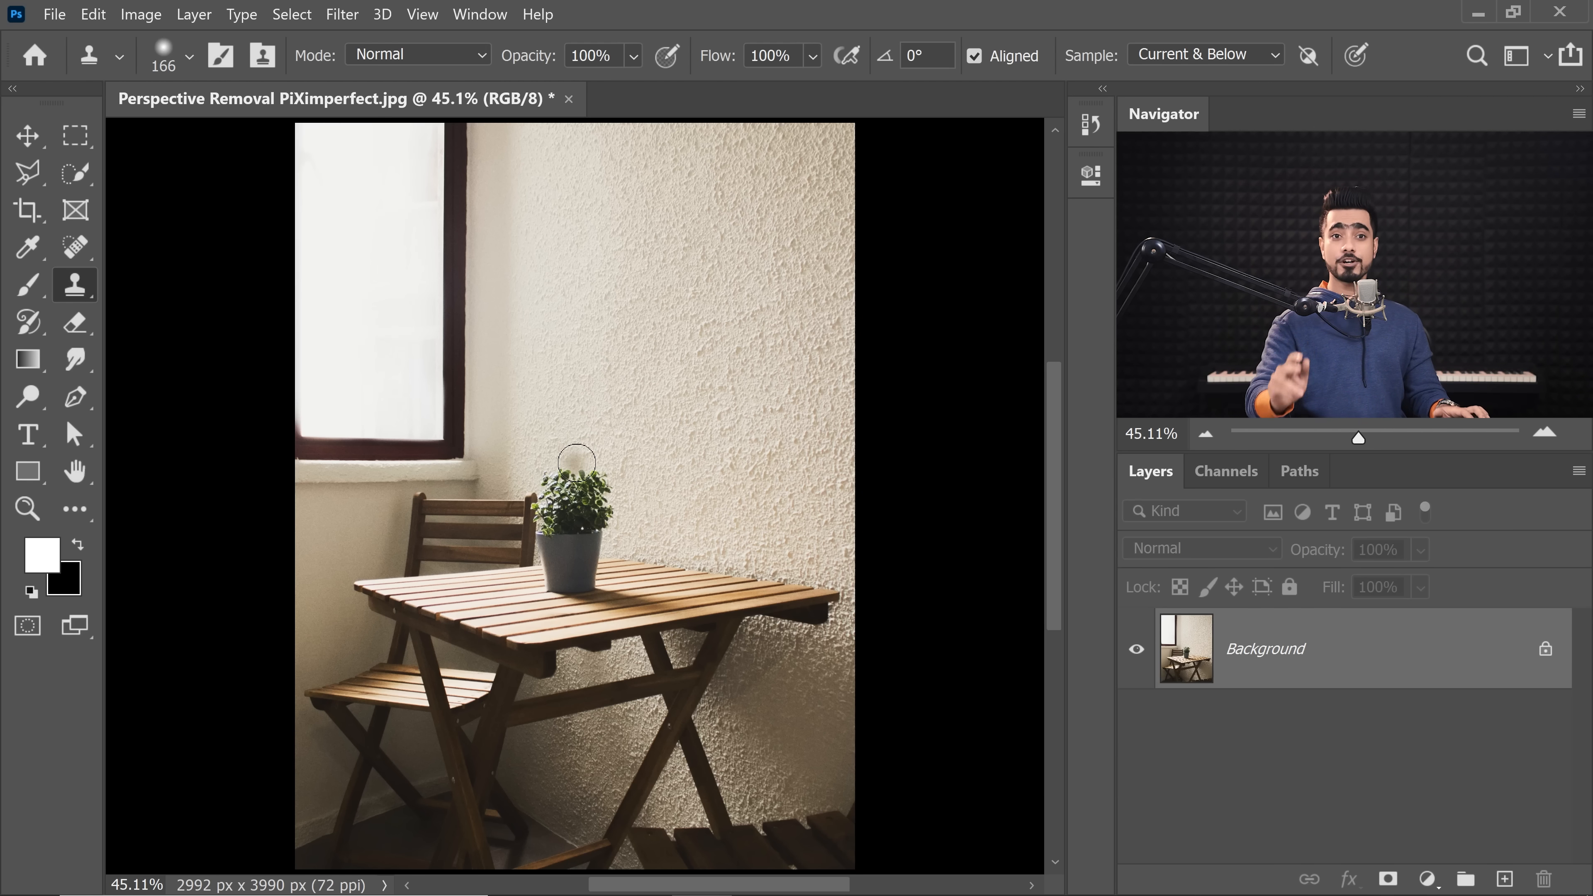
Add a fresh empty Layer 1 above the background of the table photo.
left_click(1504, 879)
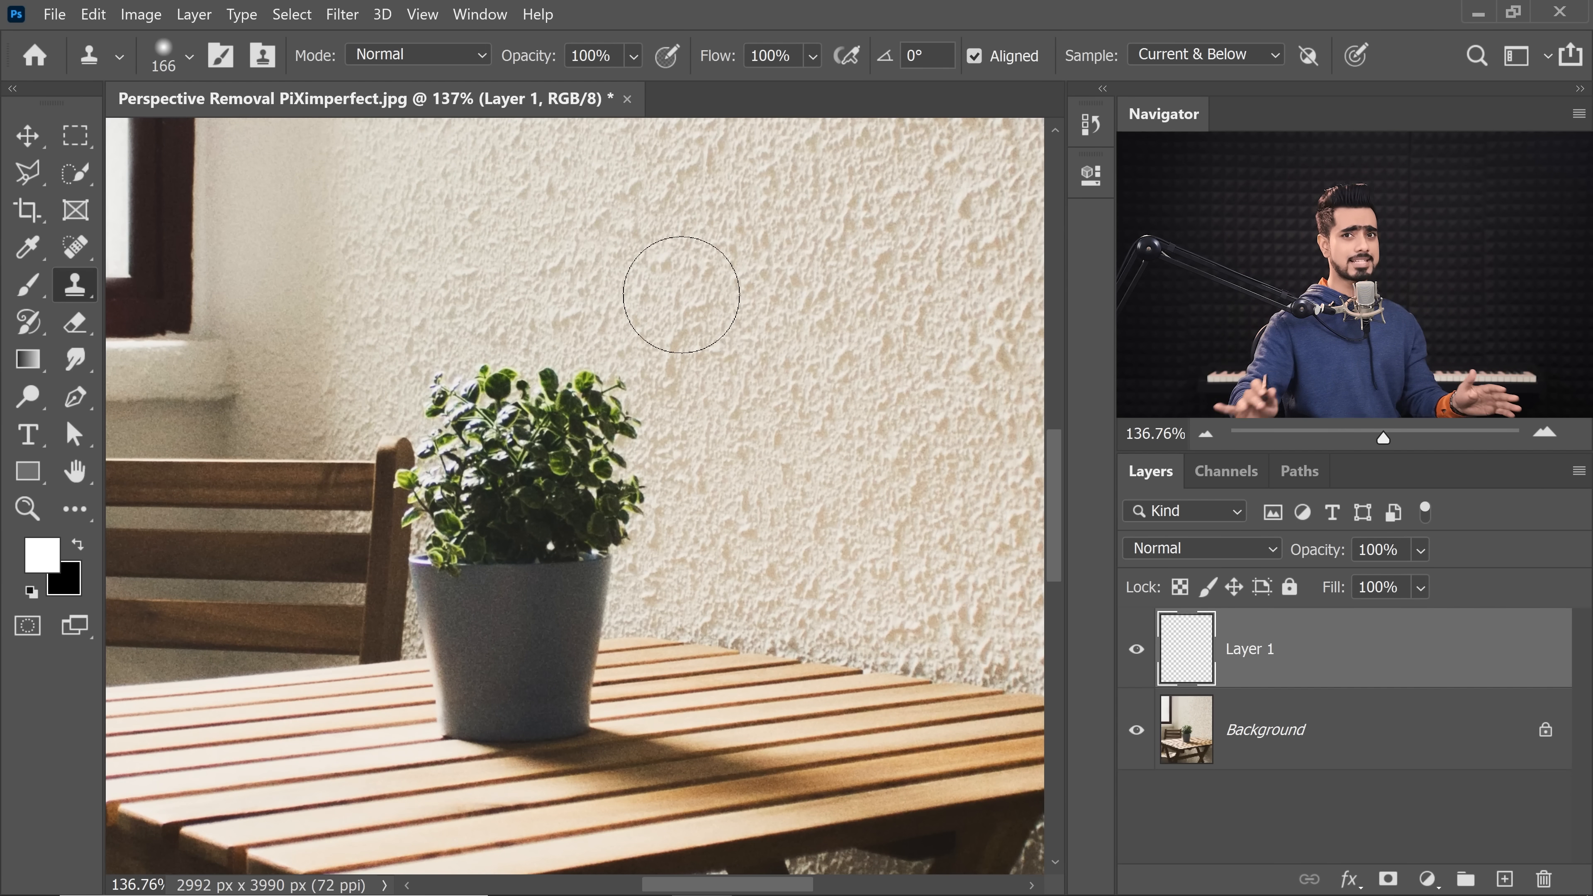
mouse_move(488, 458)
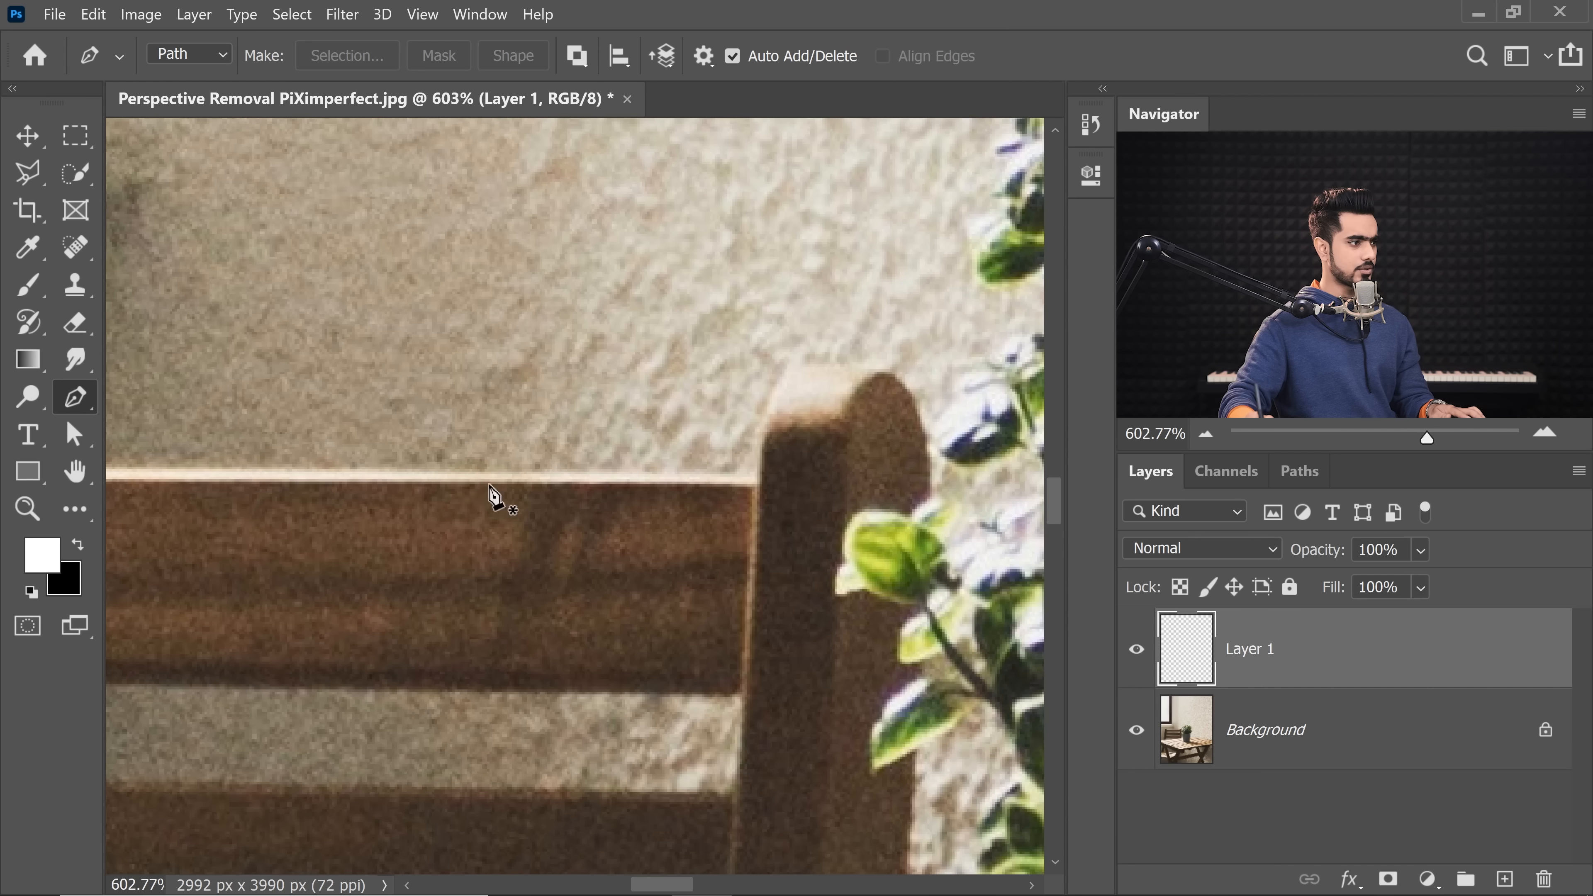
Place Pen tool anchor points along the chair back and table edge to outline the wall.
left_click(434, 475)
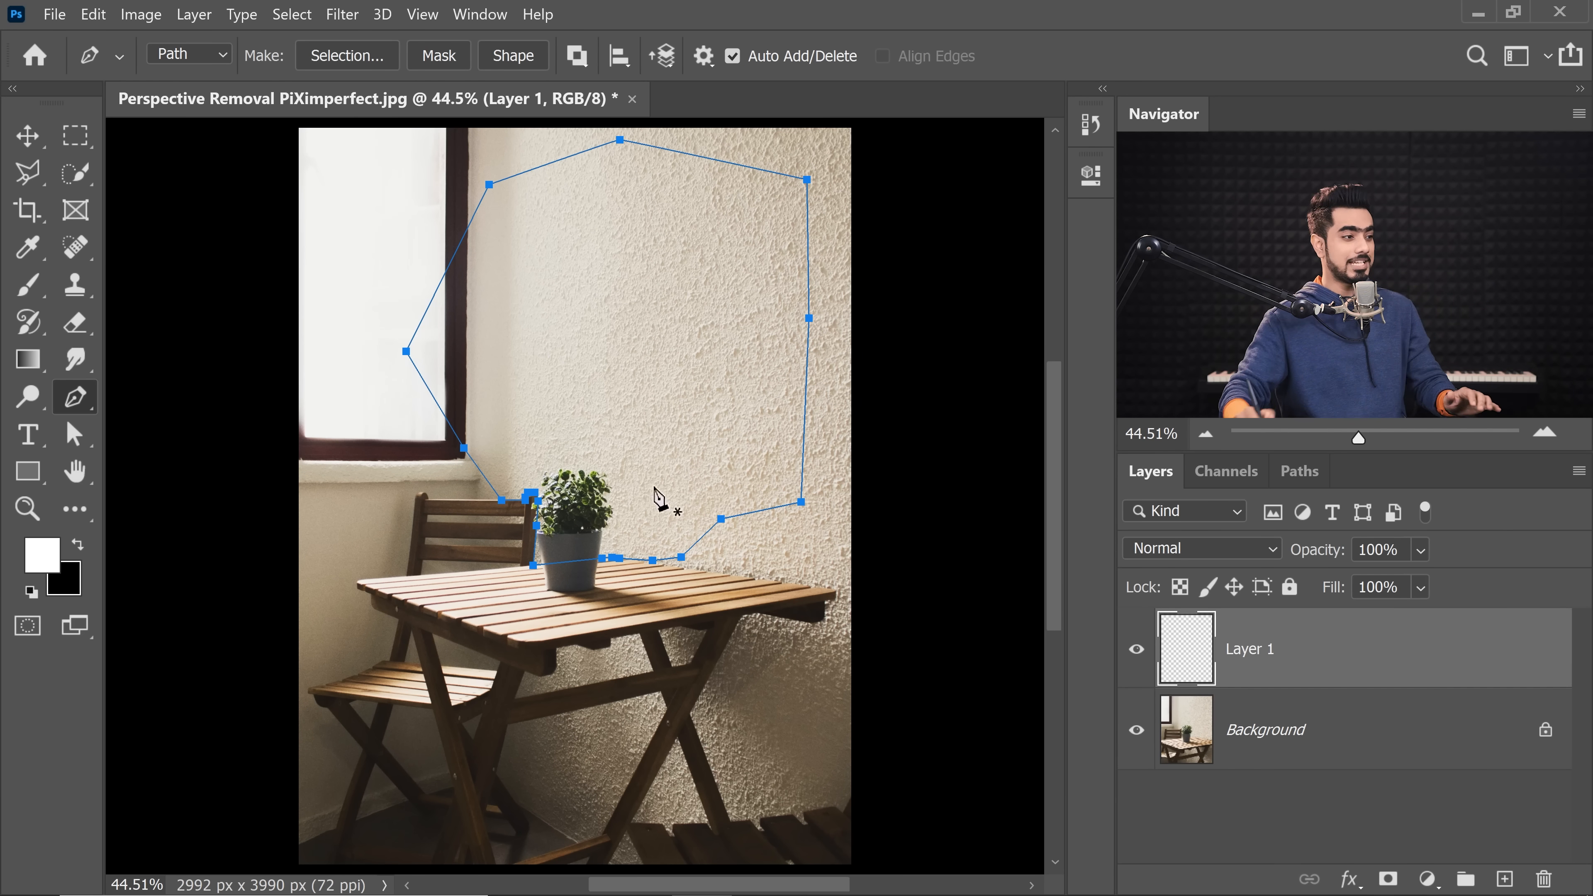
Save the Work Path in the Paths panel under the name 'Something'.
left_click(1300, 470)
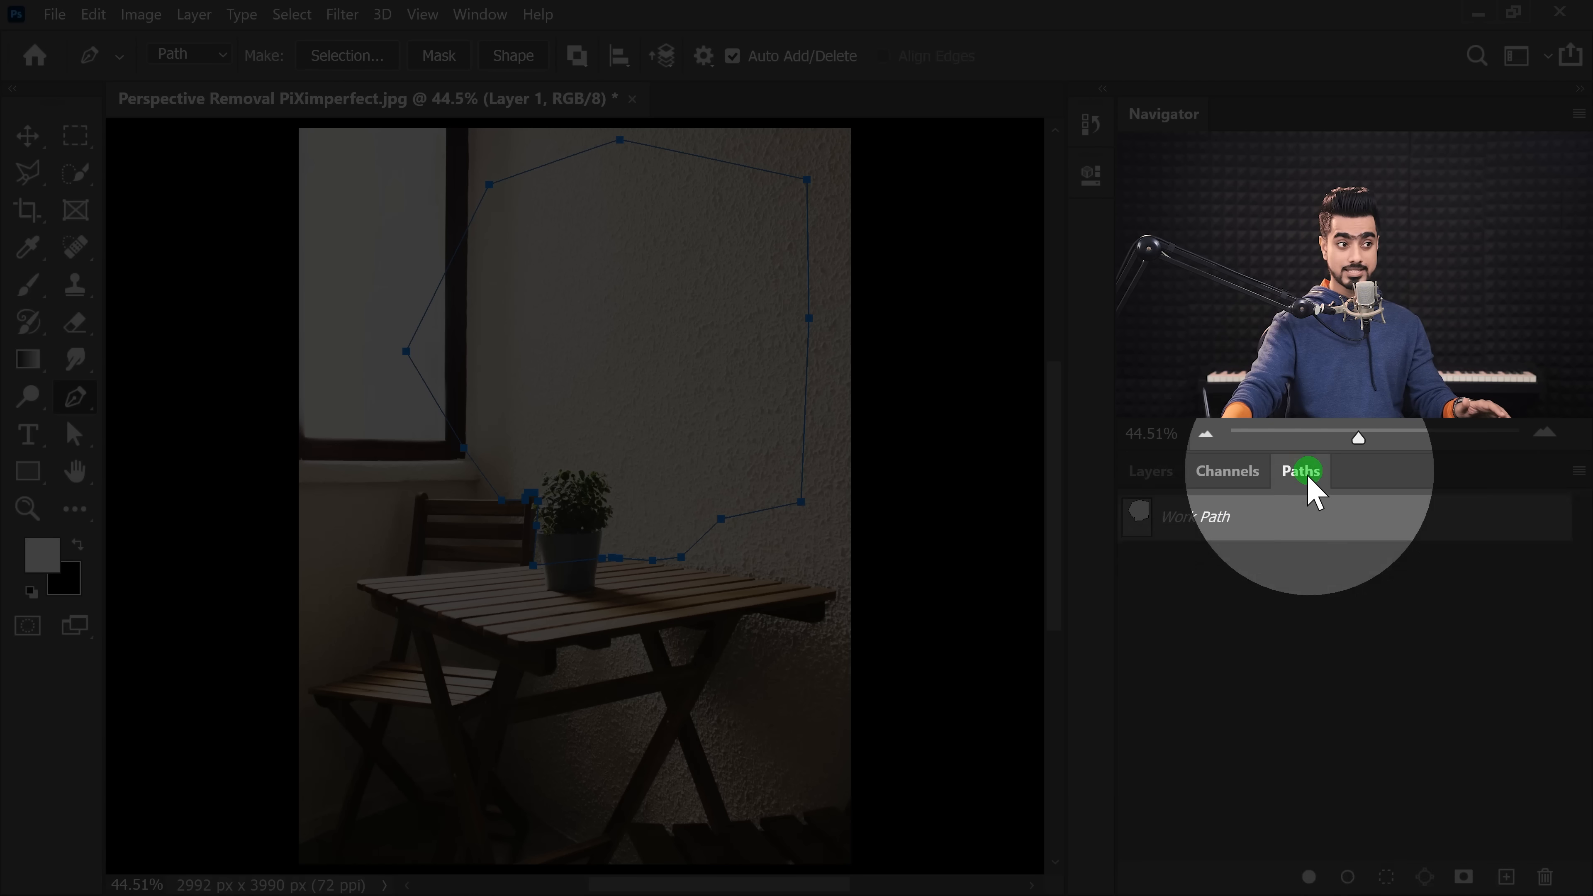
left_click(479, 14)
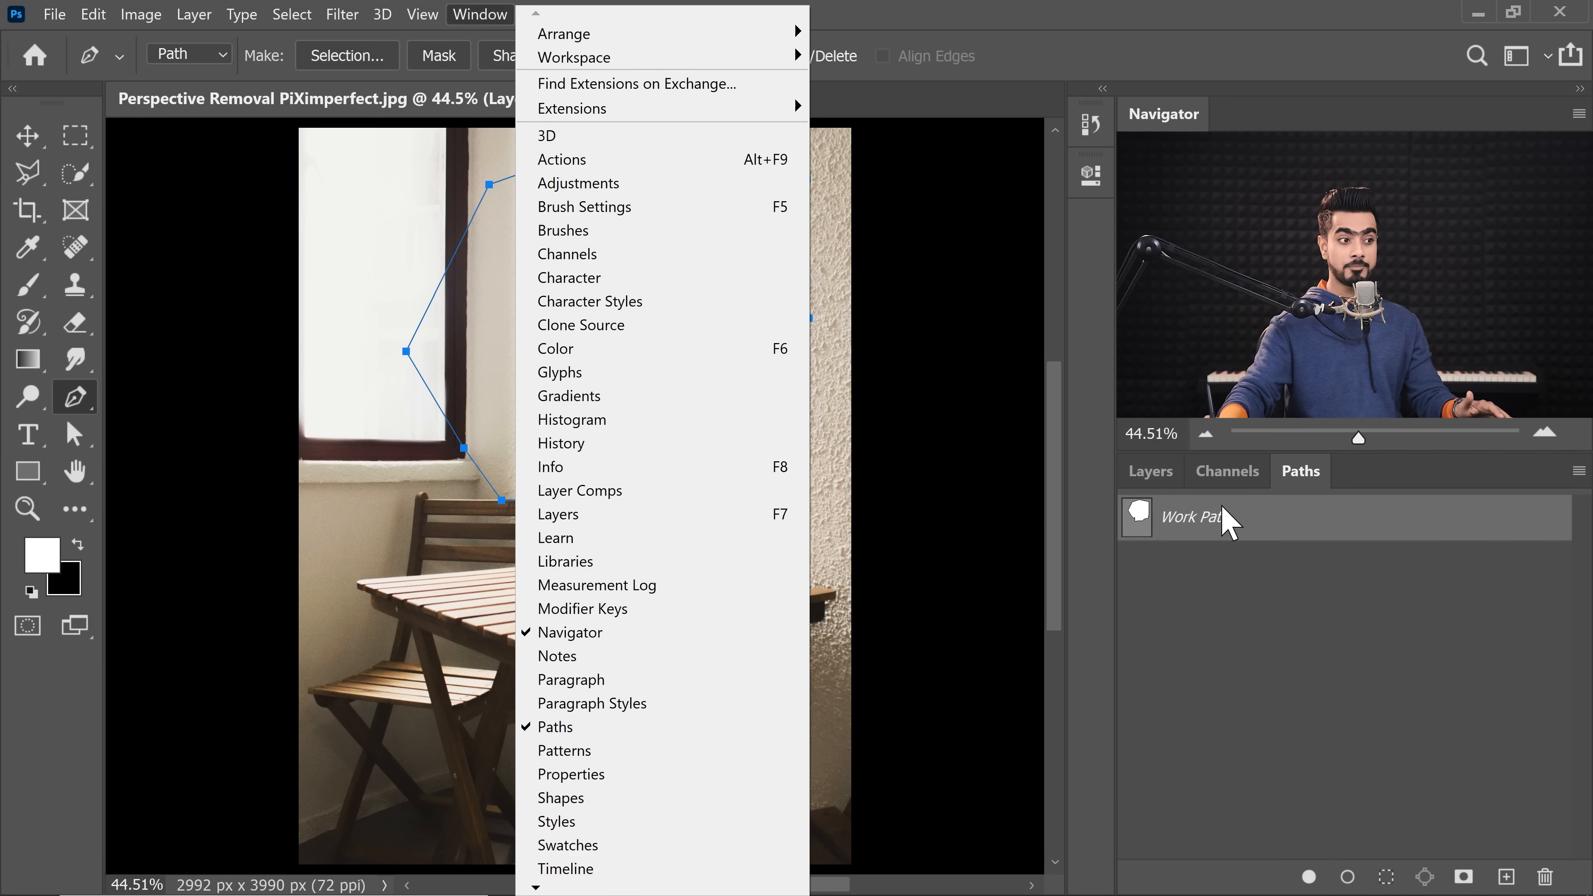
double_click(1195, 516)
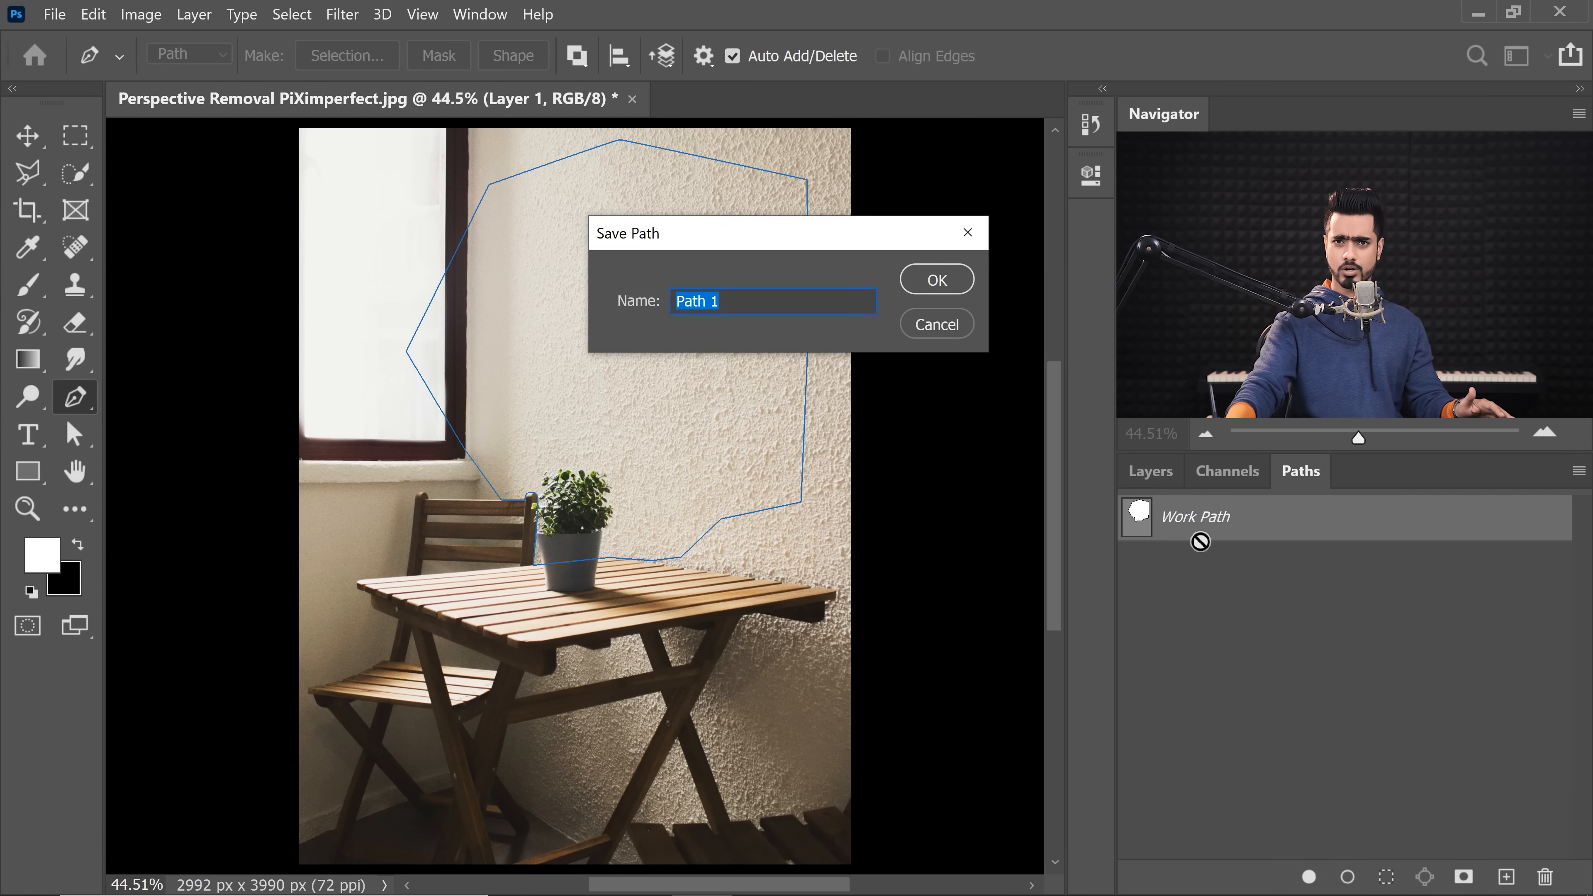
type("So")
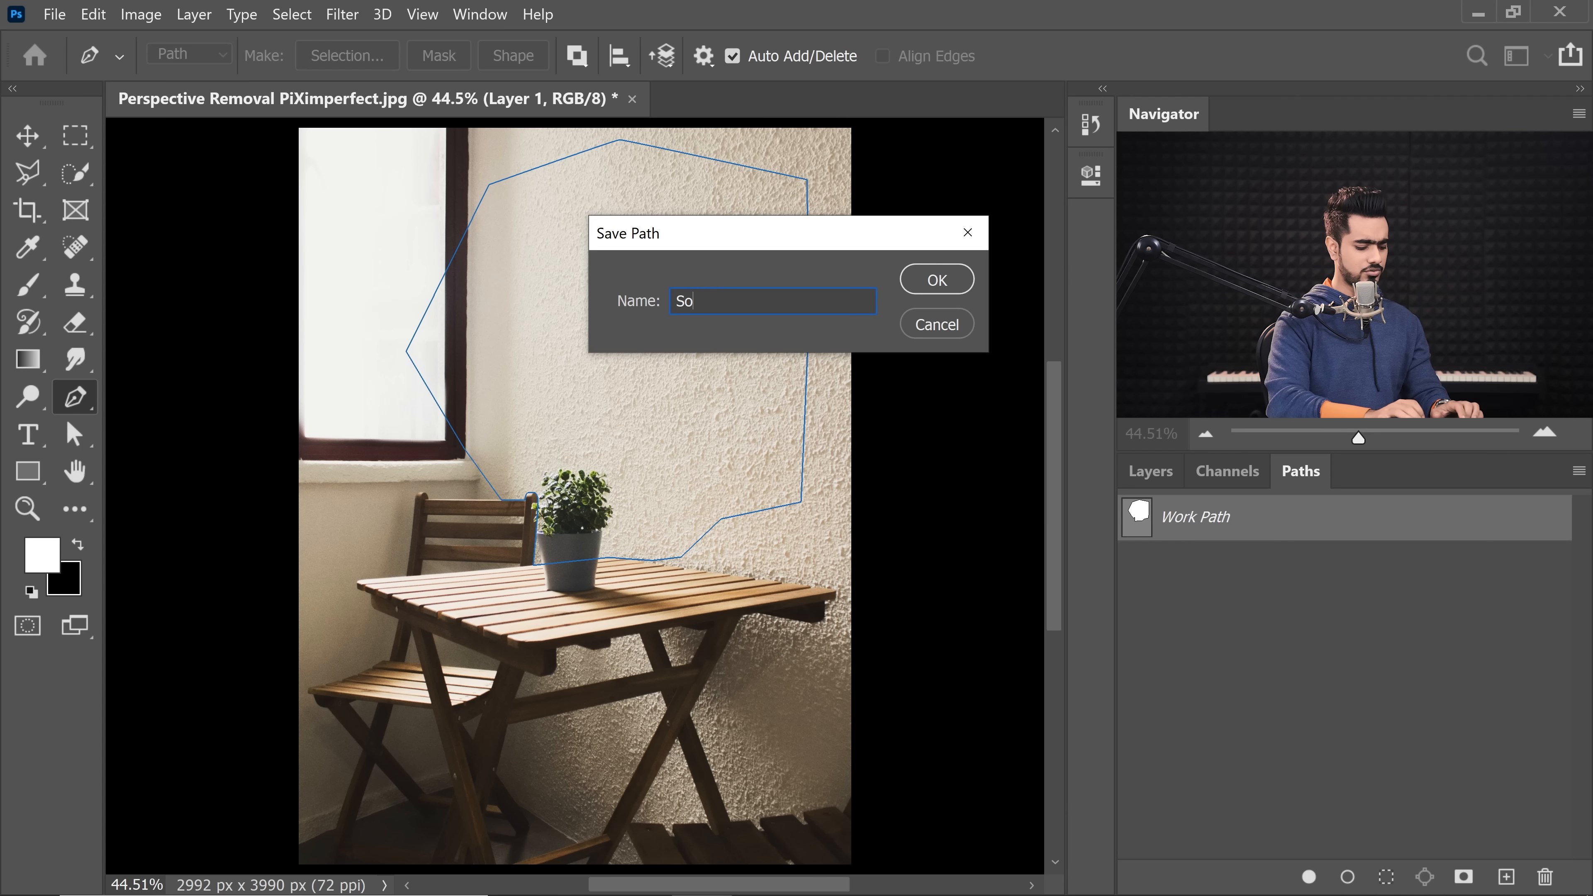
left_click(935, 279)
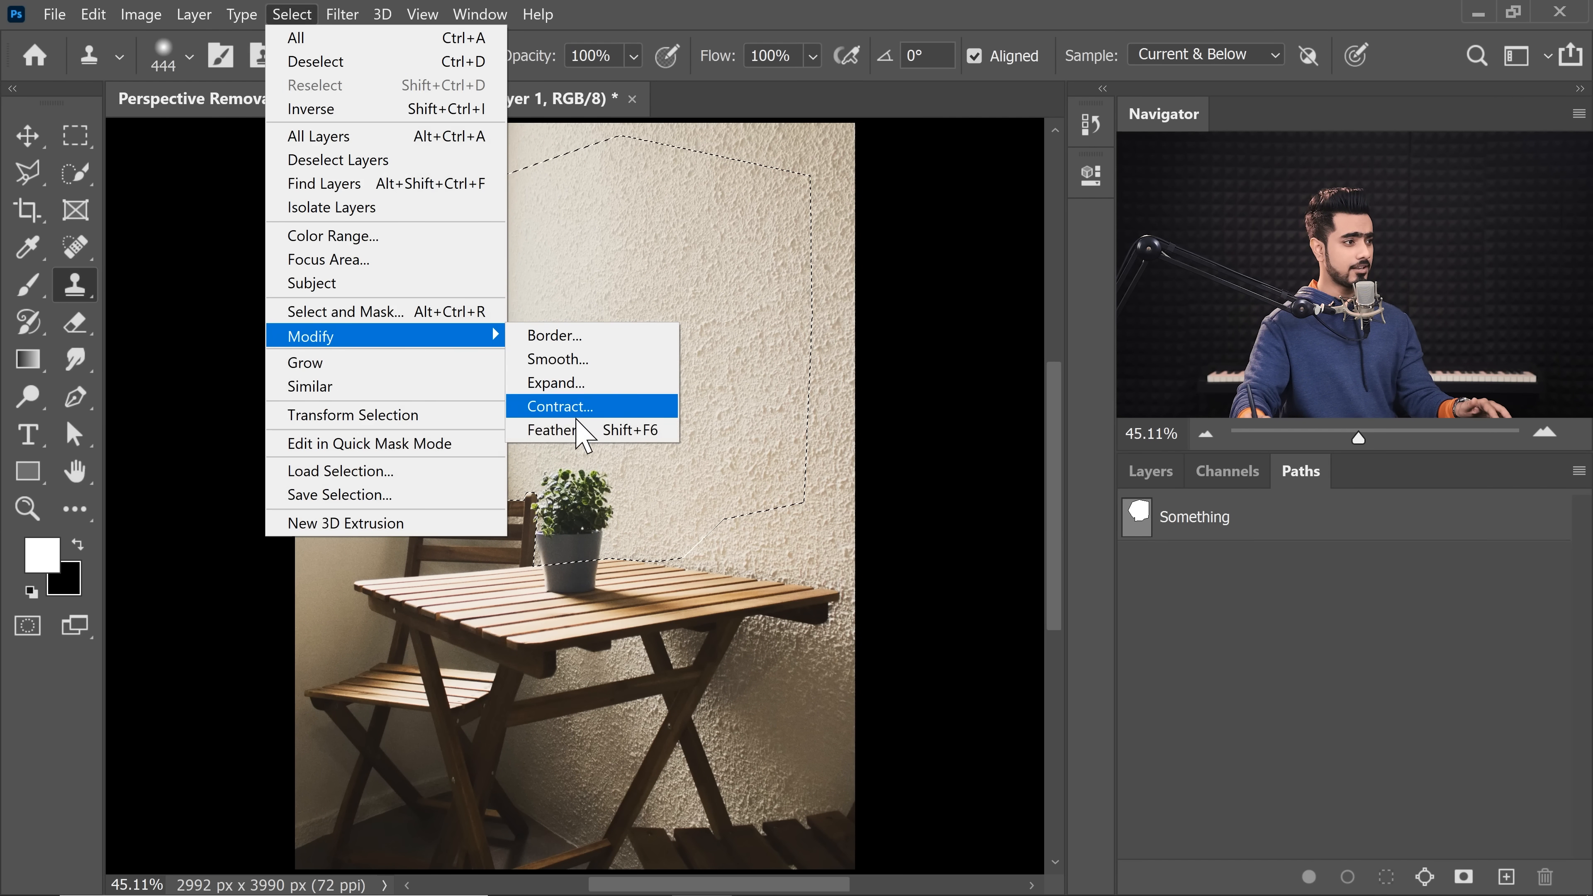
Feather the loaded wall selection by 4 pixels.
left_click(552, 430)
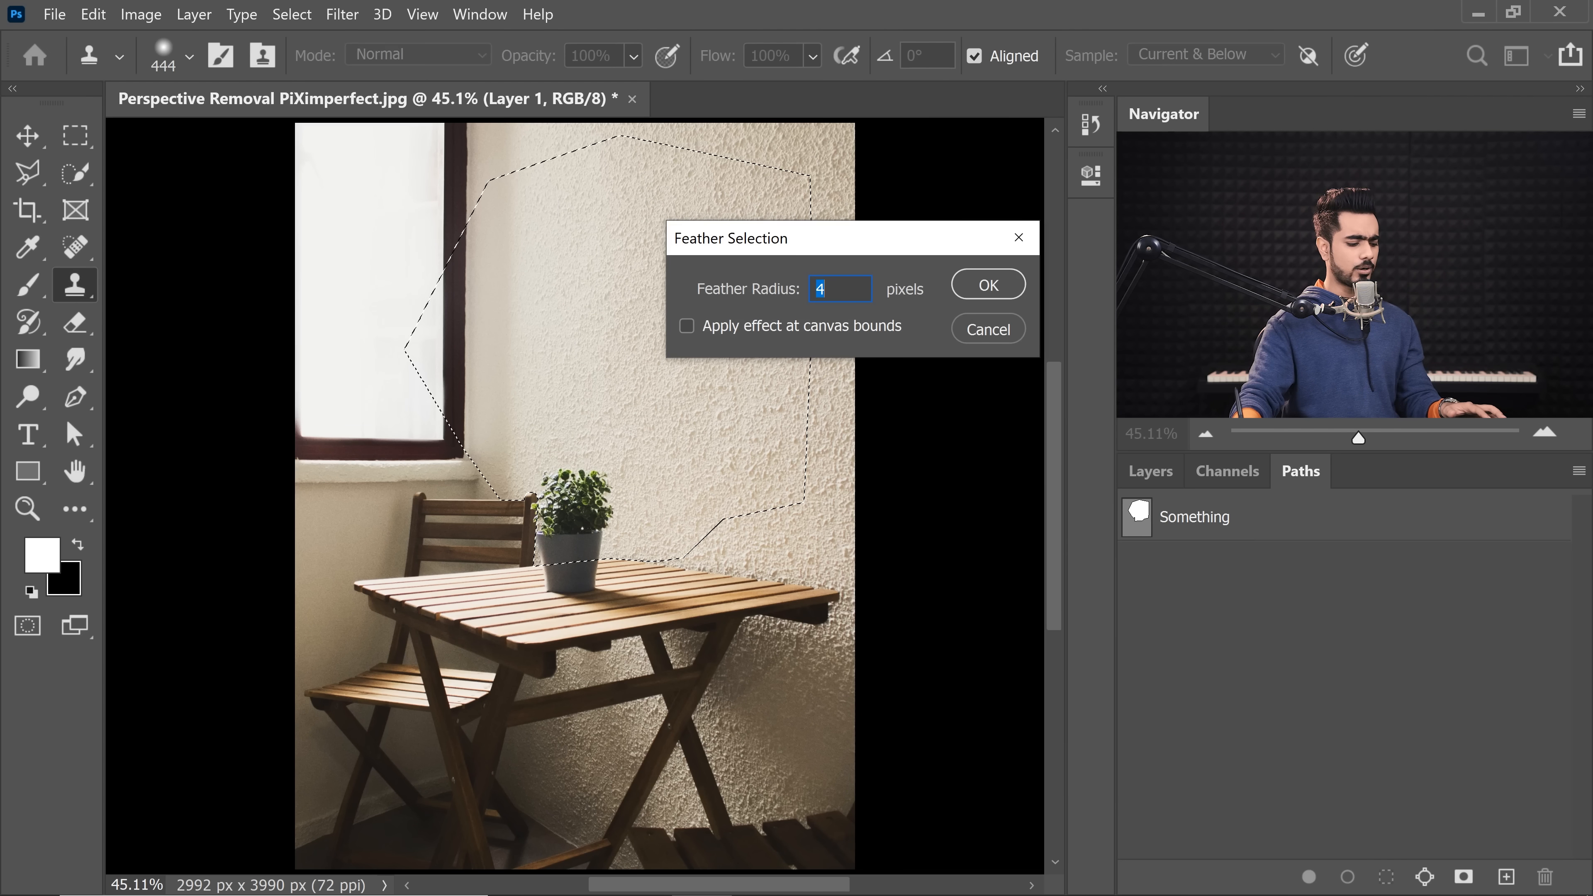
left_click(986, 284)
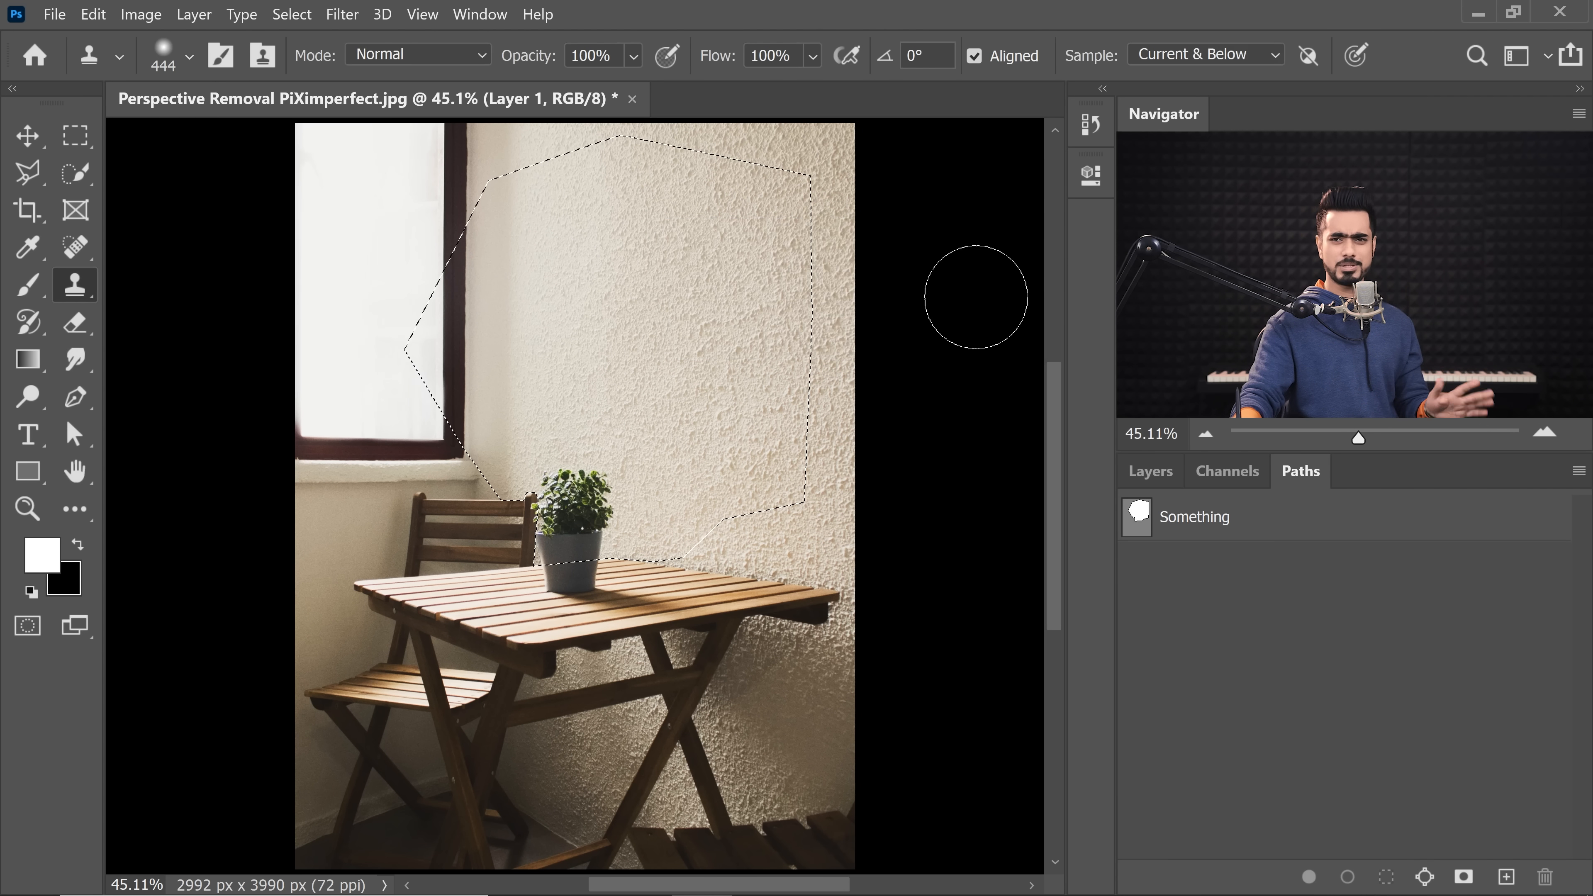
mouse_move(561, 435)
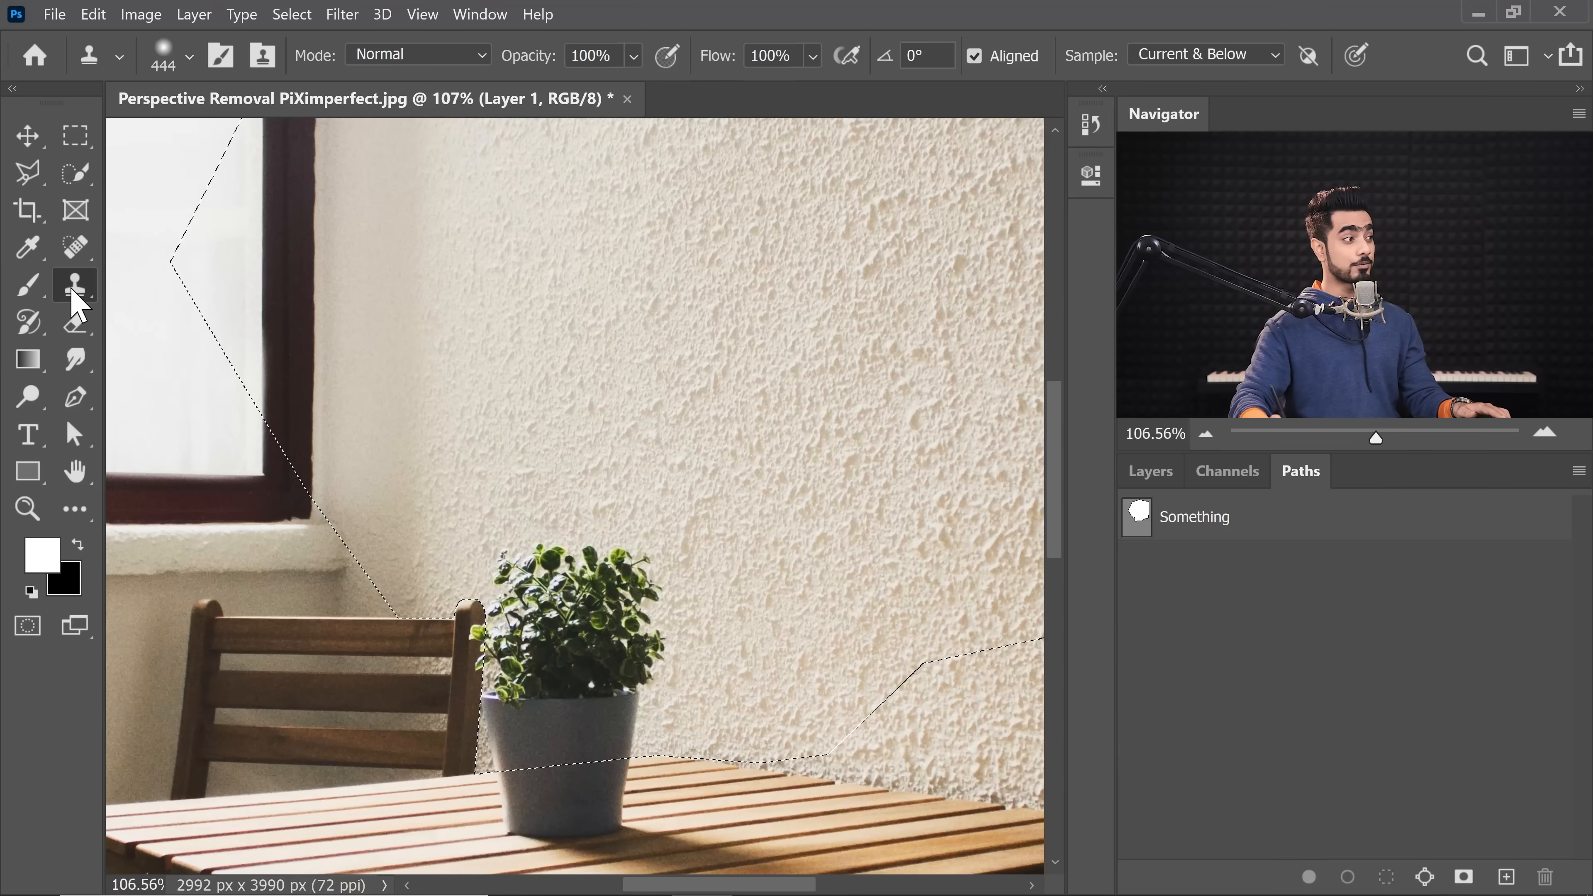
Clone sampled wall texture over the plant's leaves on Layer 1 and zoom to the leftovers by the chair.
left_click(1149, 471)
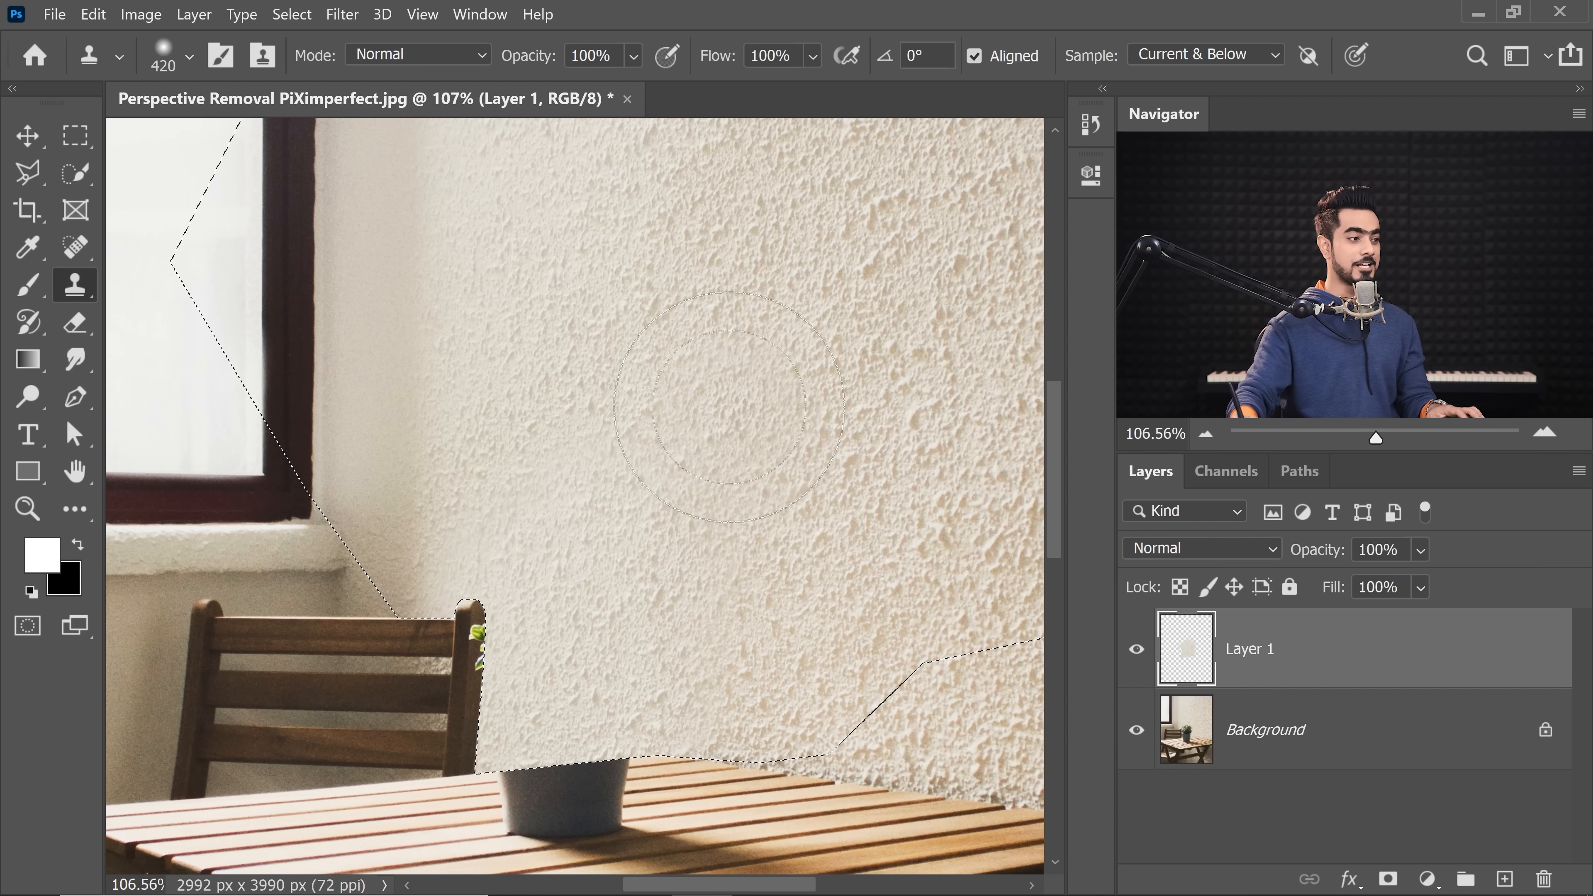
left_click(580, 610)
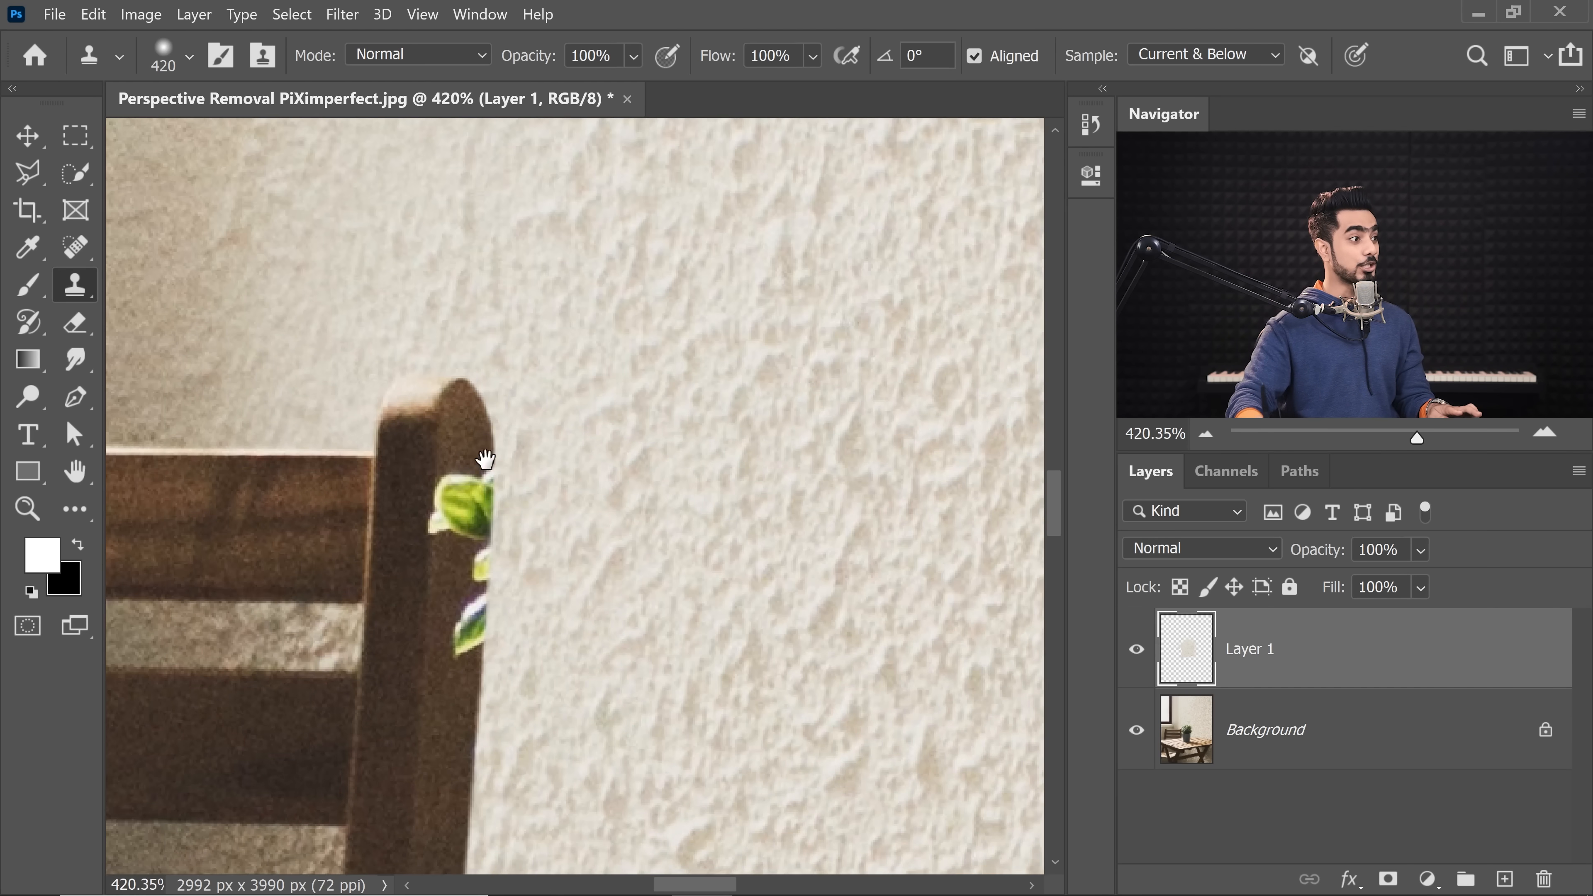
left_click(28, 135)
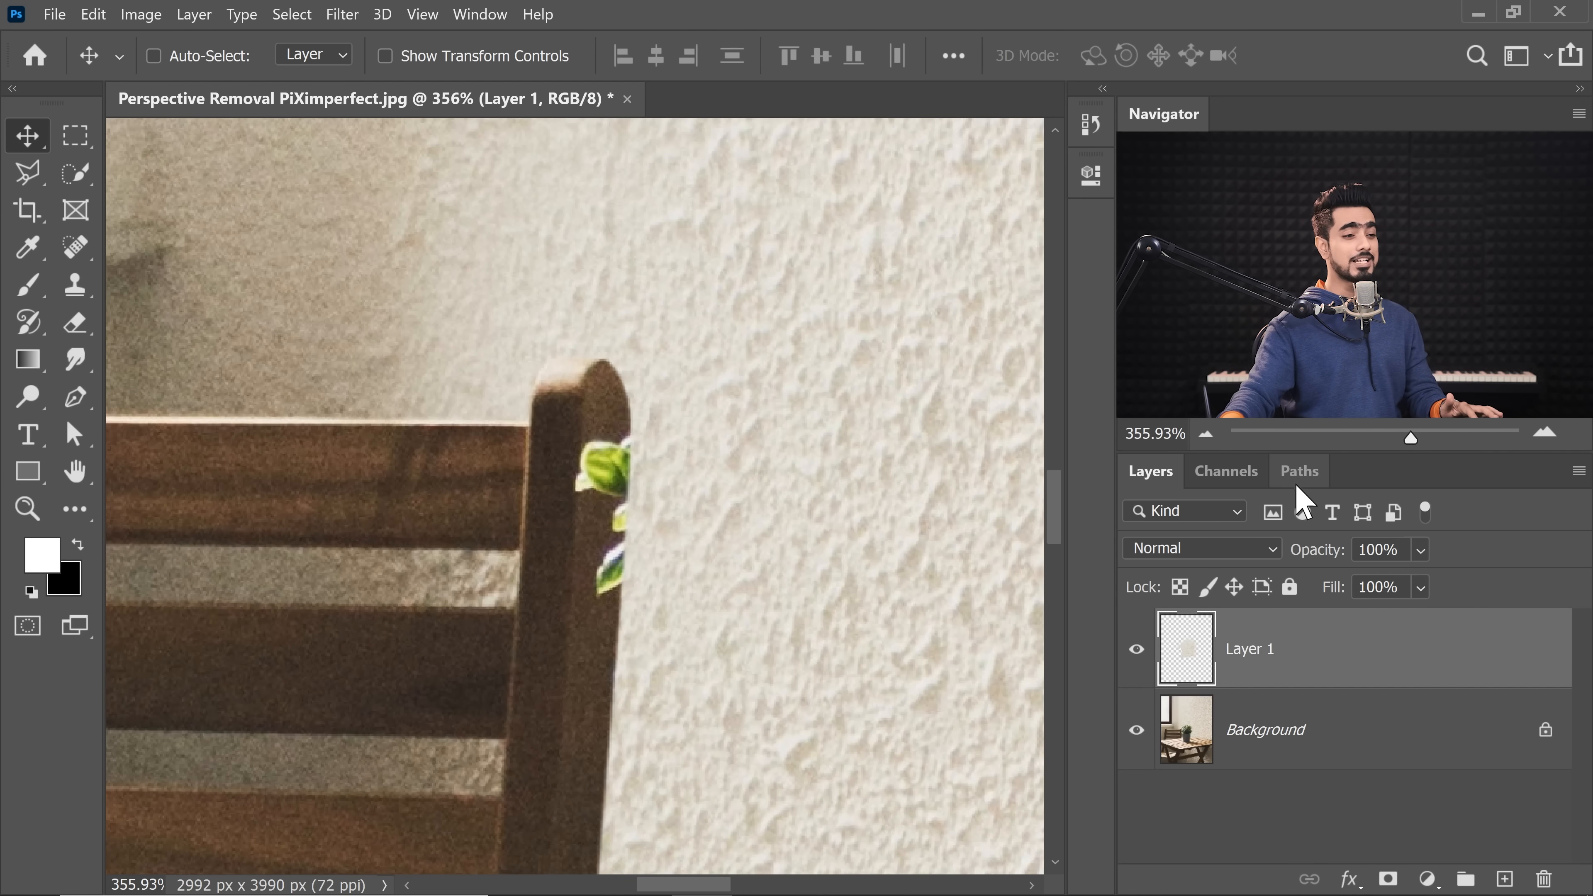
Reload the 'Something' path as a selection and invert it to isolate the chair-back edge.
left_click(1298, 471)
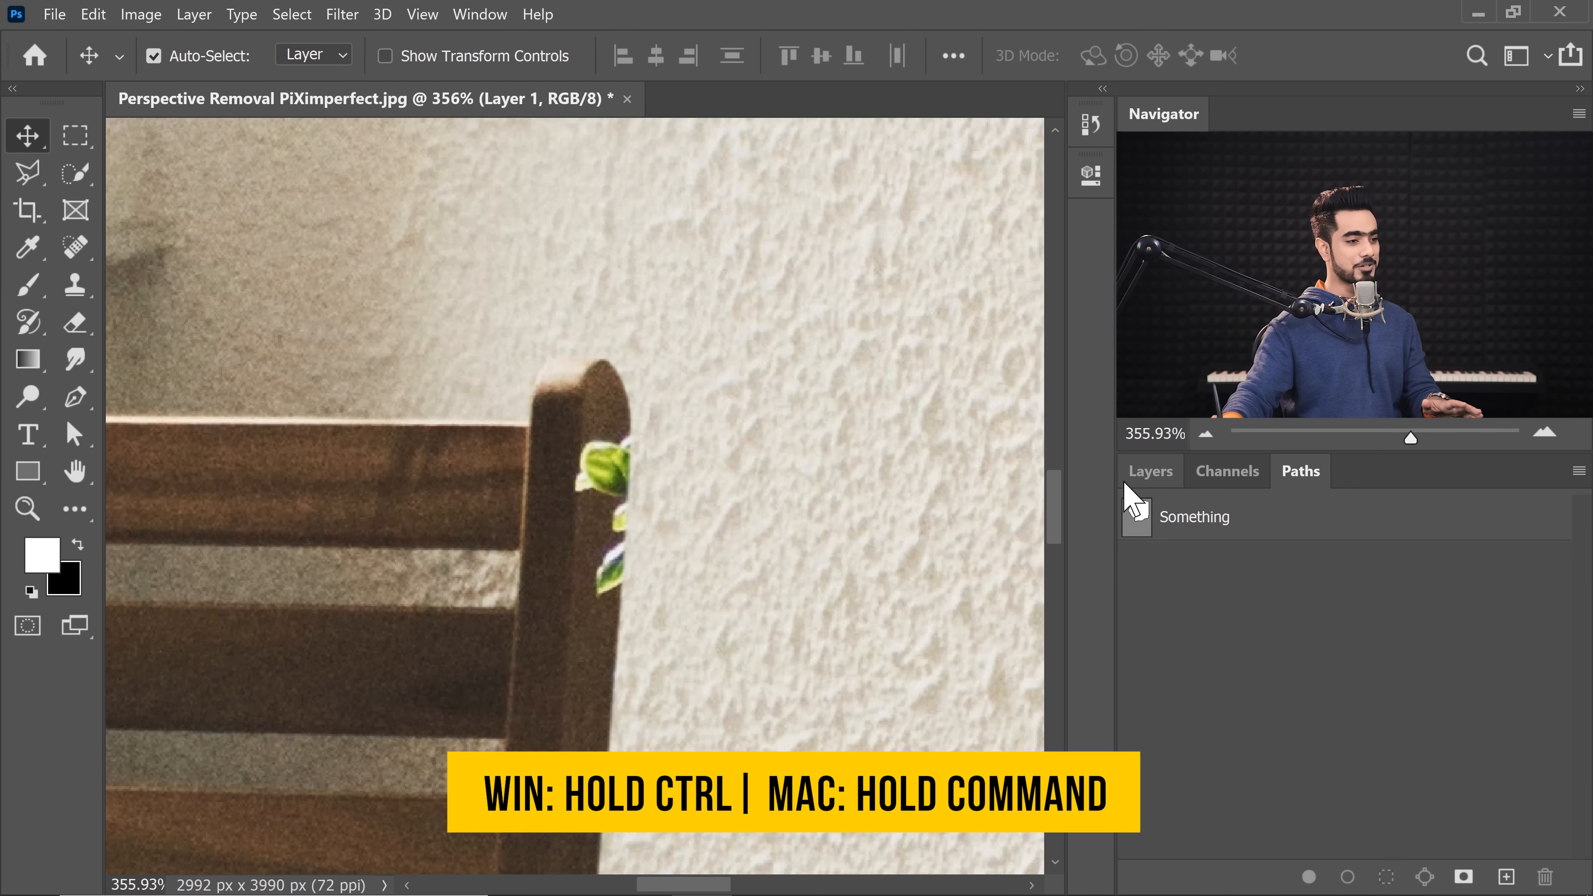
left_click(1137, 513)
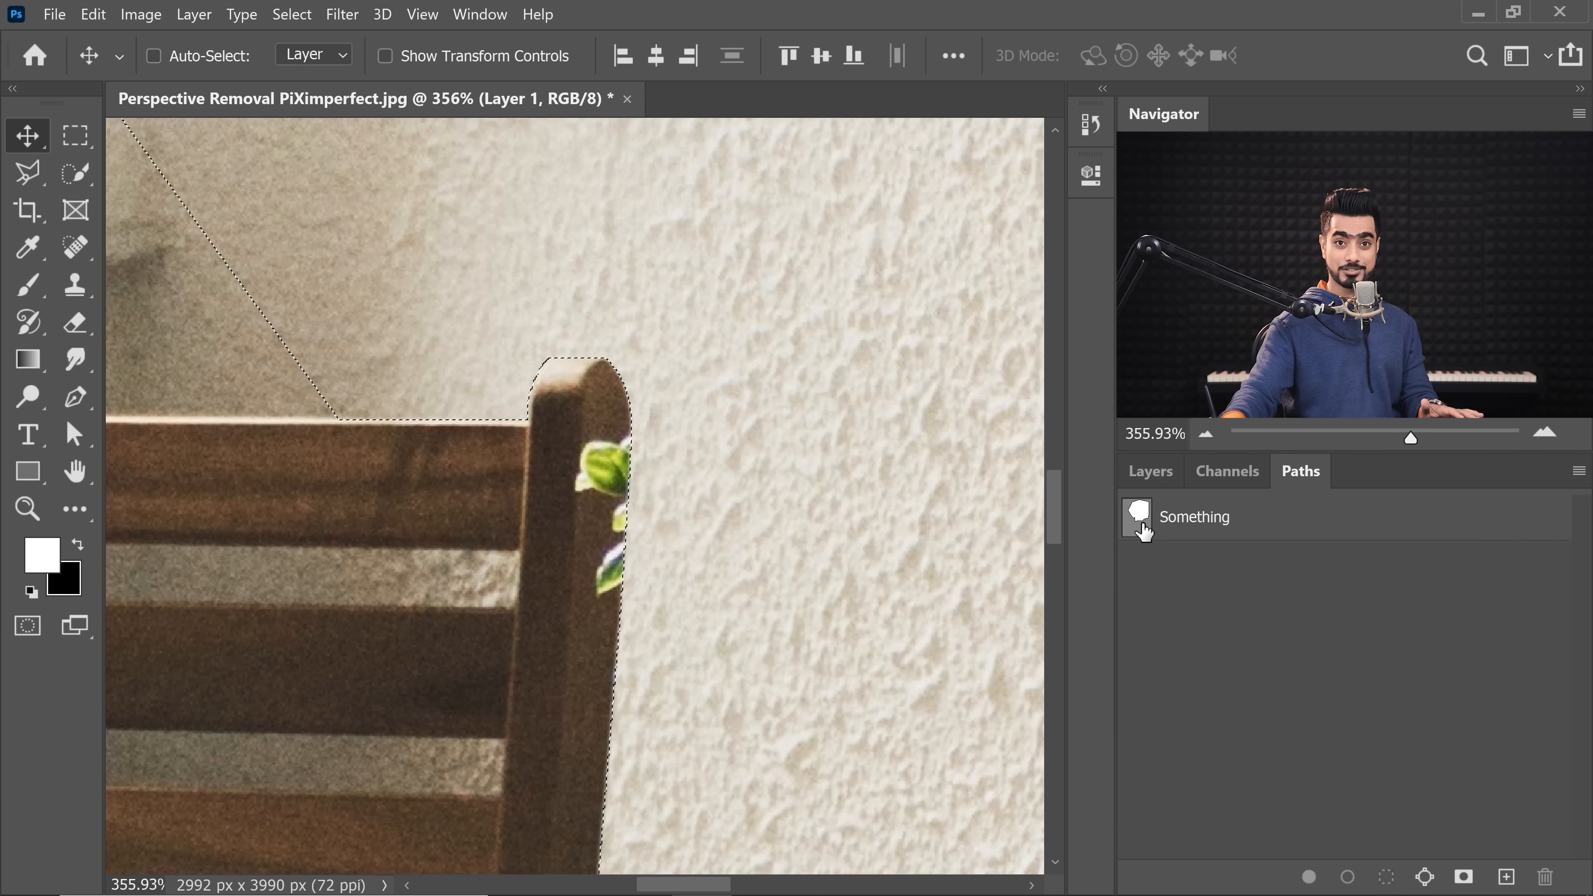
mouse_move(291, 14)
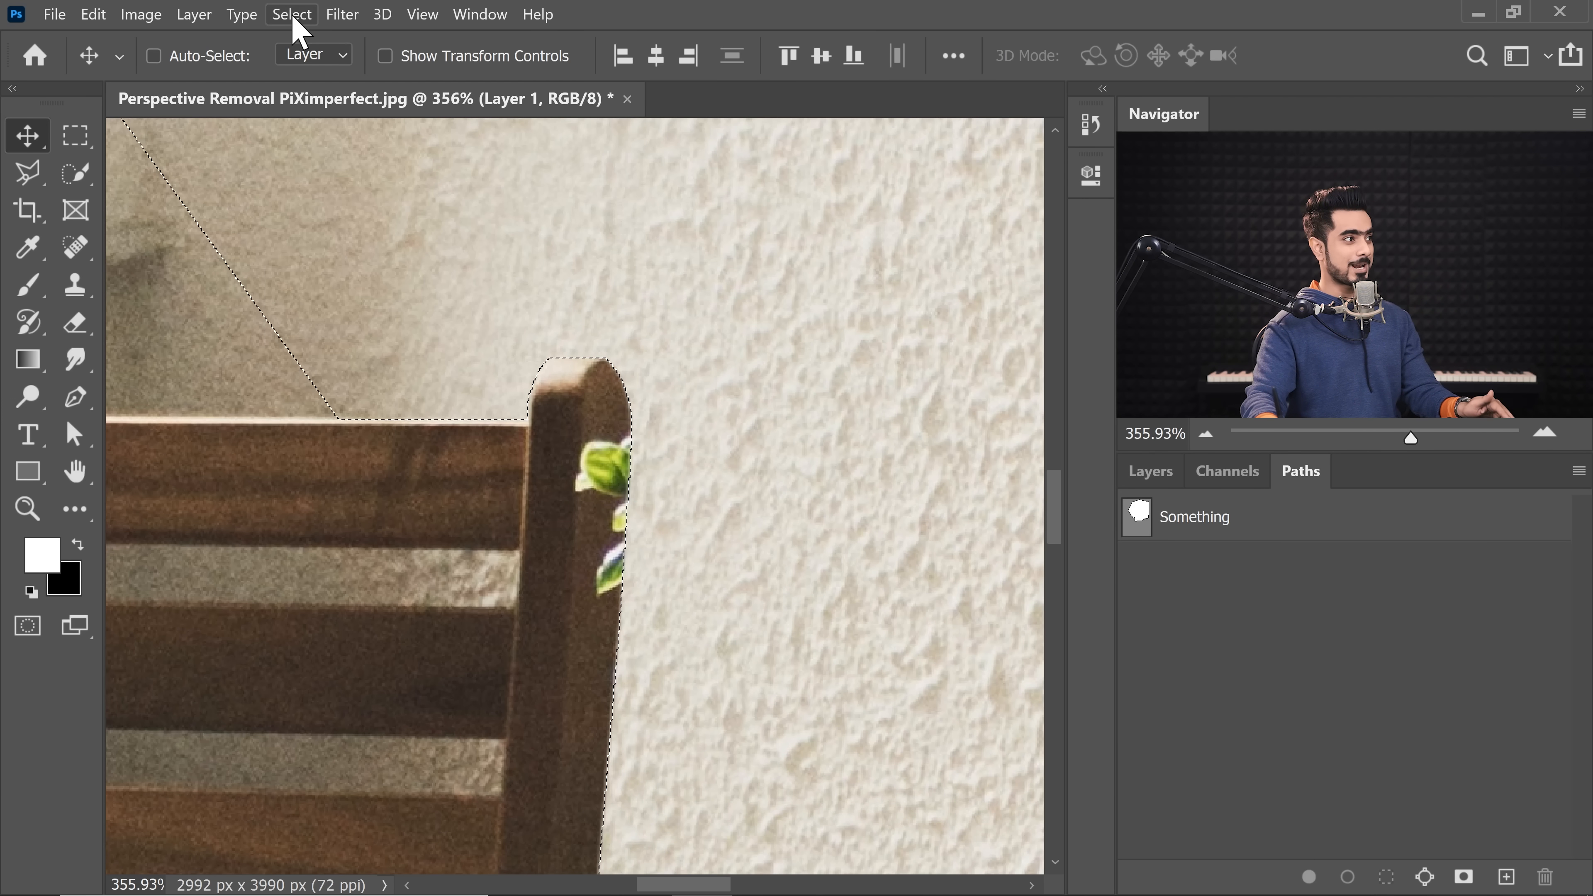
left_click(291, 14)
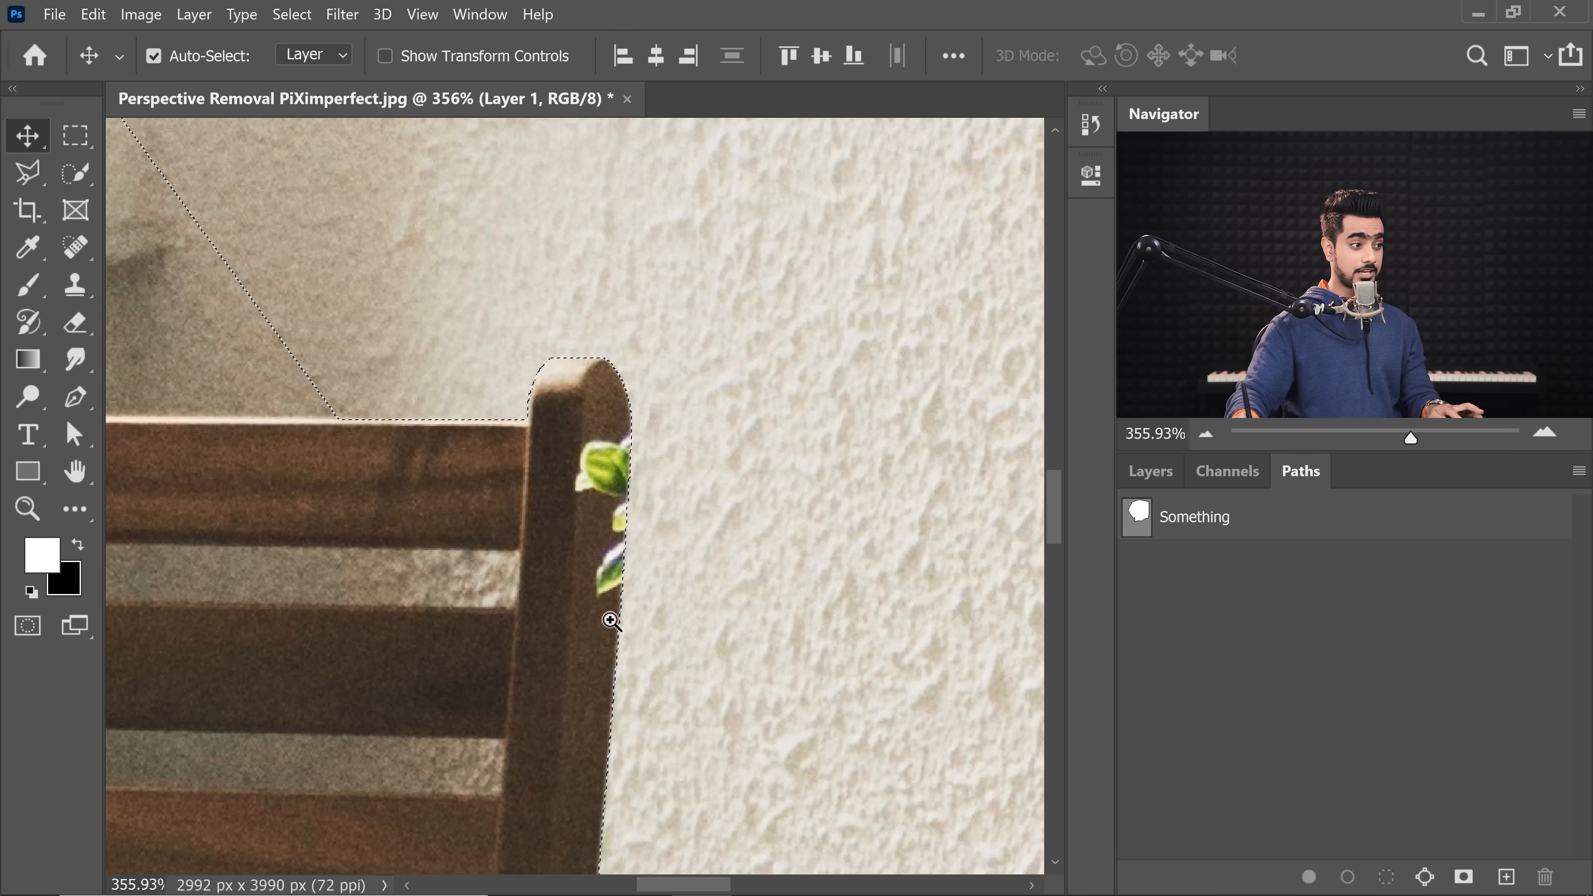
left_click(27, 285)
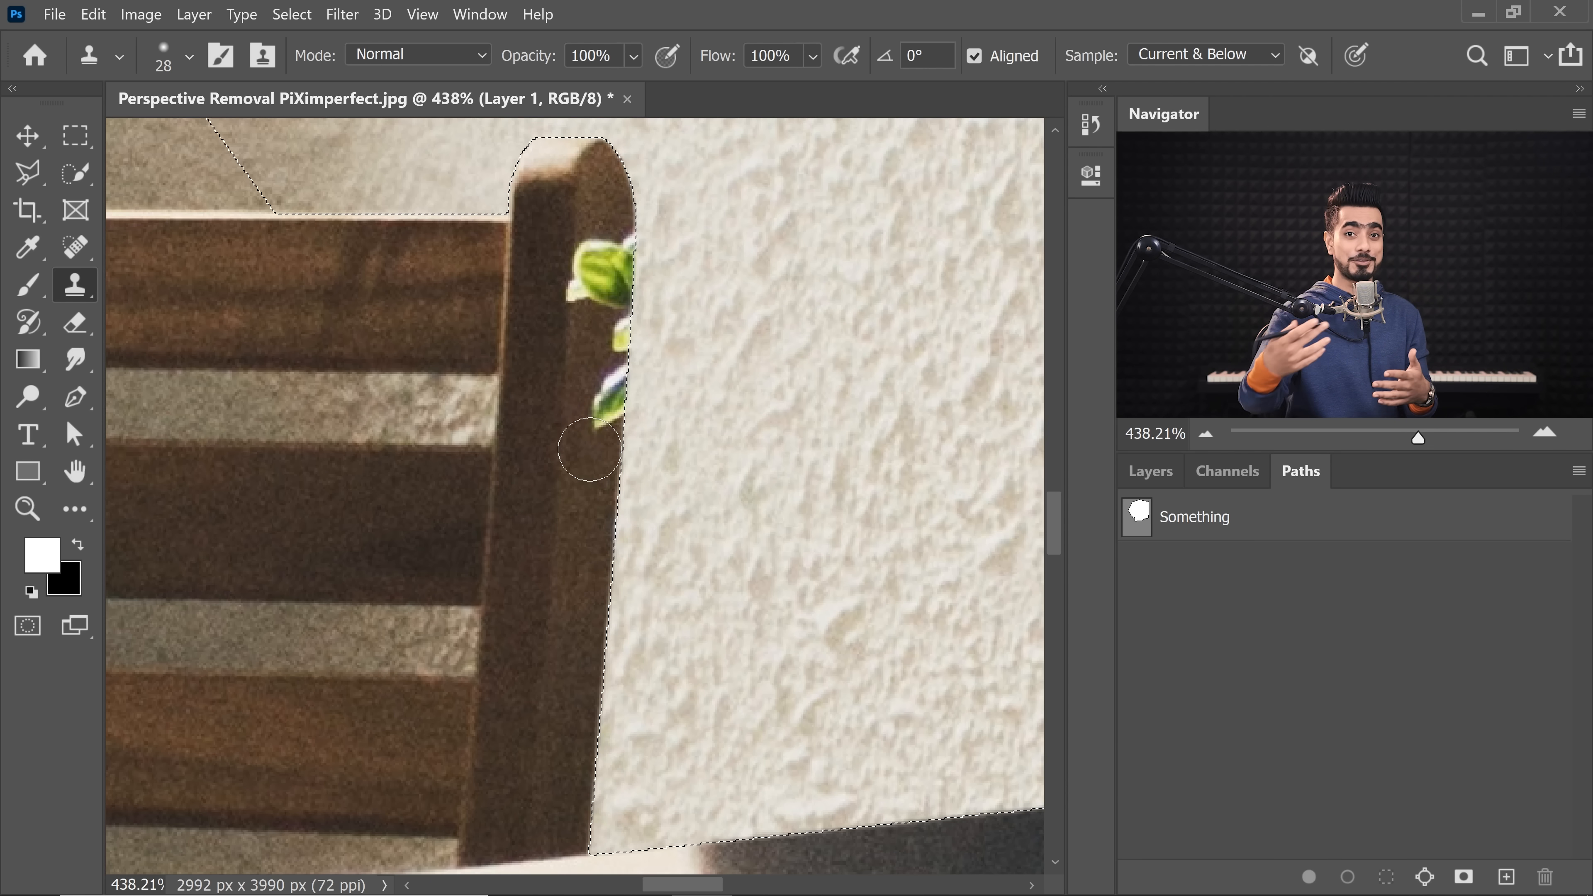
key("ctrl+shift+i")
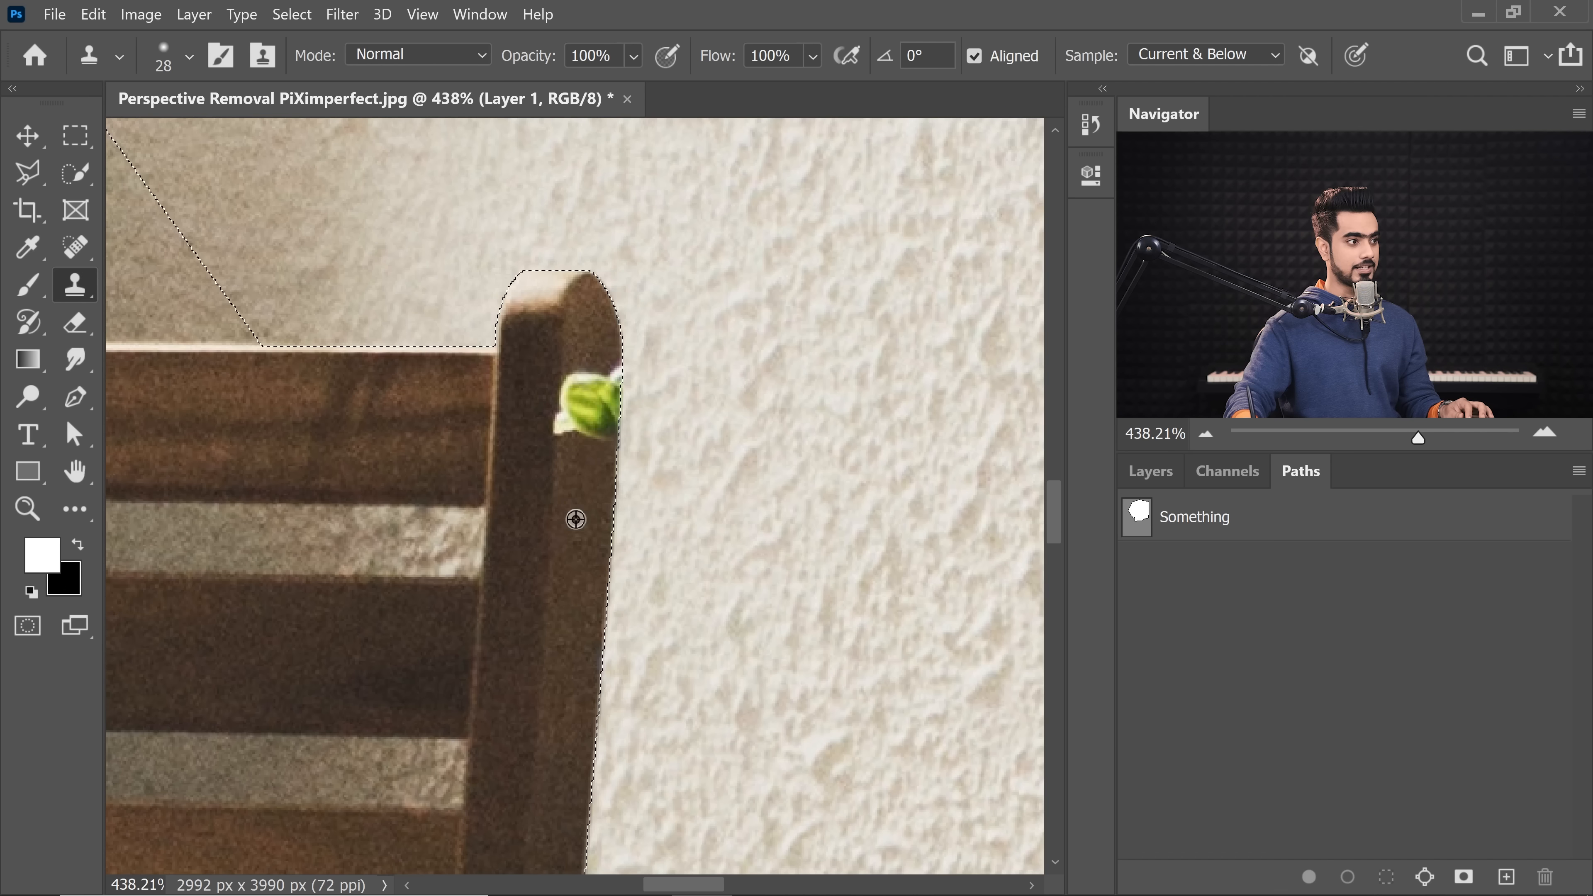
Clone wall texture over the last leaves beside the chair and deselect.
left_click(575, 407)
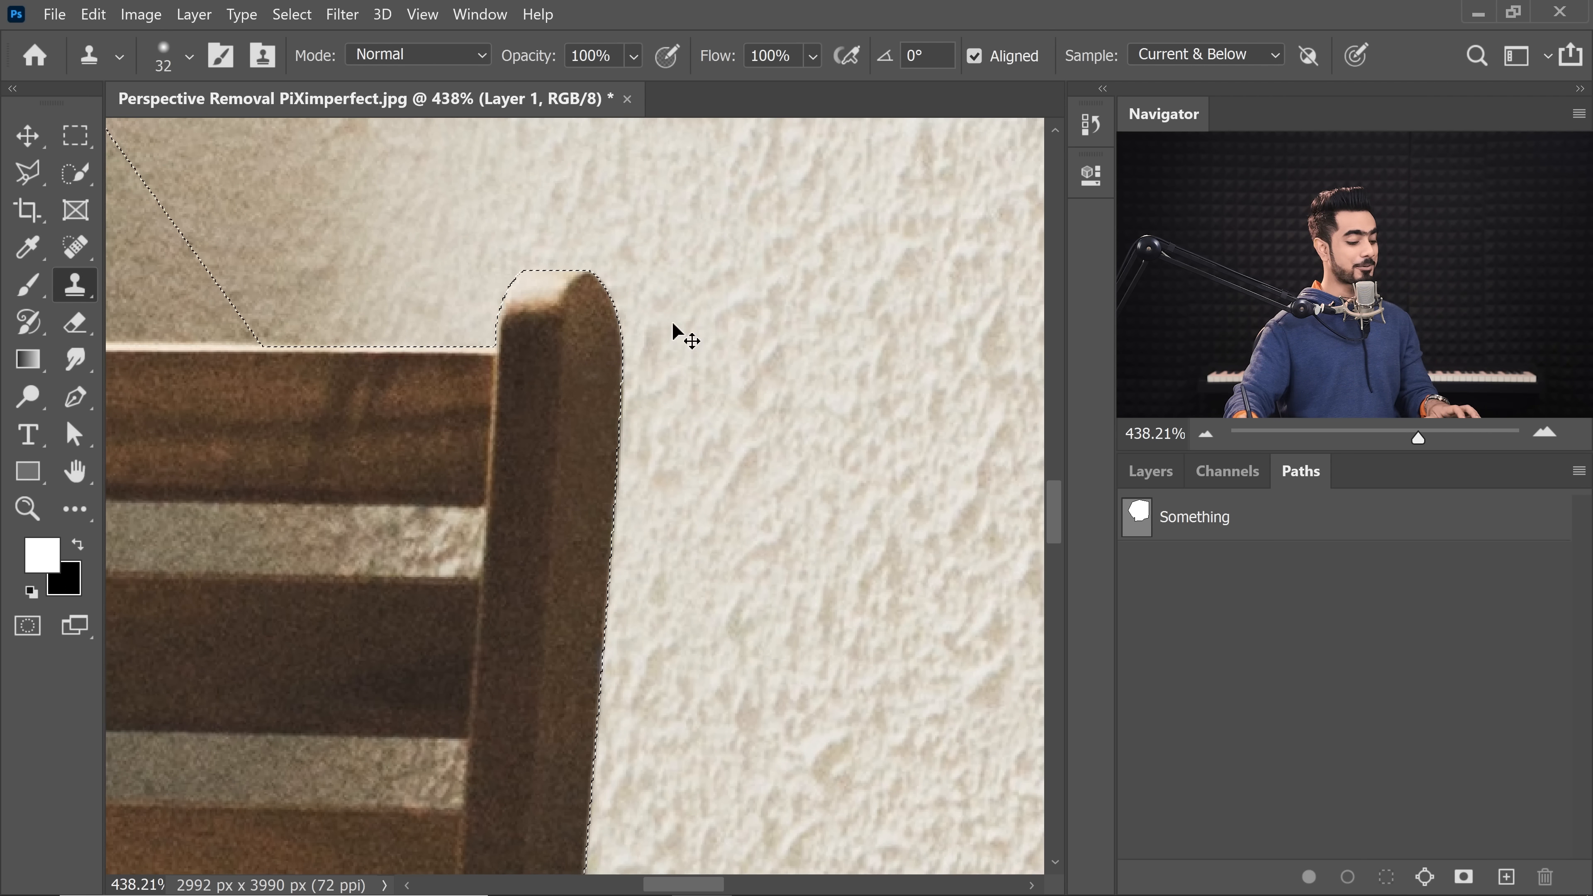
key("ctrl+d")
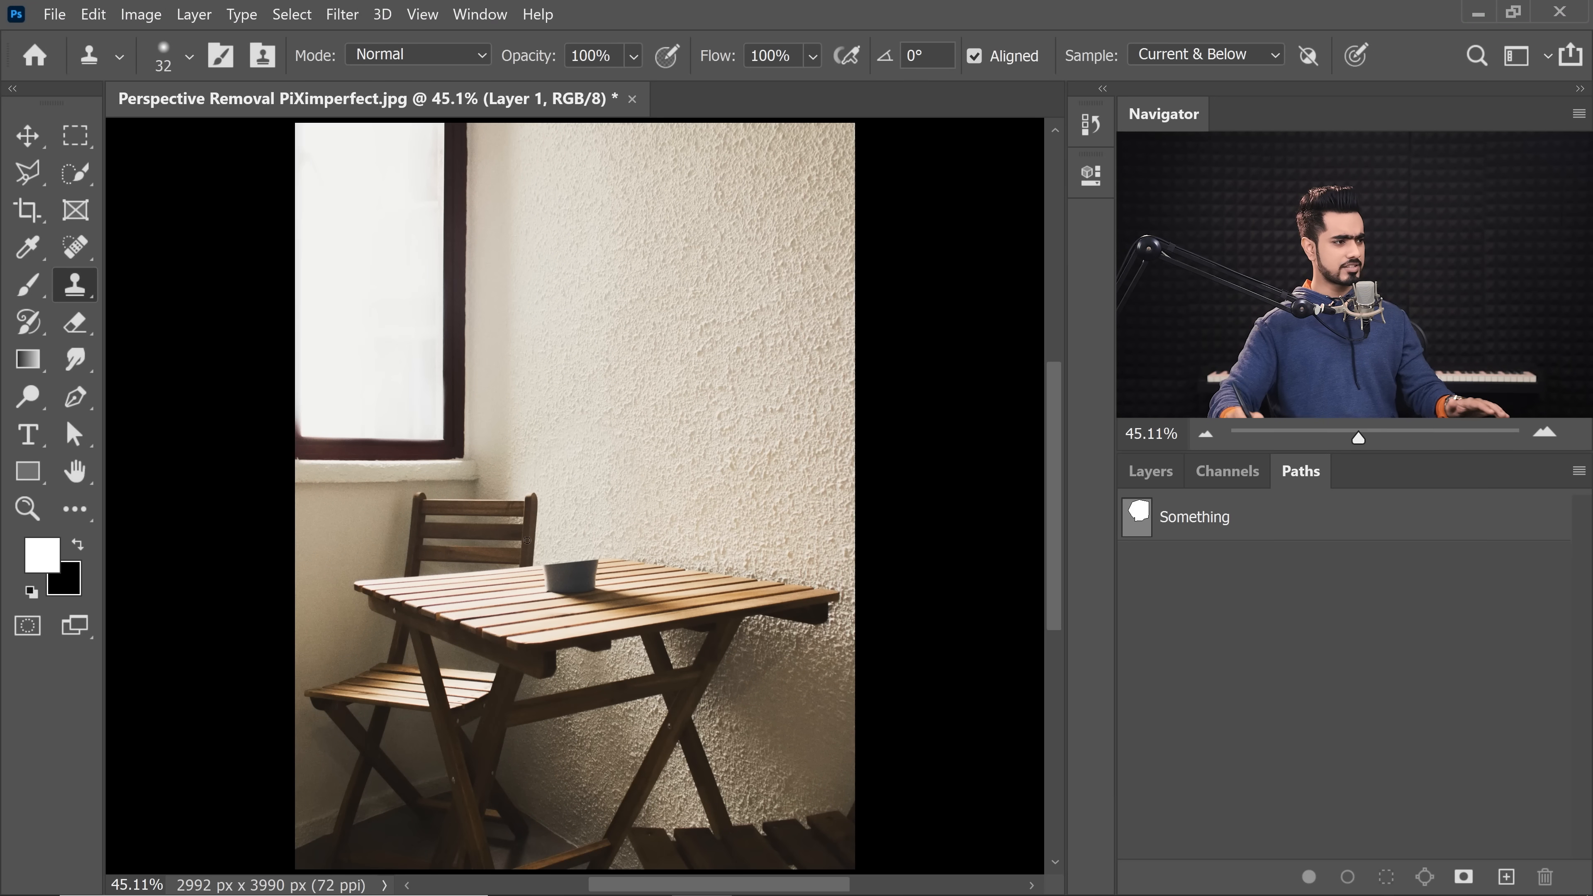
Rename Layer 1 to 'Removing the Easy Stuff' in the Layers panel.
left_click(1149, 471)
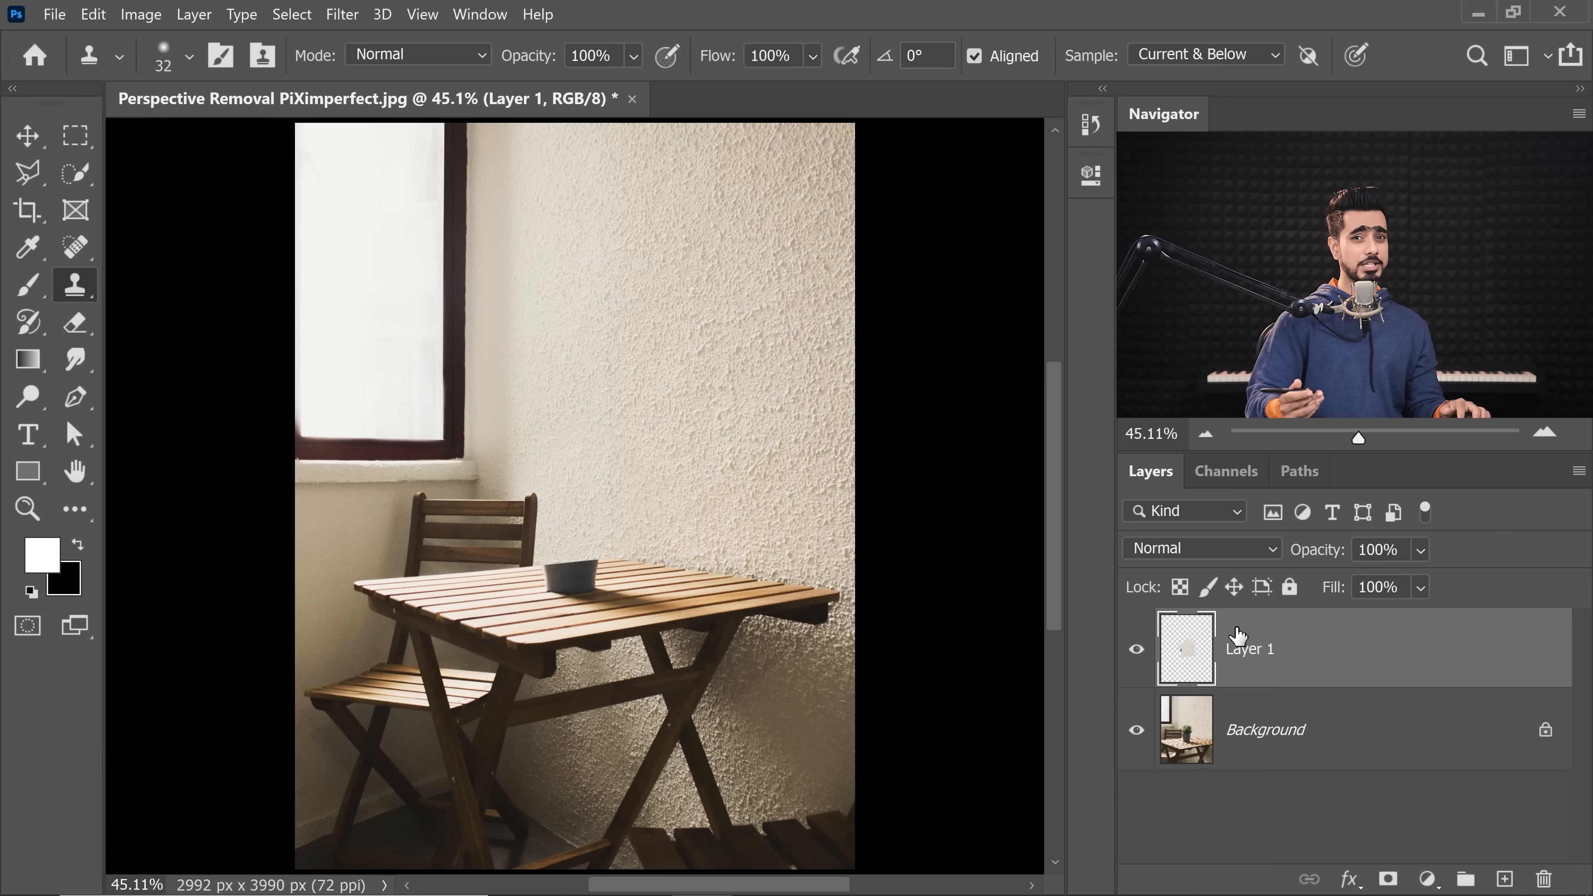
double_click(1249, 648)
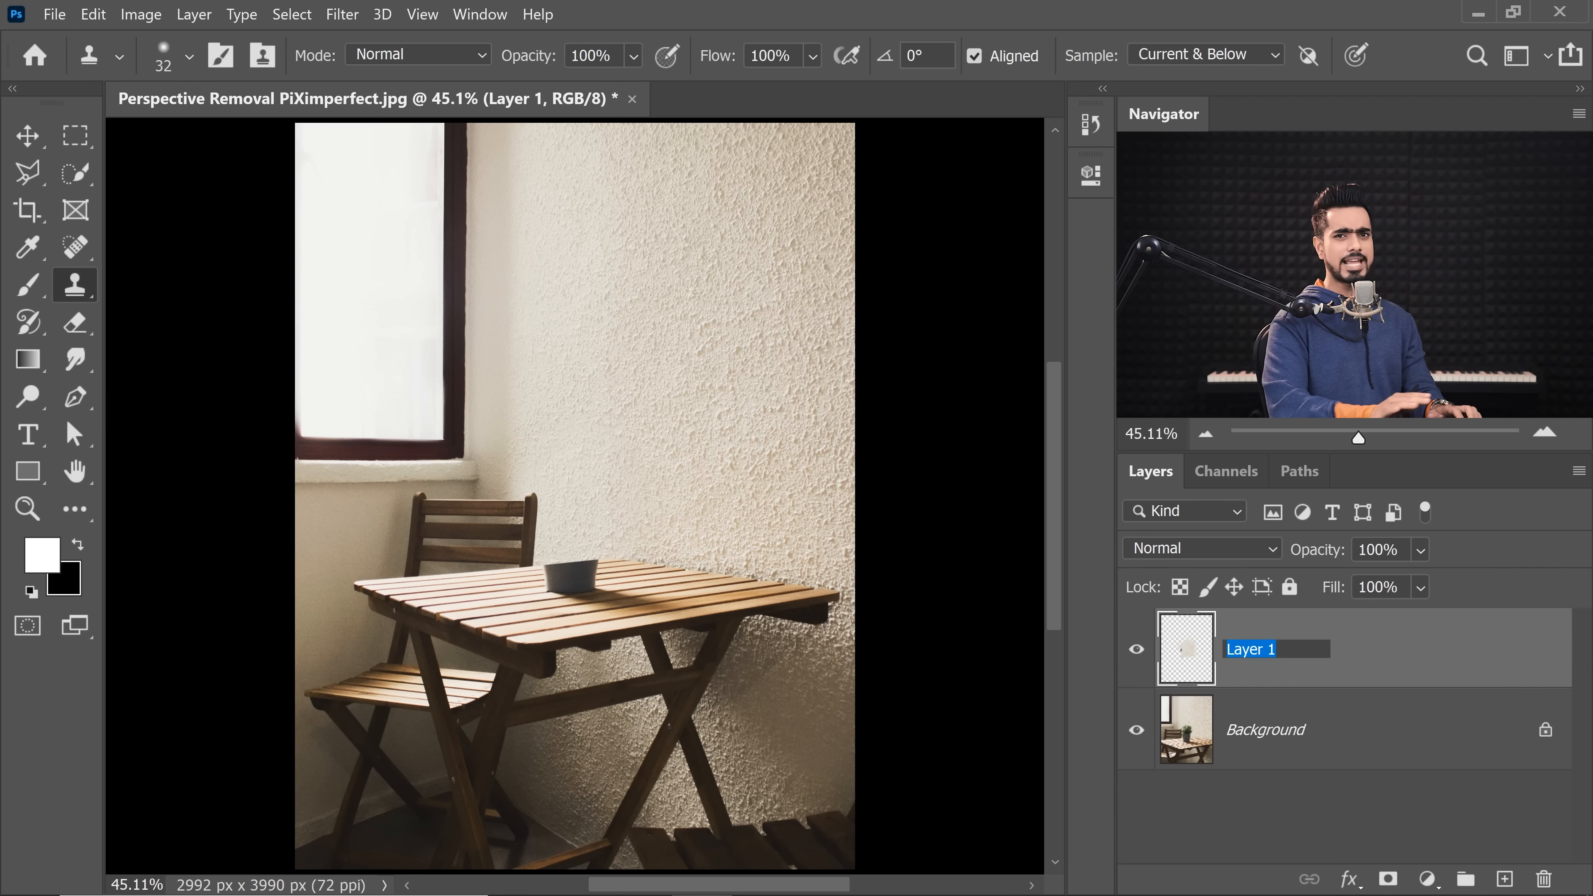
type("Rem")
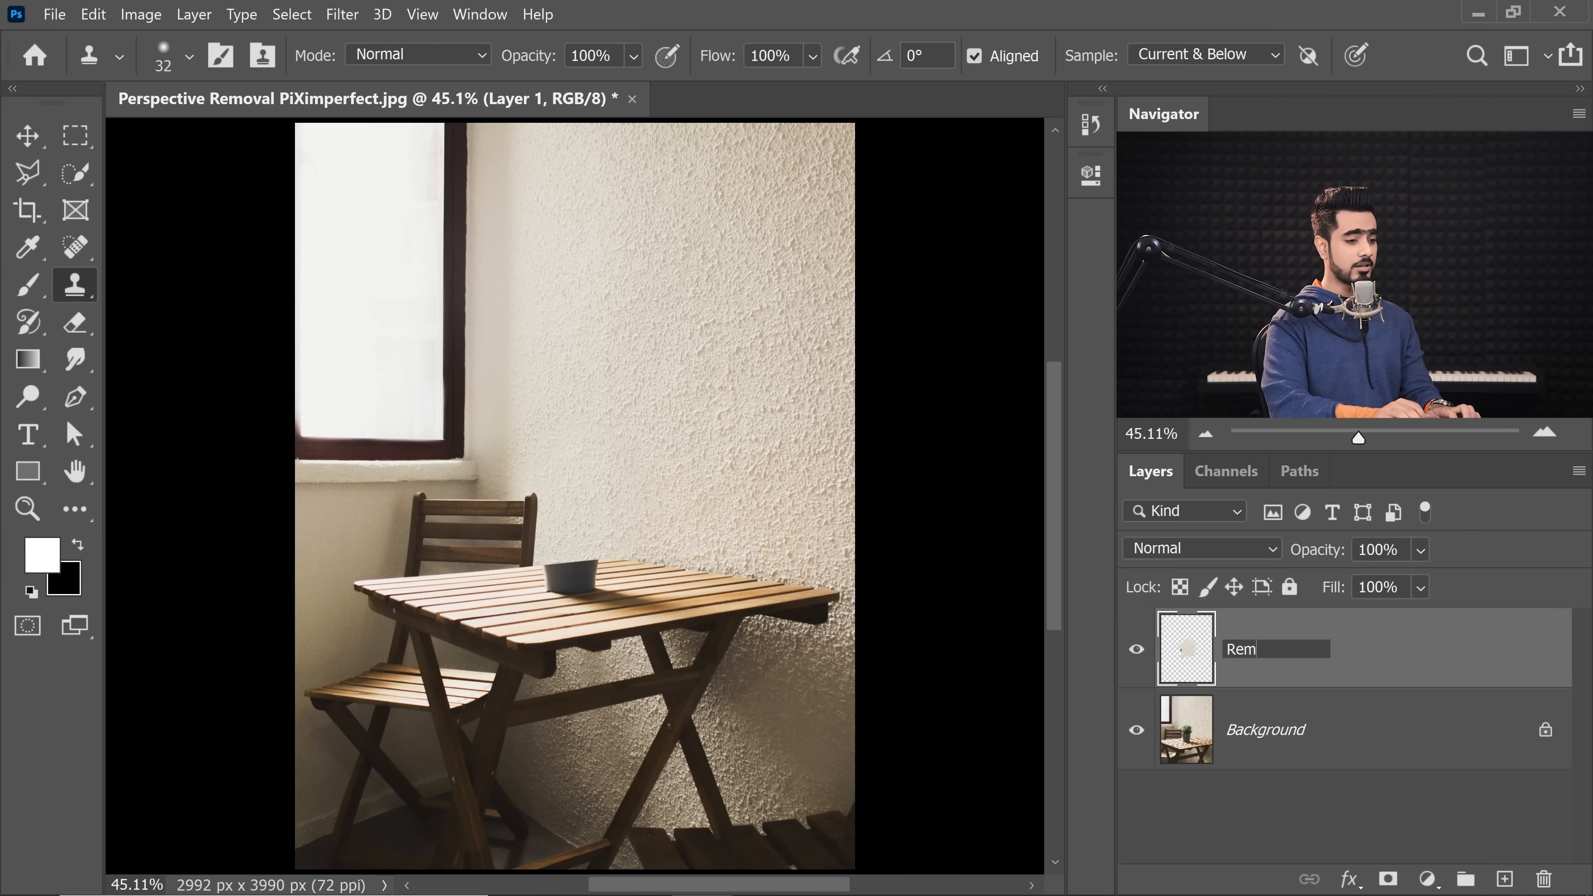
type("Removing the Easy Stuff")
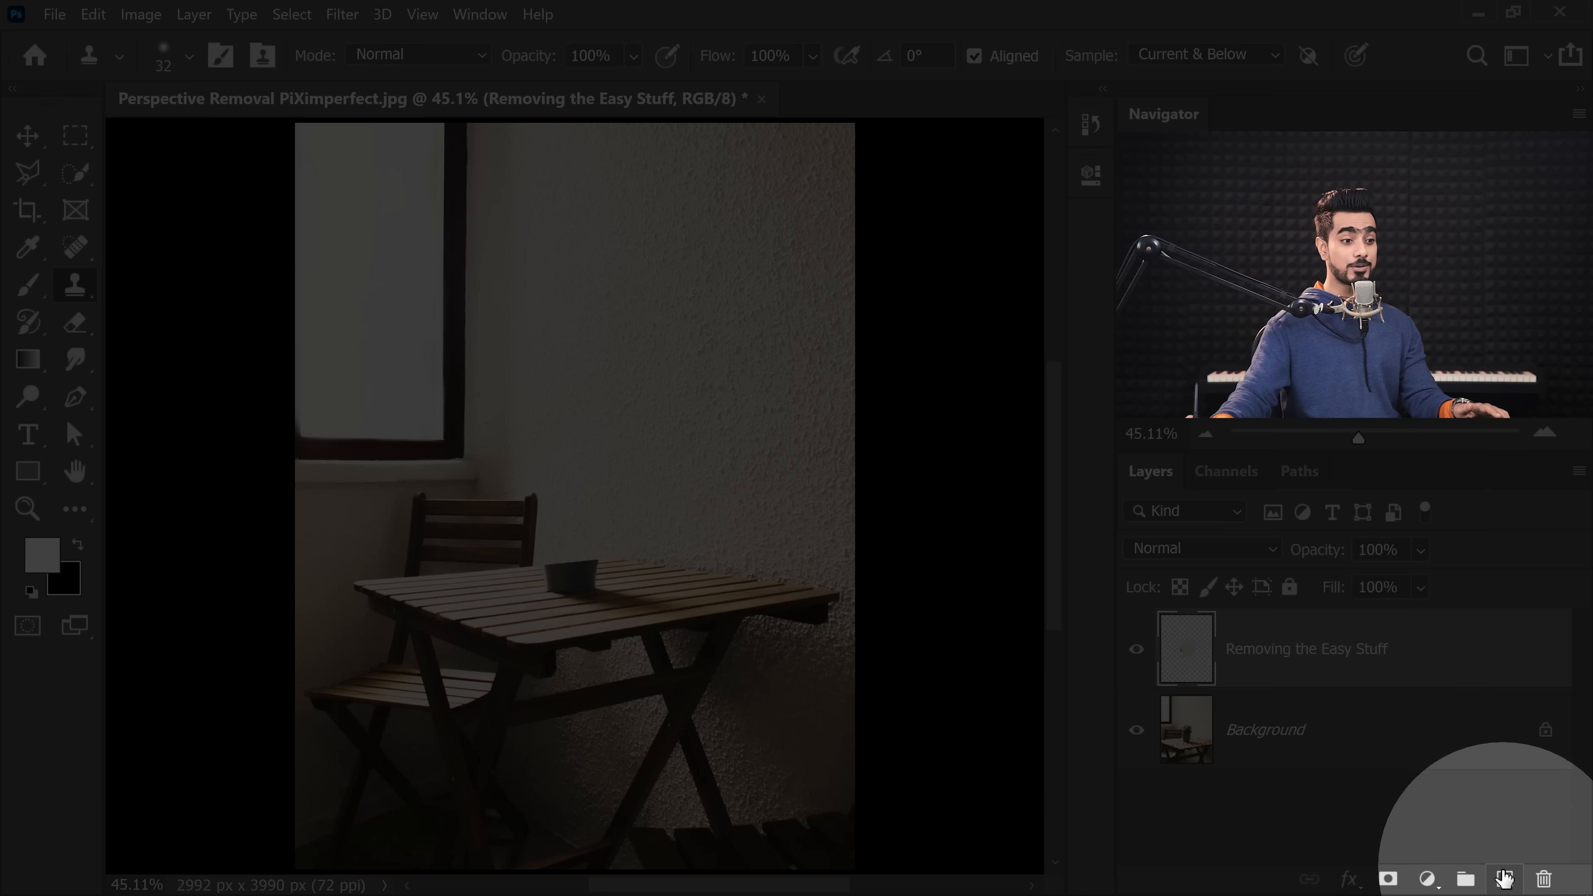
Add a Perspective Removal layer and start a Vanishing Point plane at the table top's first corner.
left_click(1503, 878)
type("Perspective Removal")
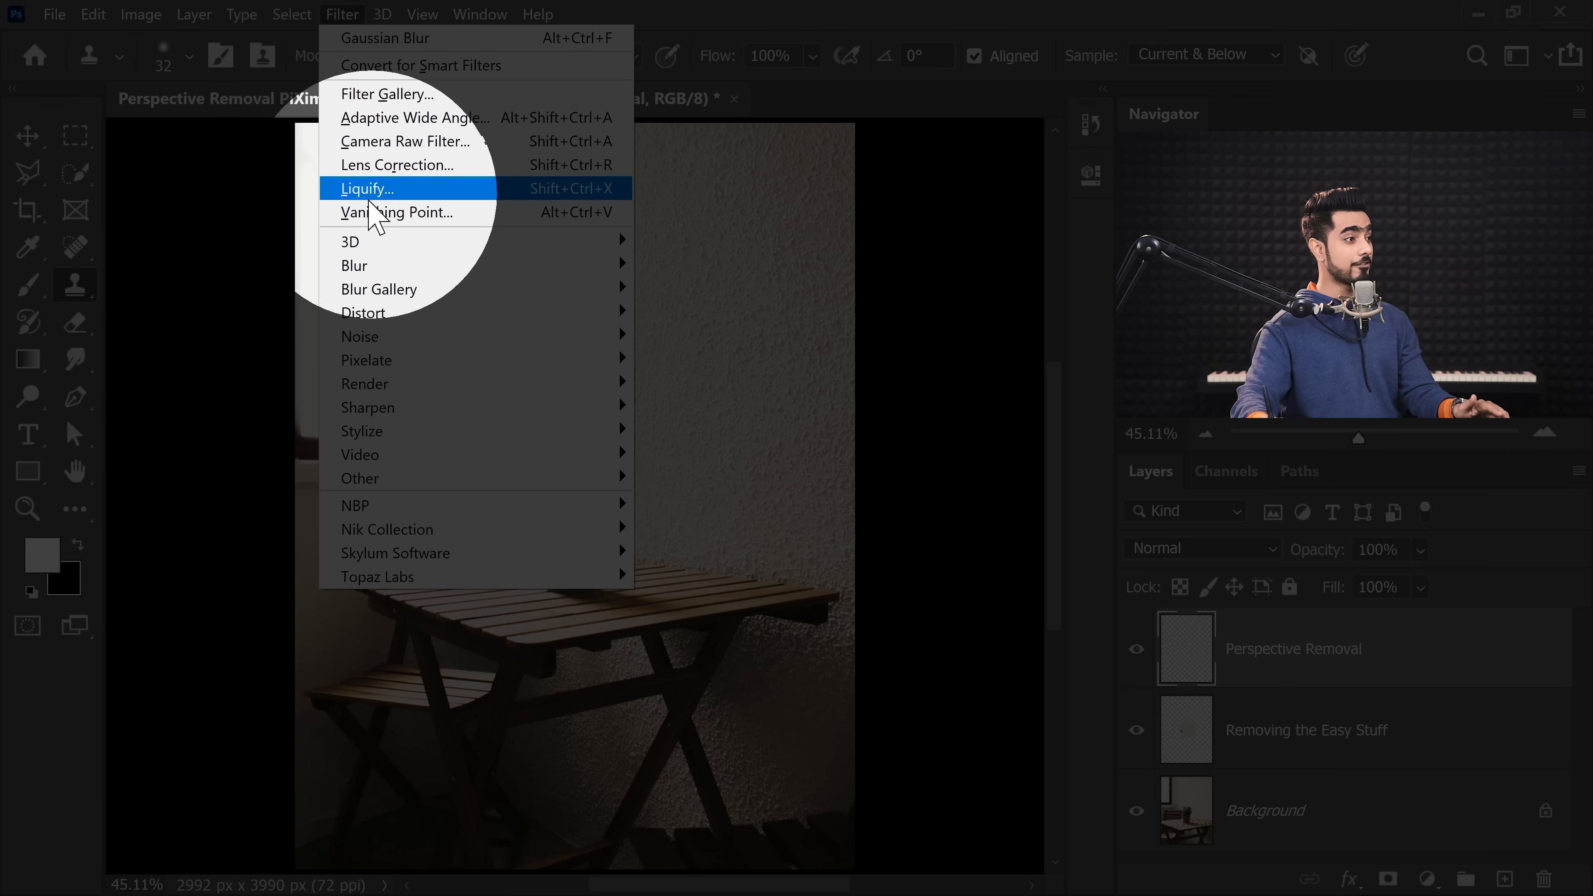
left_click(398, 213)
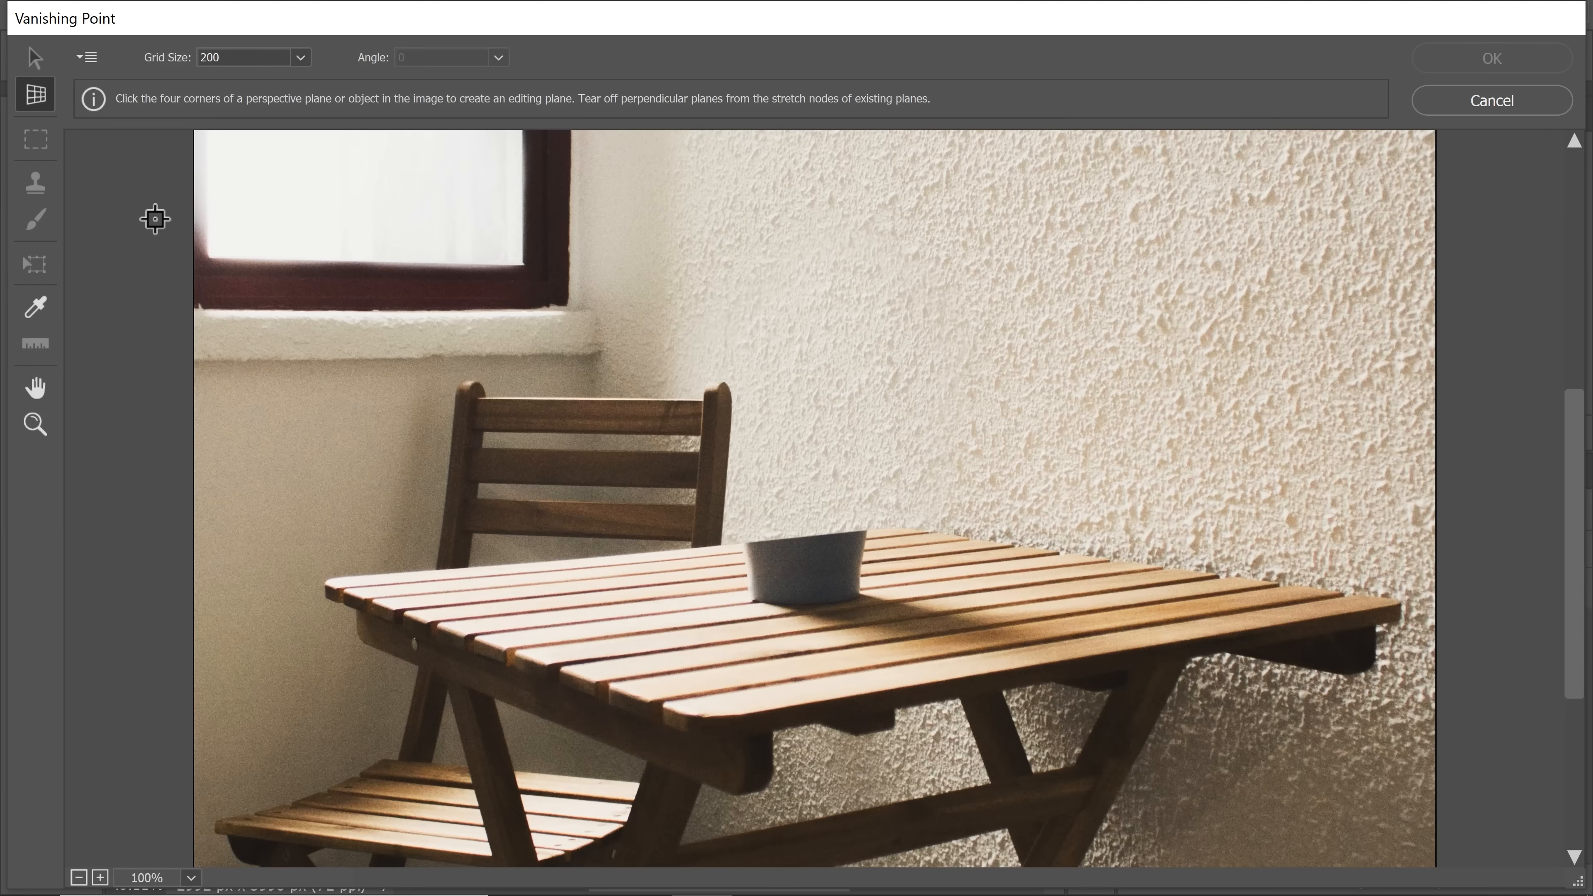
mouse_move(272, 280)
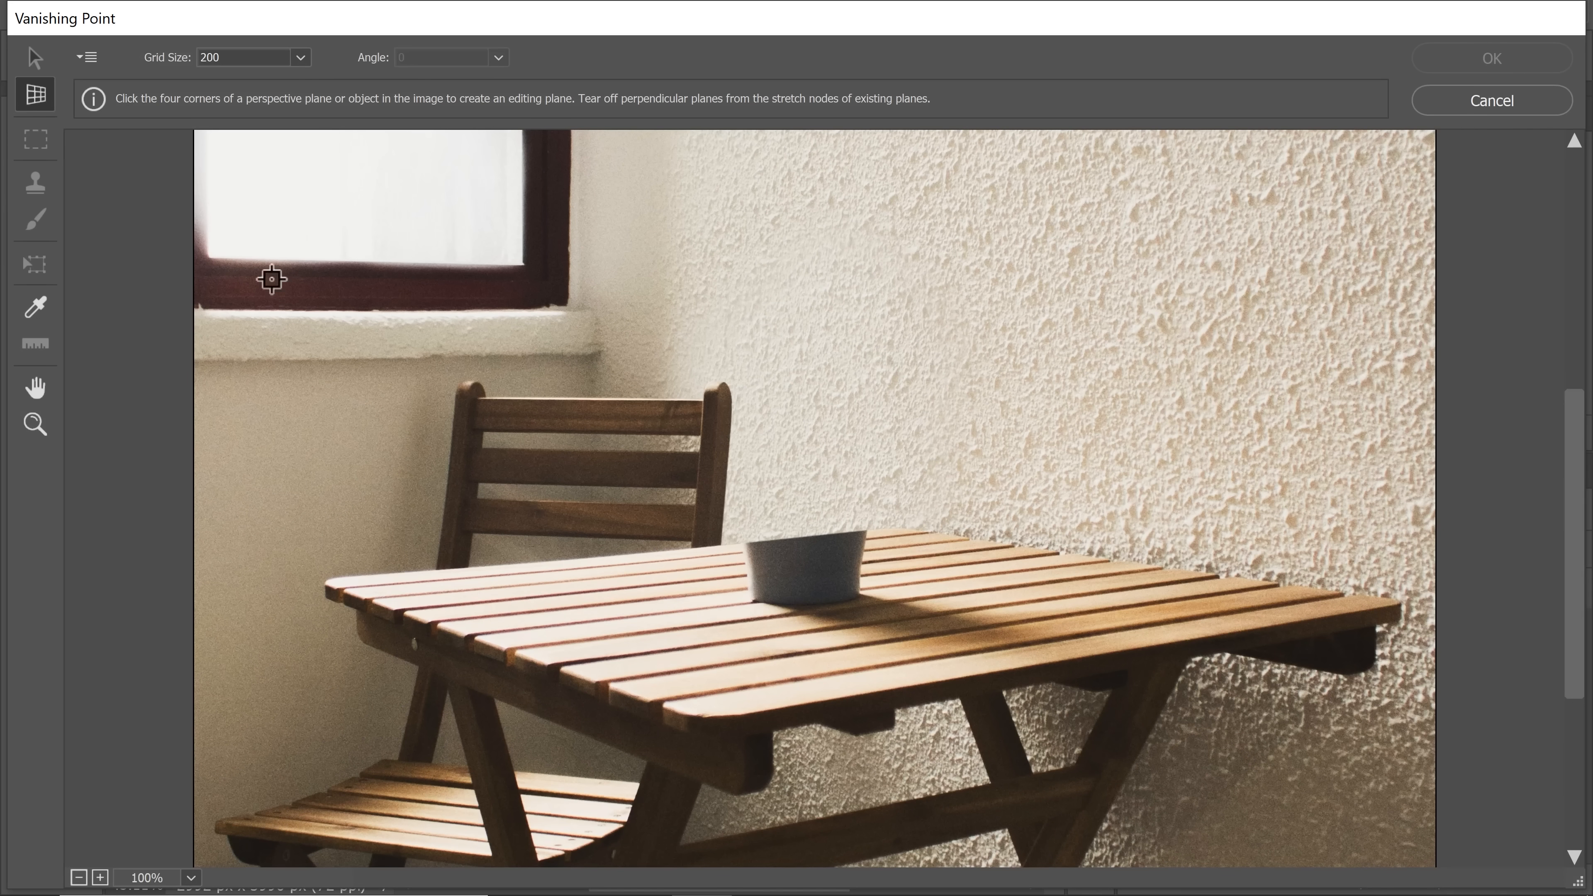
left_click(1281, 597)
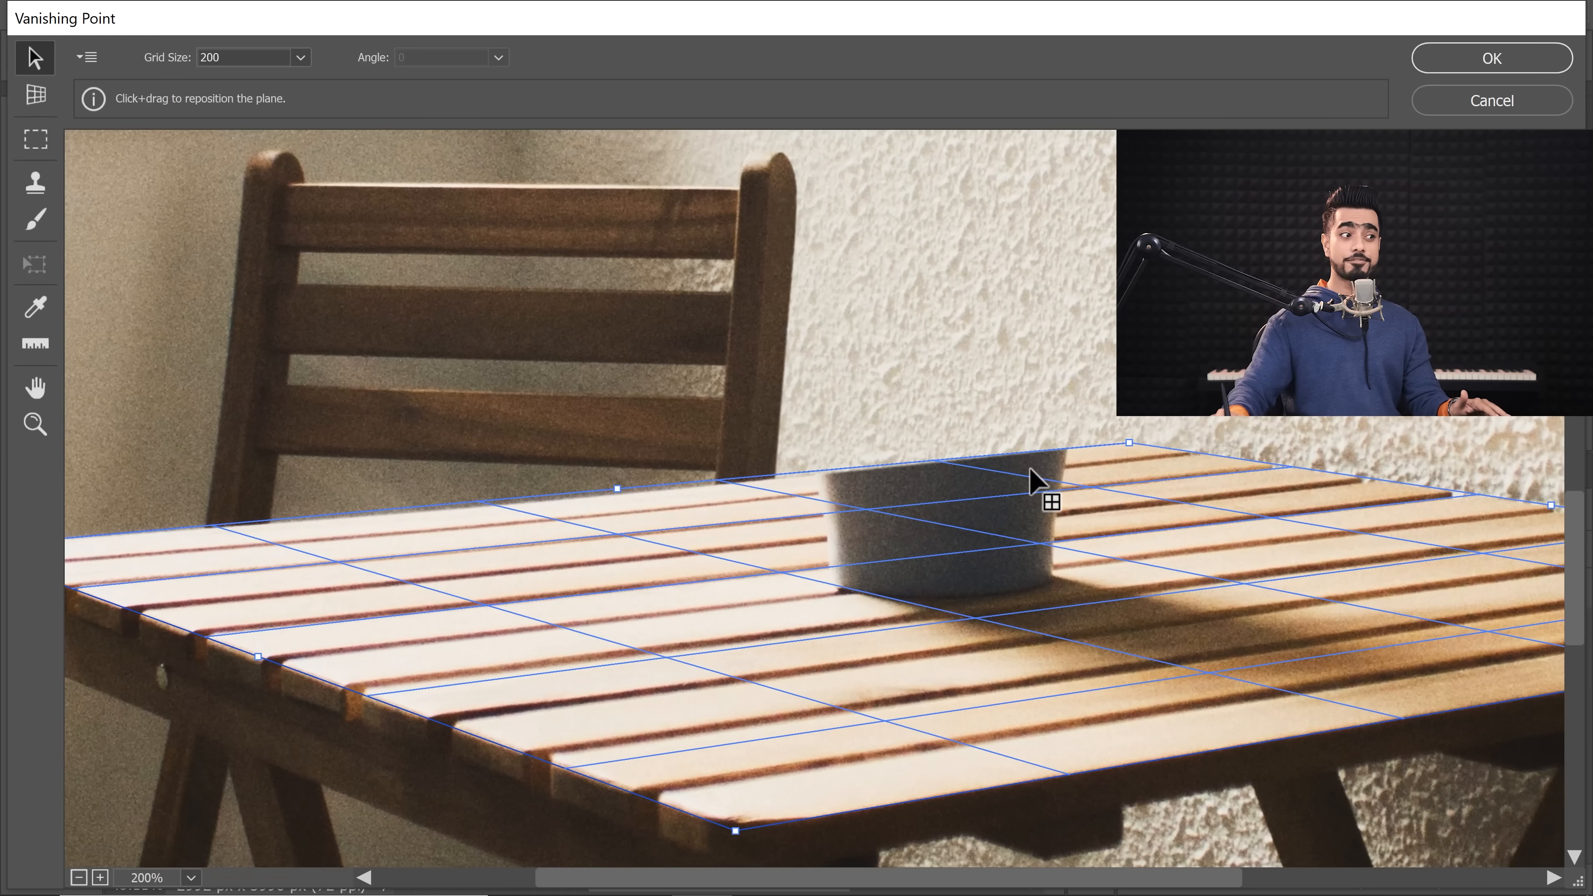
mouse_move(729, 716)
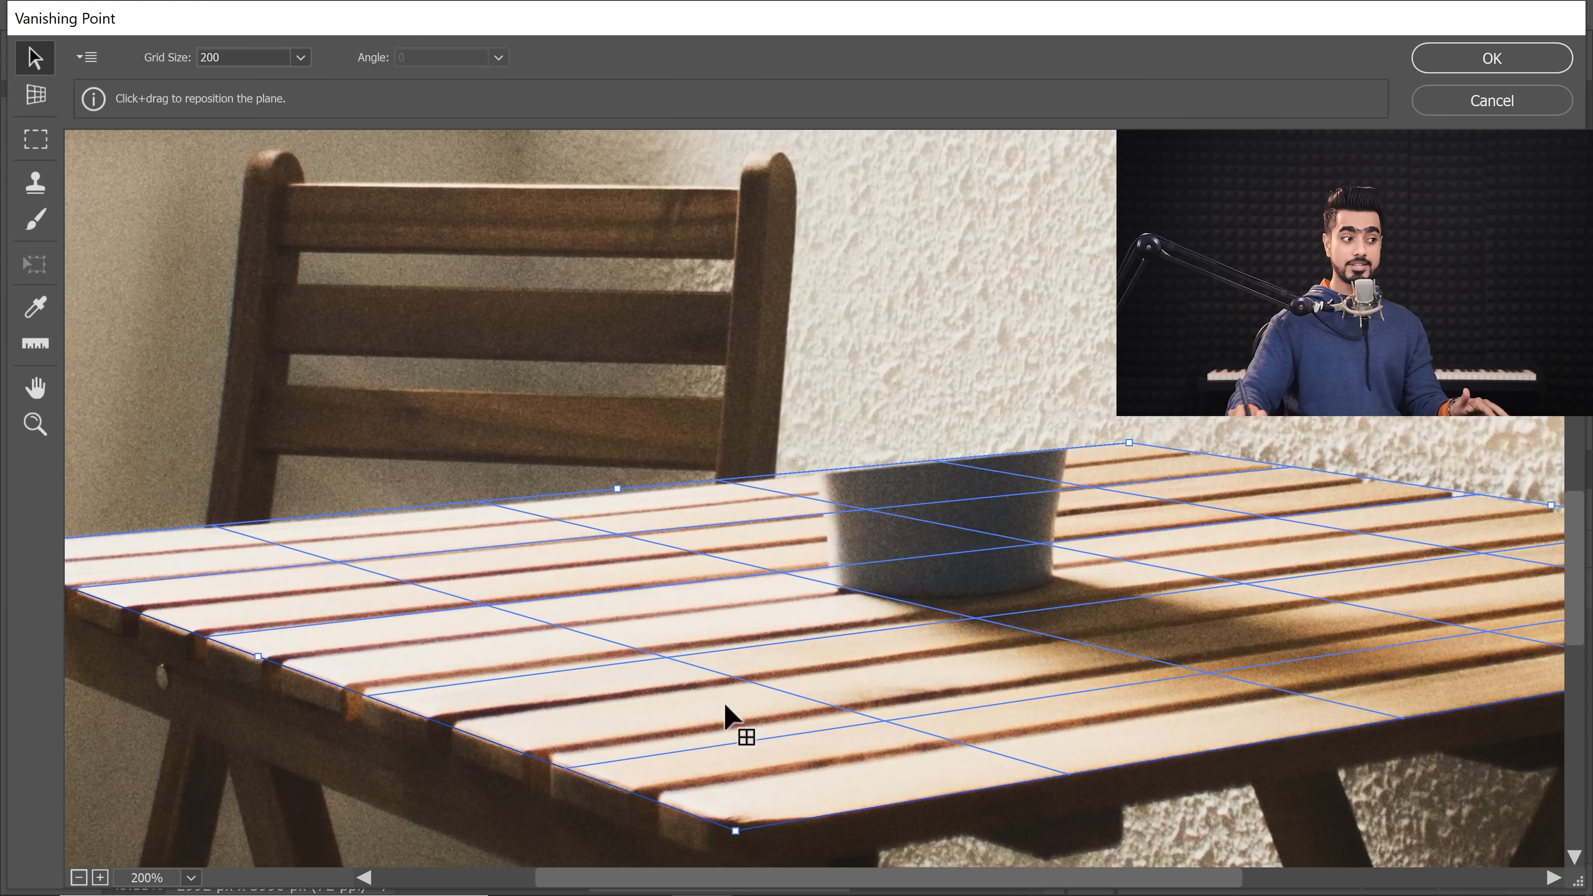
mouse_move(622, 627)
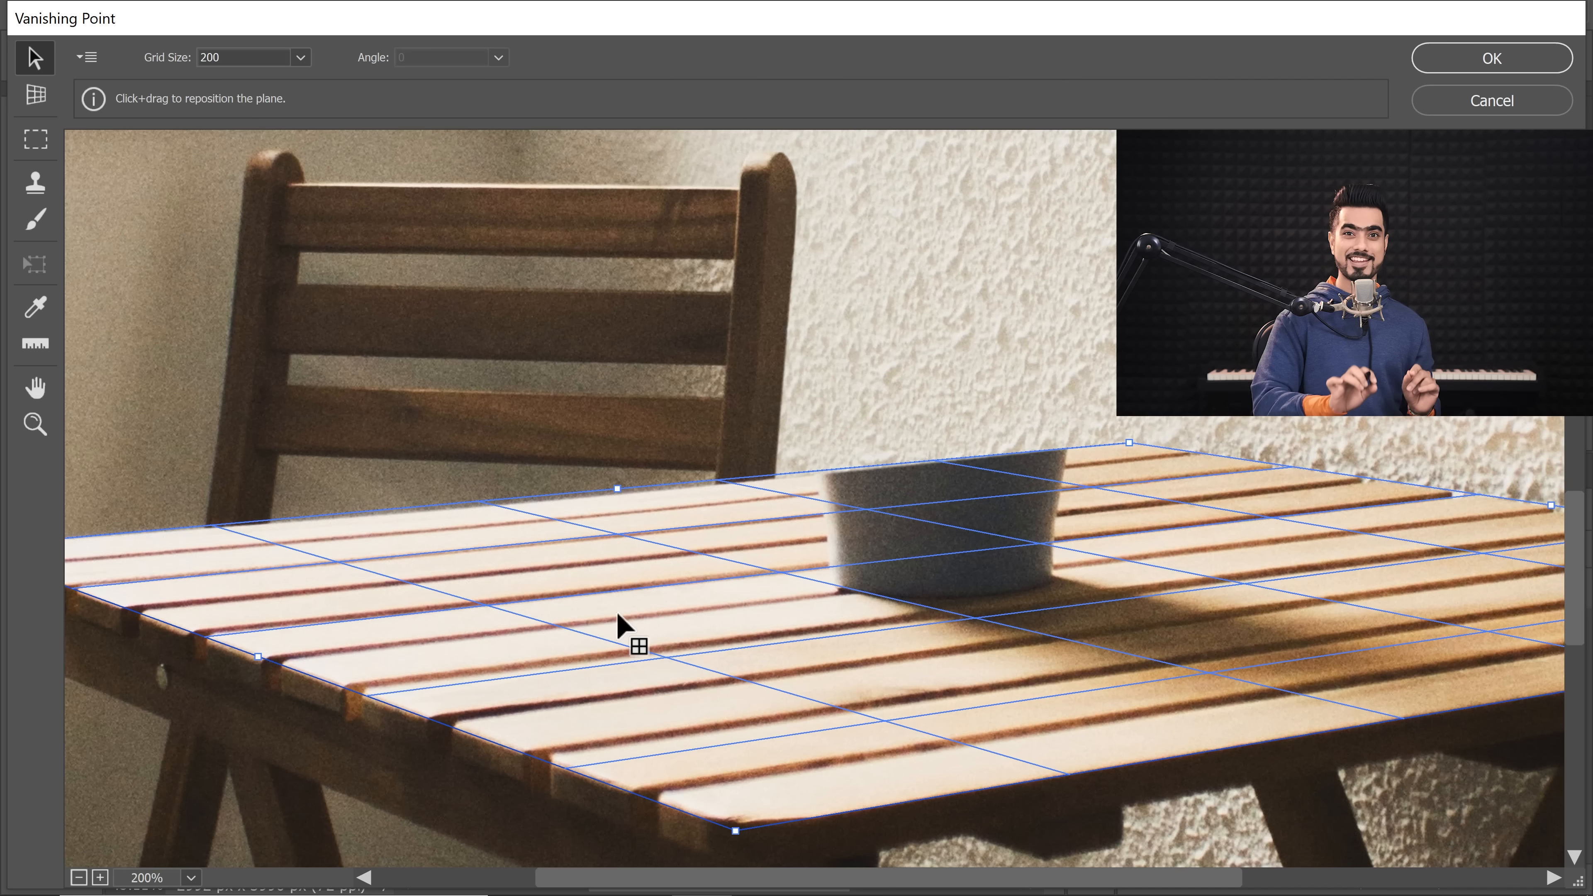
mouse_move(35, 219)
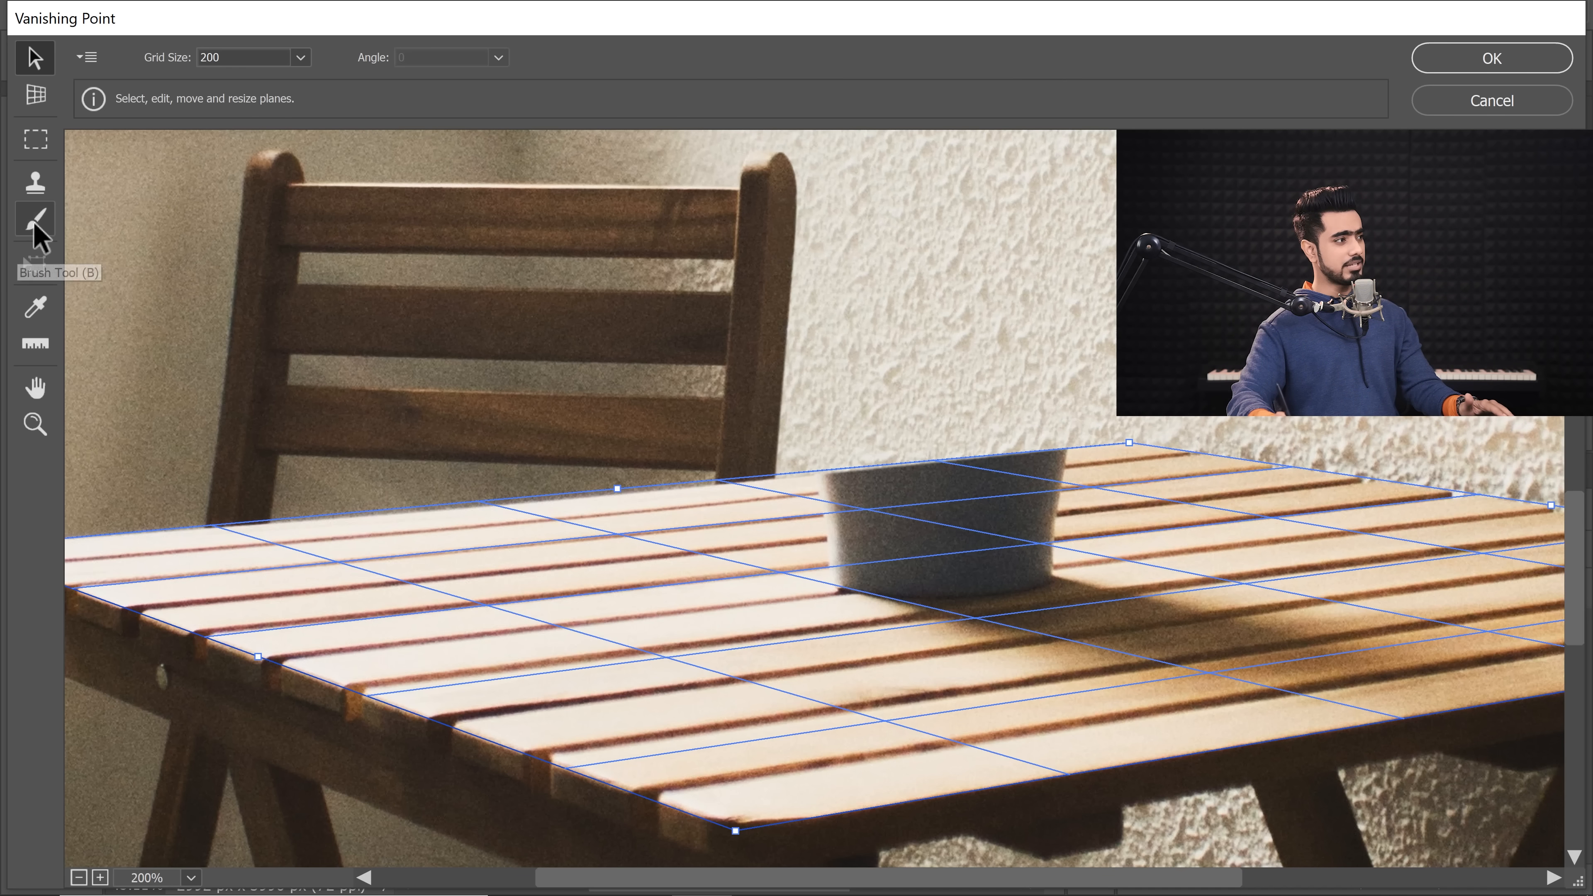
Paint trial white brush strokes on the perspective plane, undo them, and return to the Stamp tool.
left_click(35, 217)
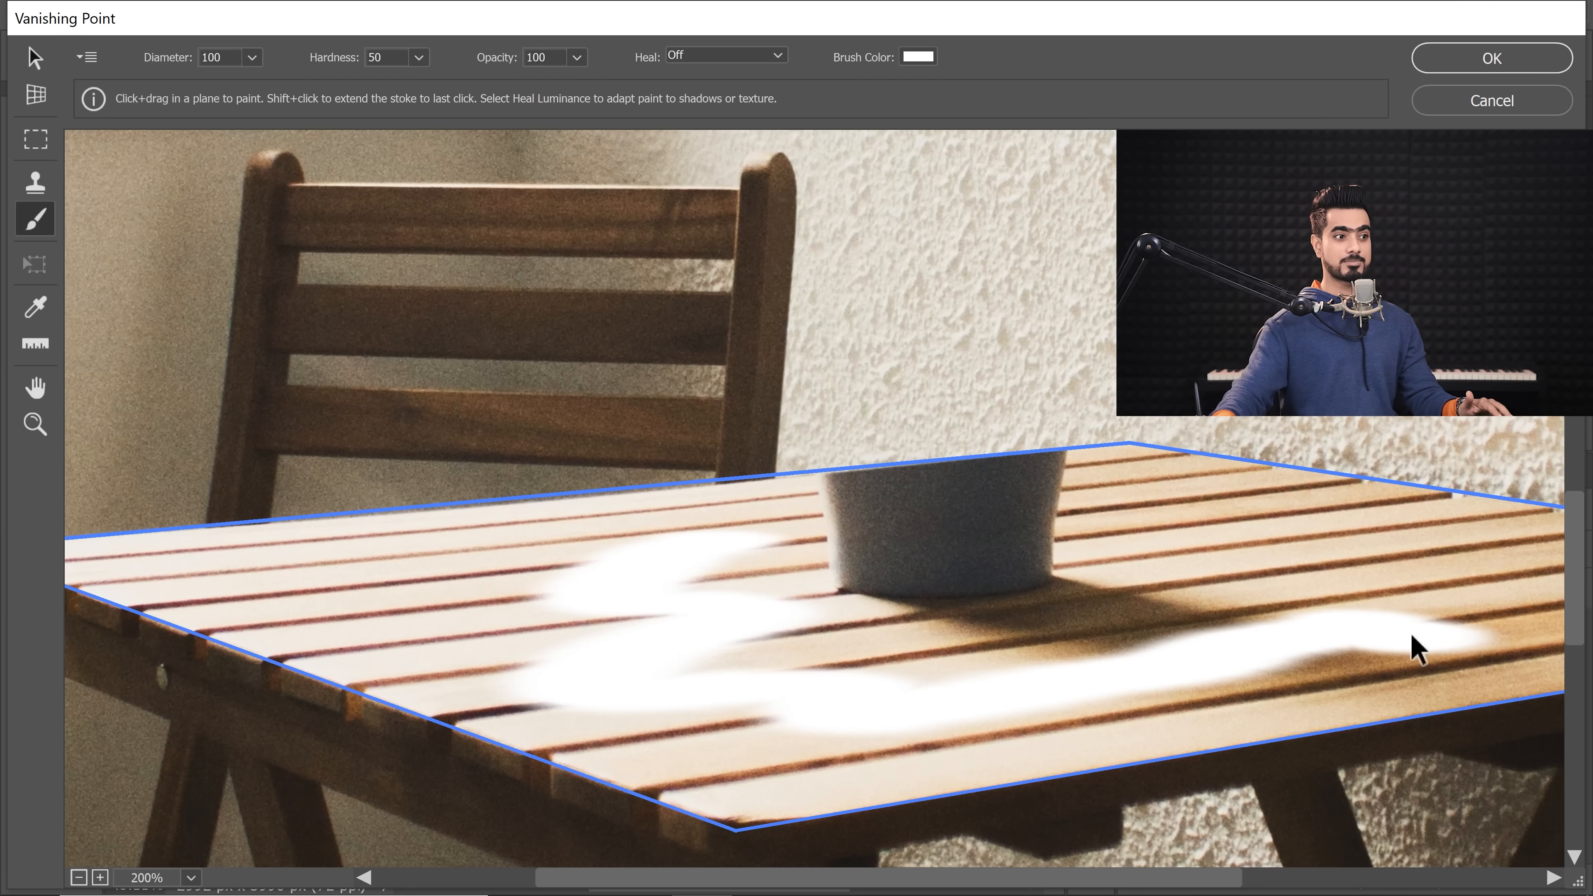
mouse_move(854, 478)
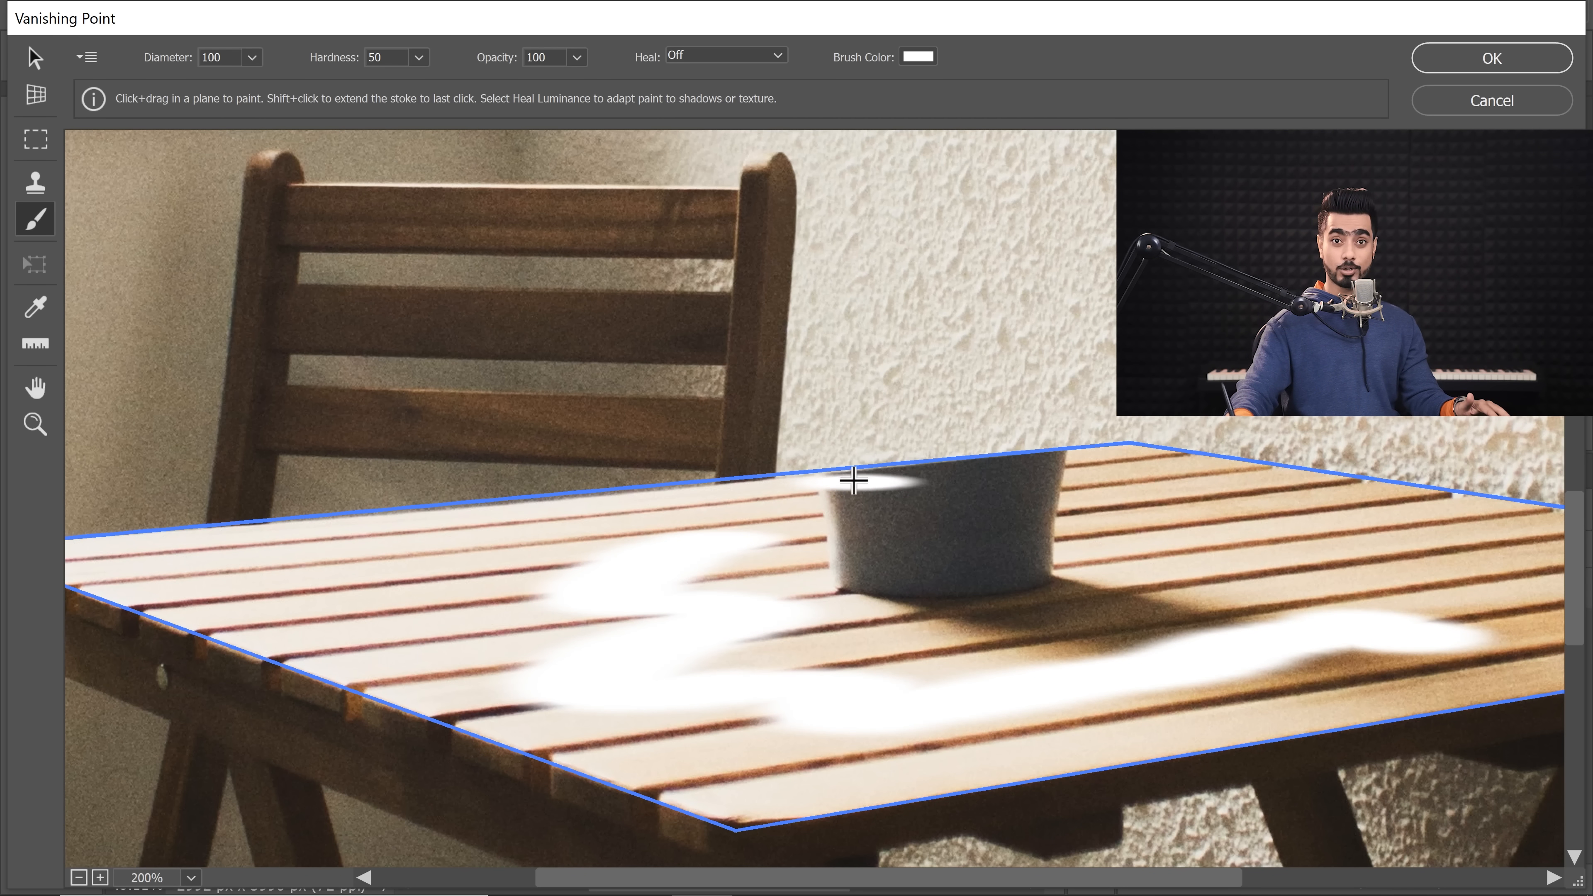
mouse_move(806, 750)
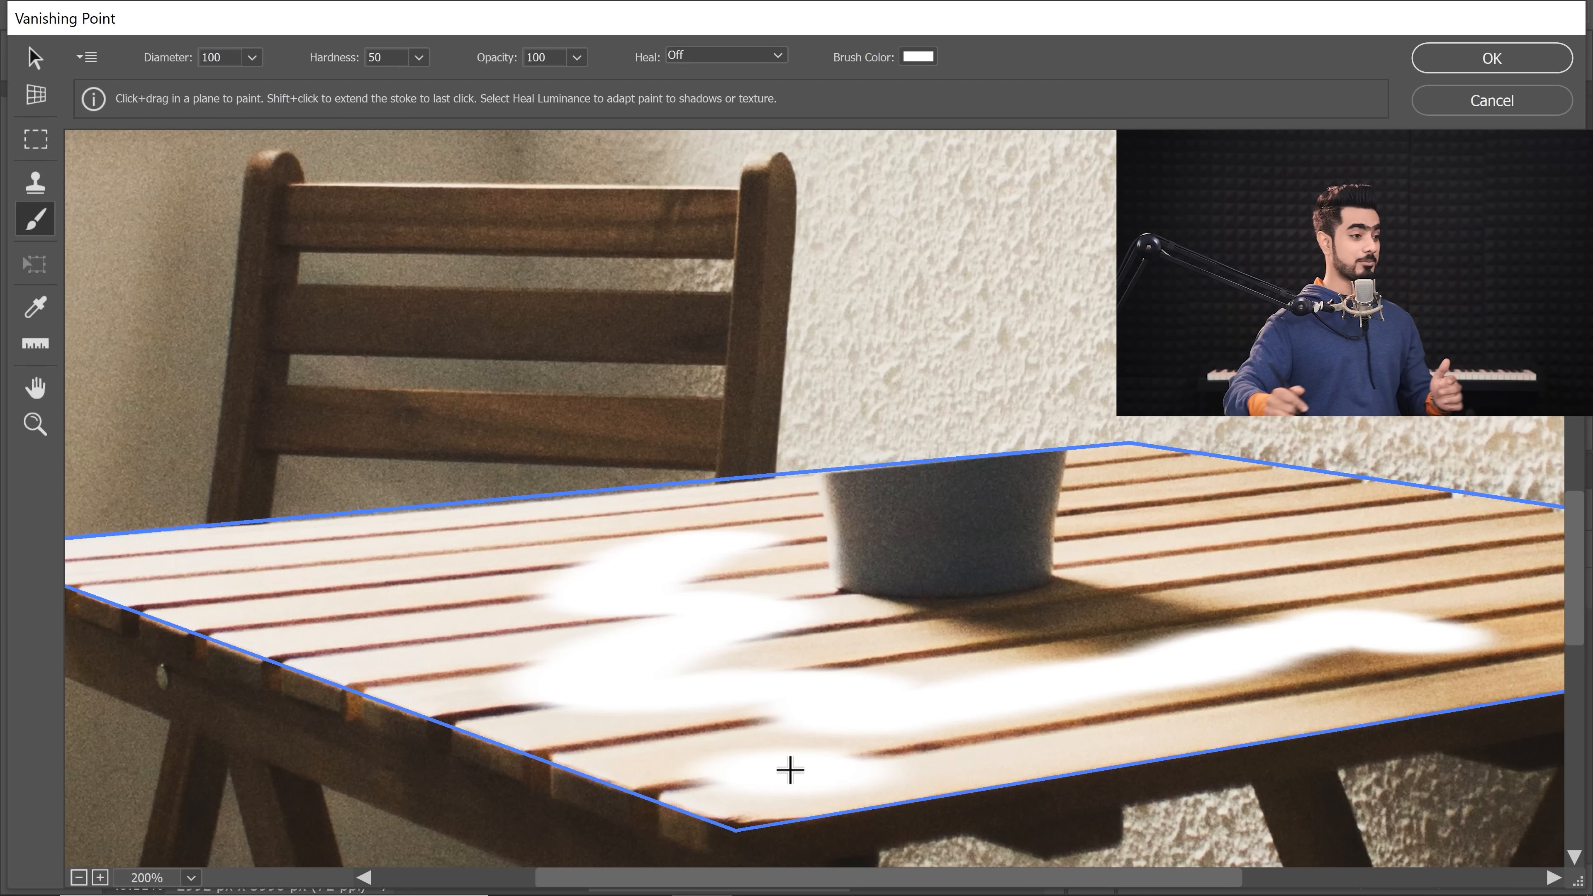
key("ctrl+z")
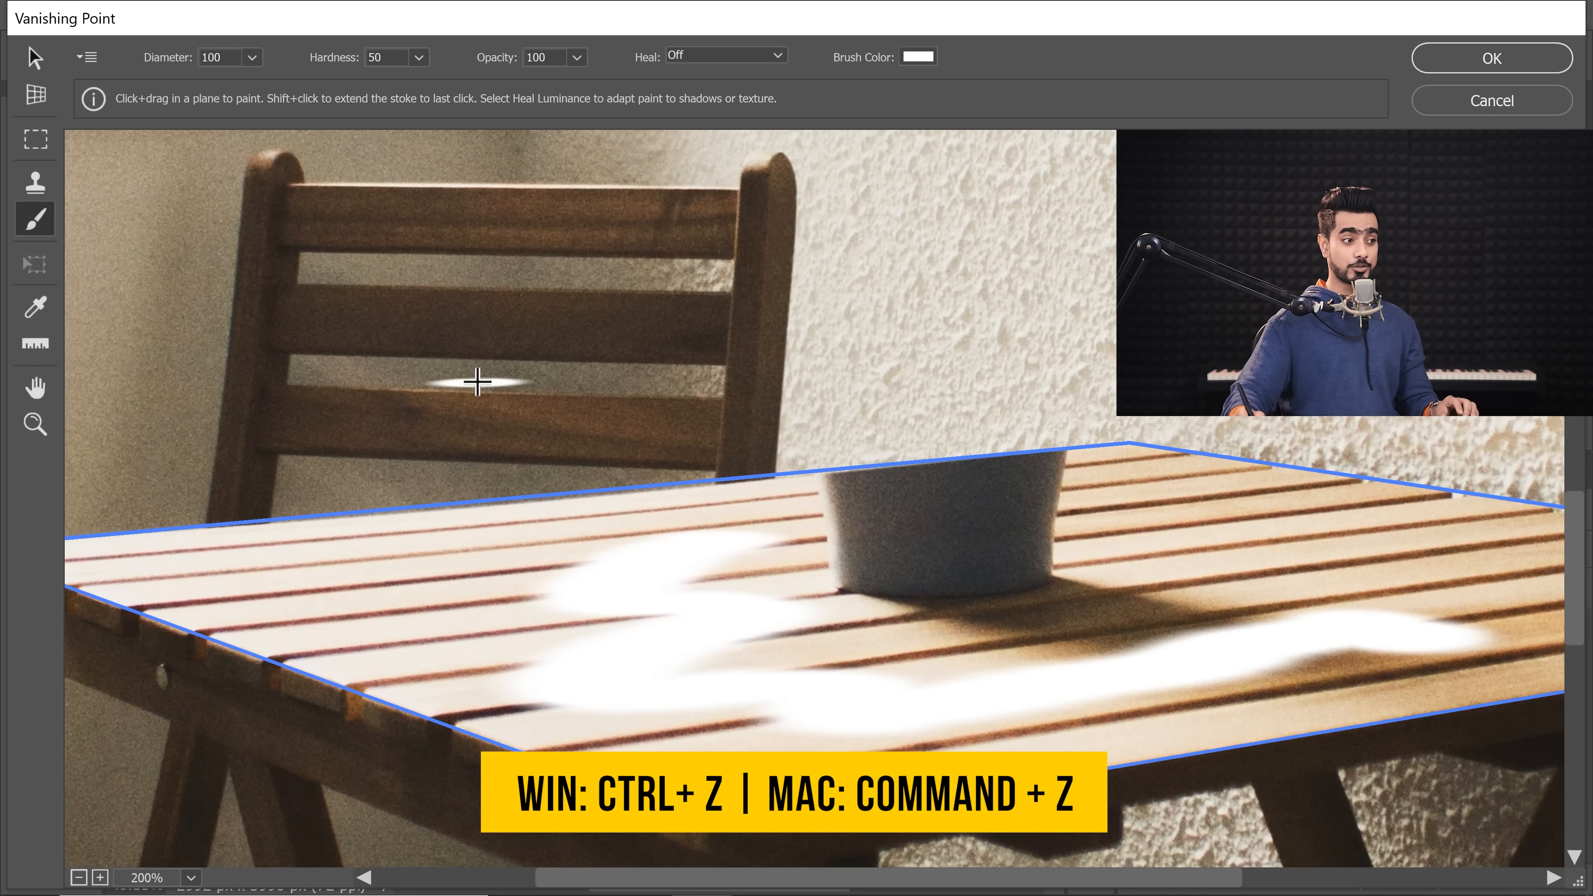
left_click(33, 181)
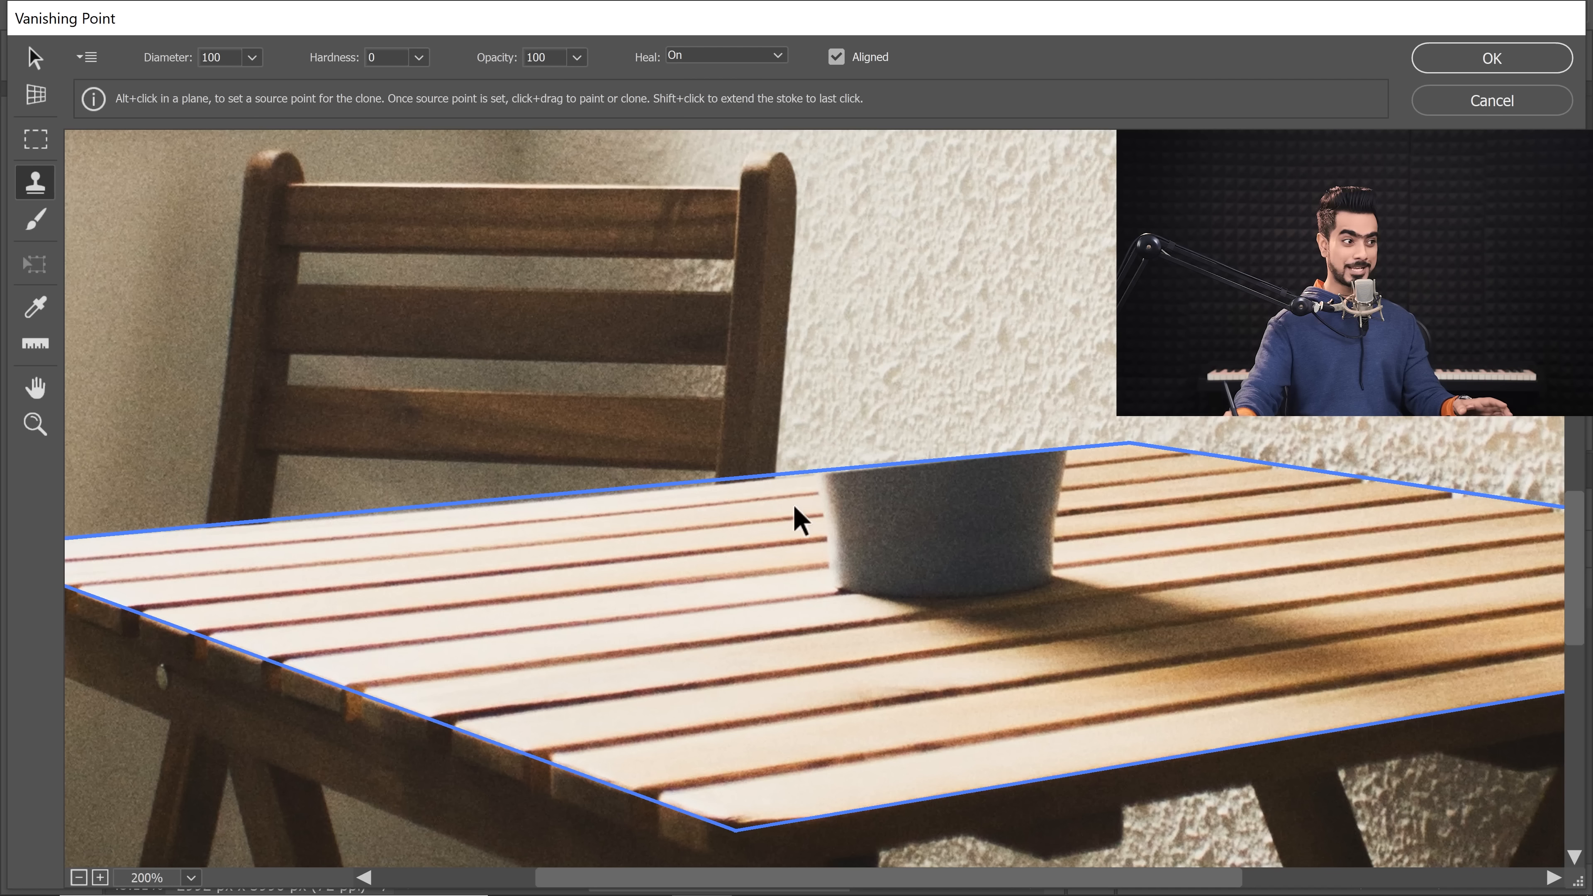
mouse_move(249, 92)
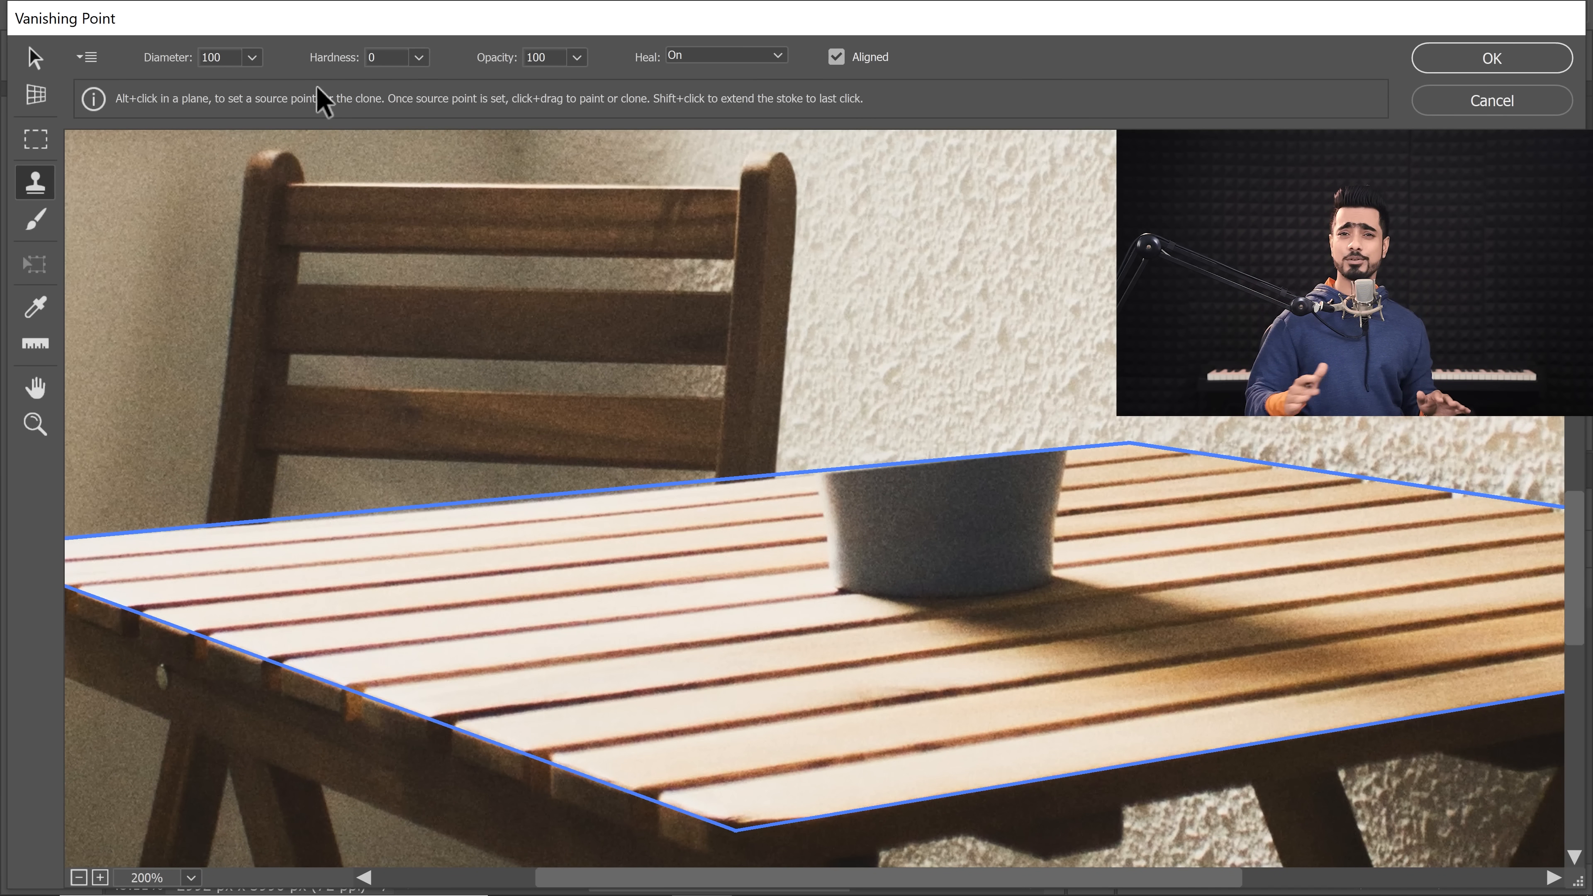
mouse_move(551, 9)
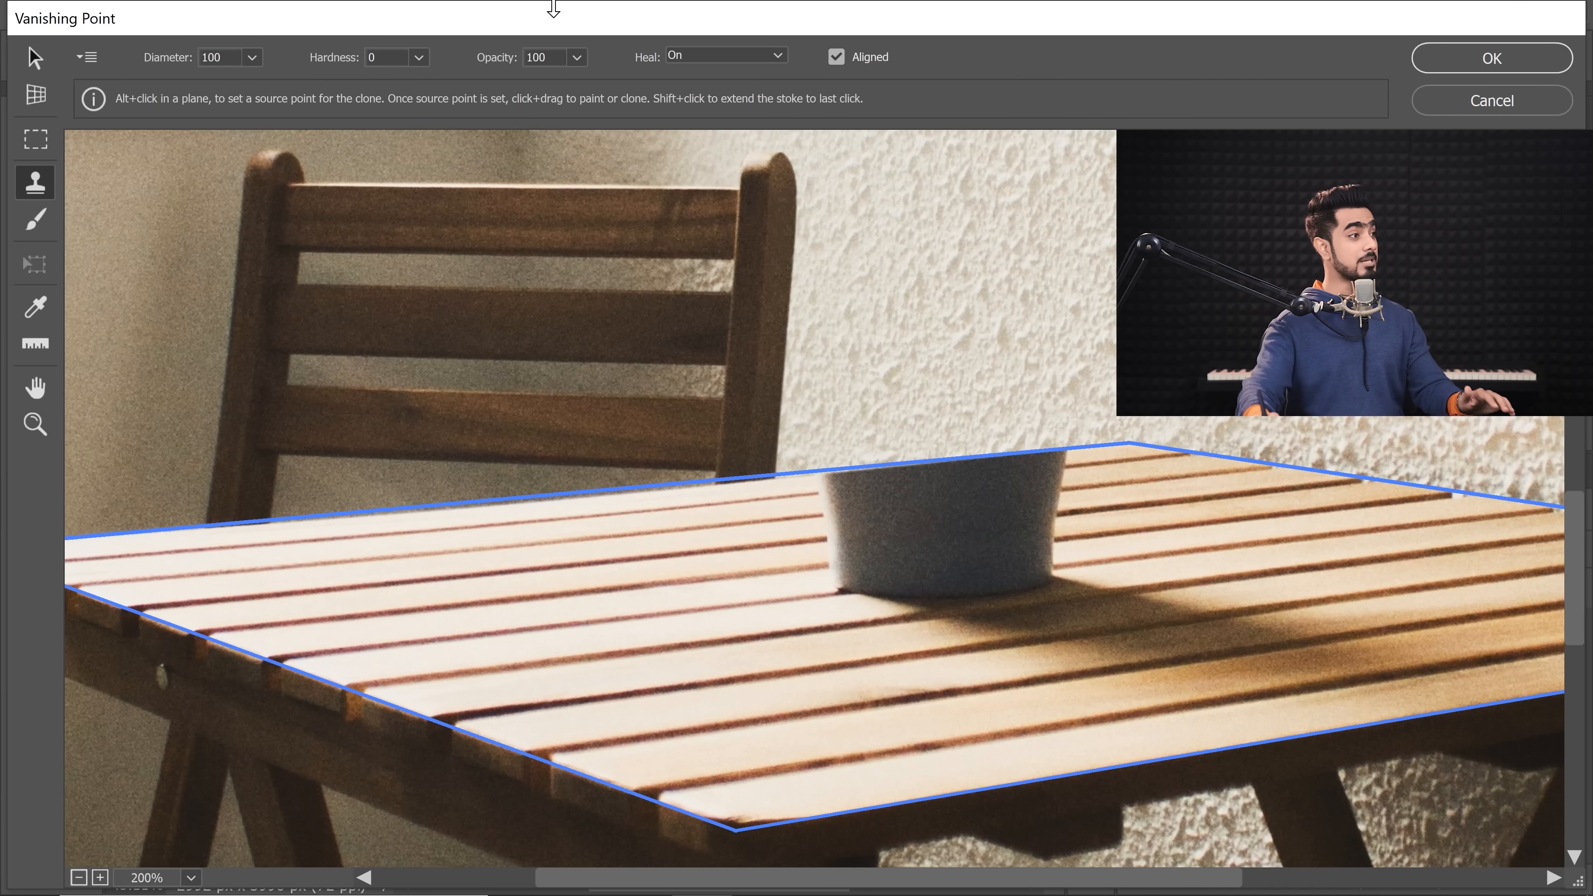
mouse_move(497, 58)
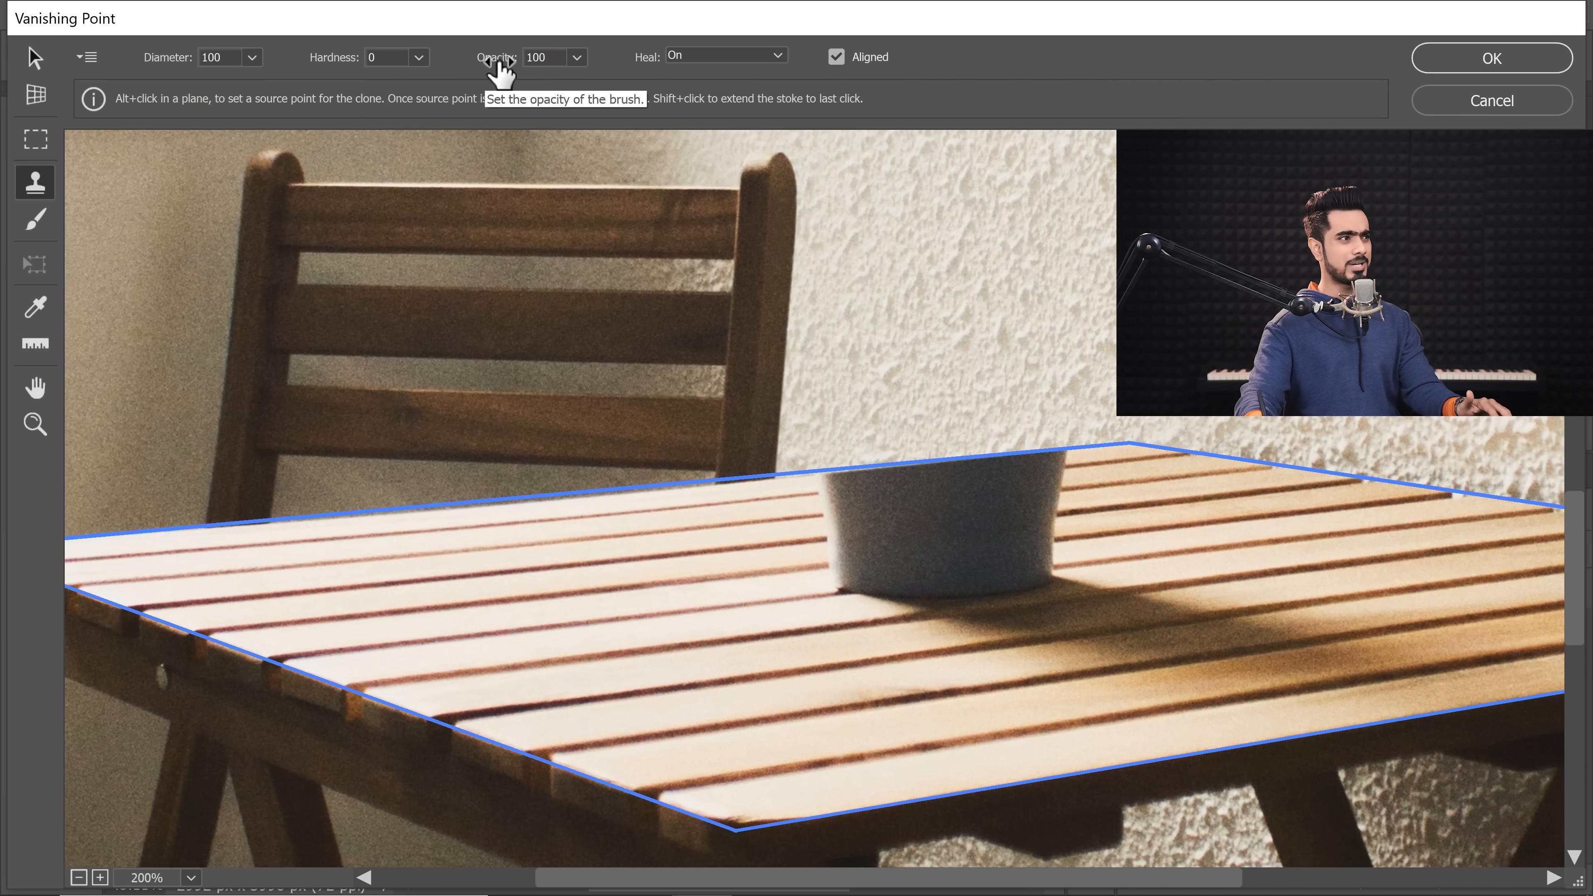
mouse_move(431, 71)
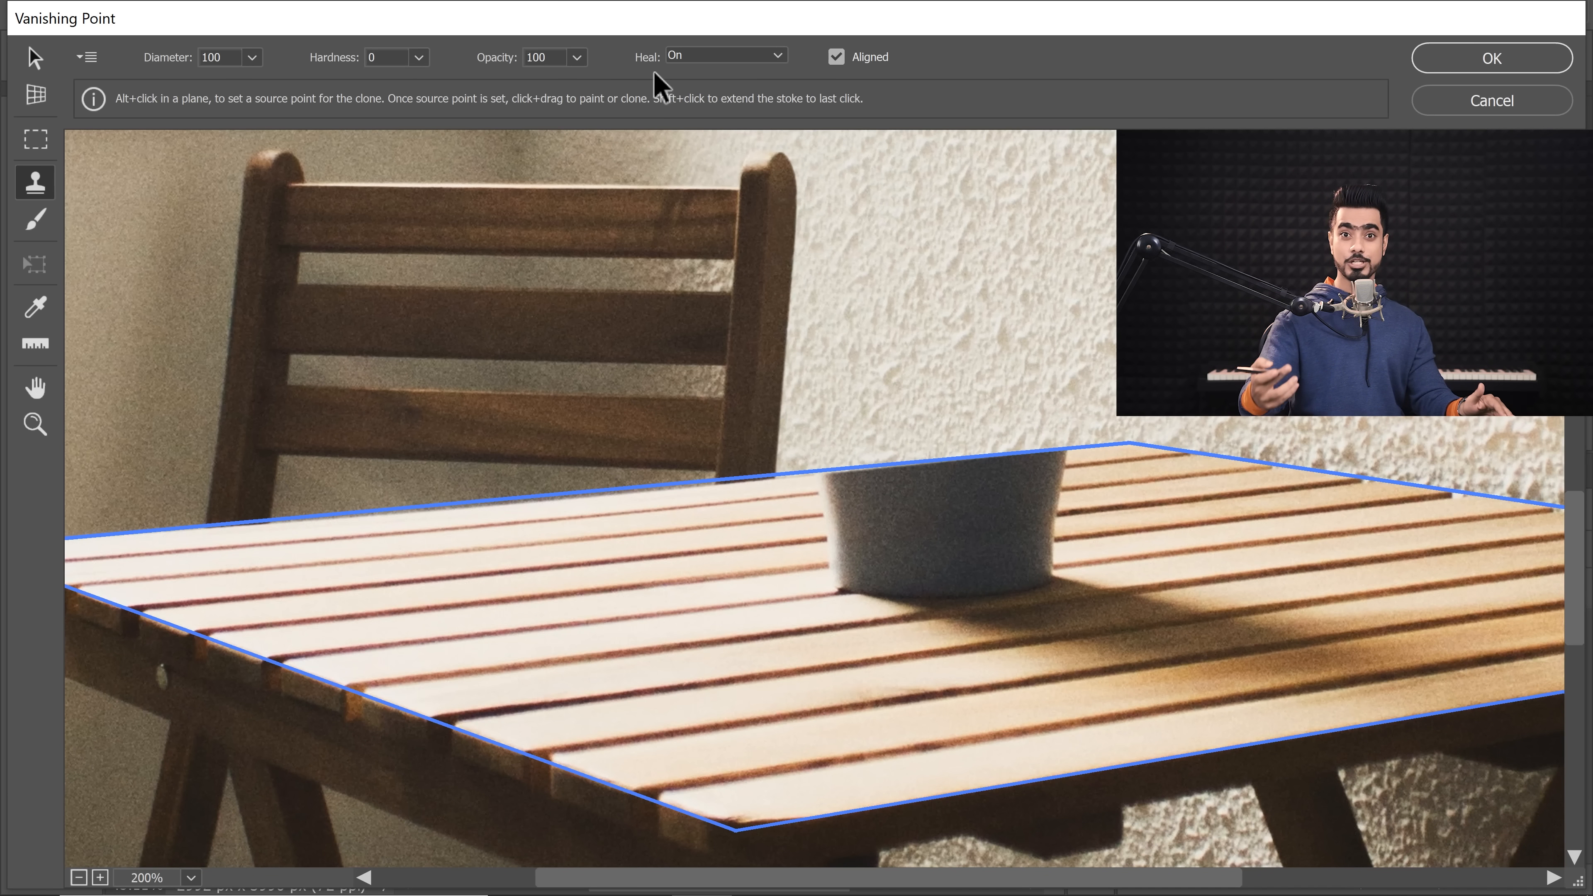
Turn Heal off for the Vanishing Point clone stamp on the table-top plane.
left_click(723, 55)
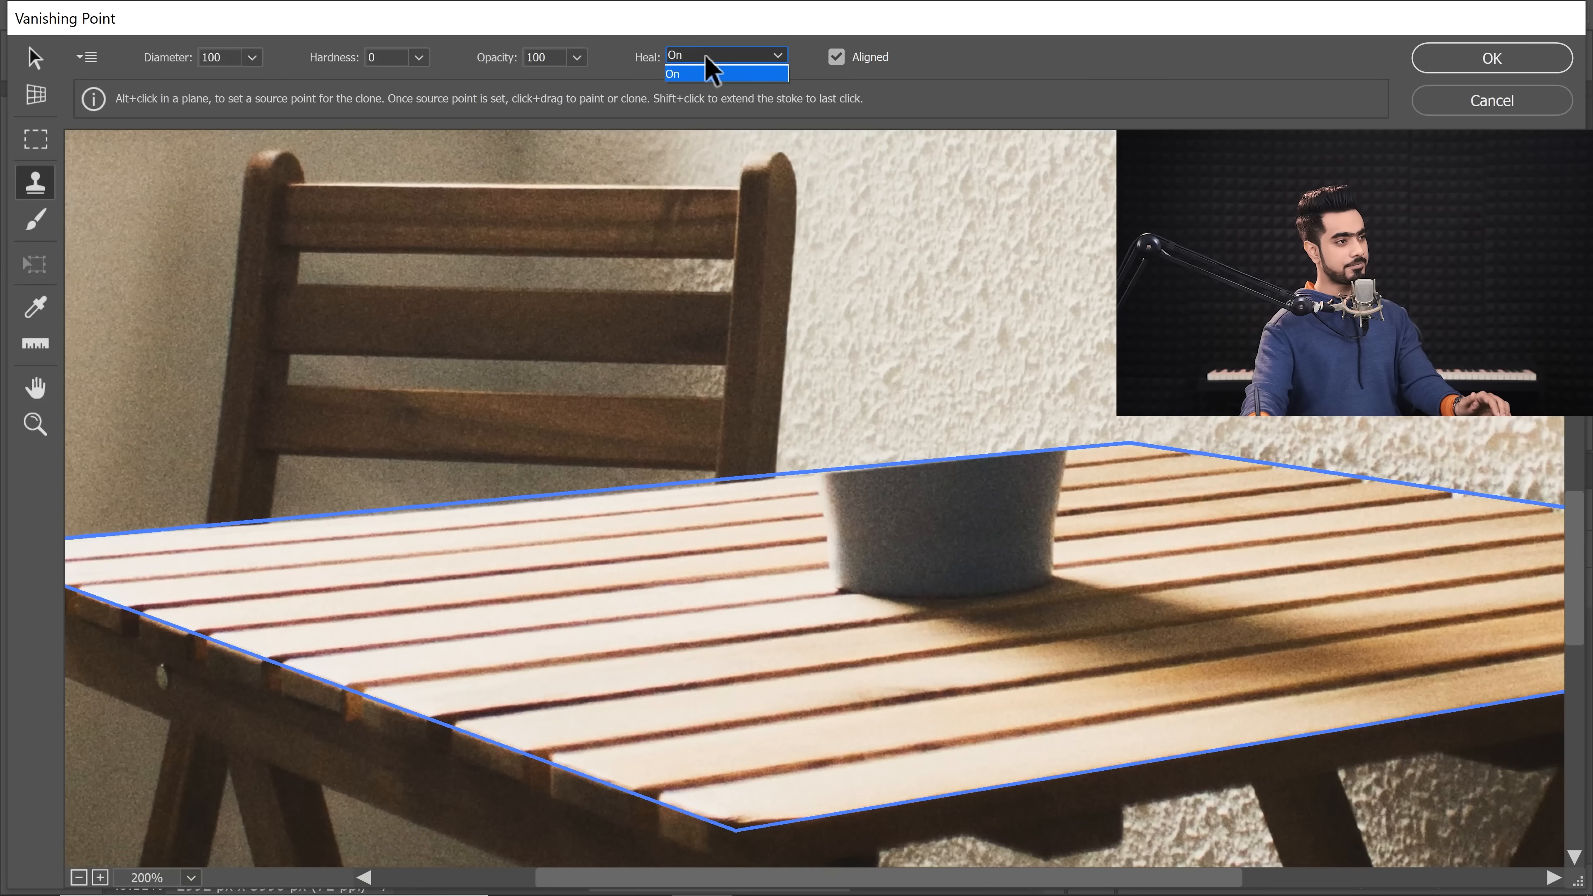
left_click(724, 73)
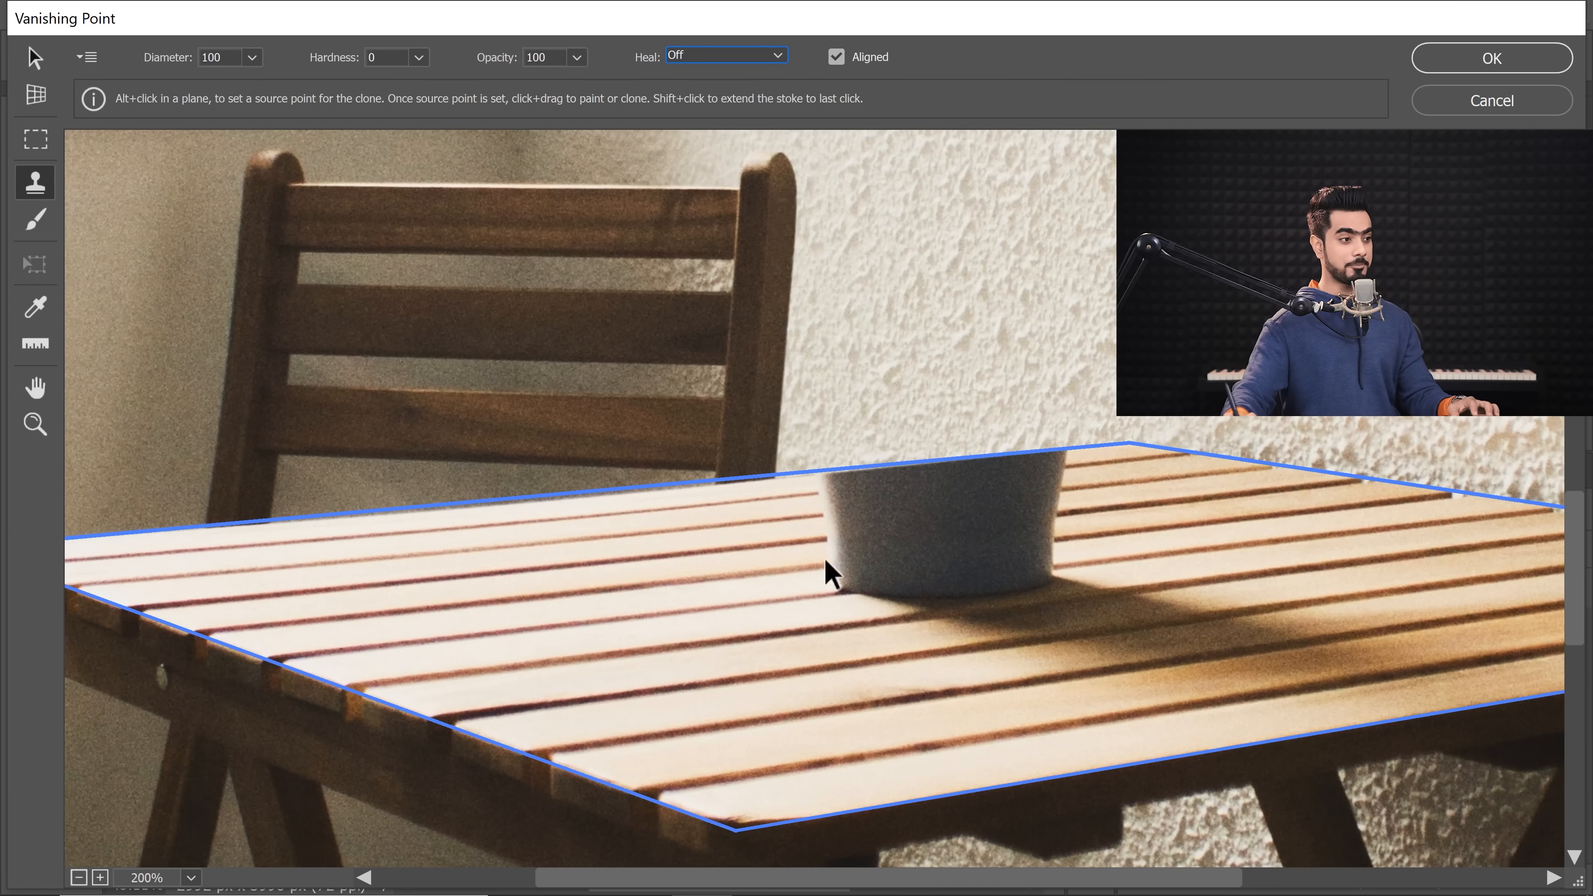
mouse_move(750, 652)
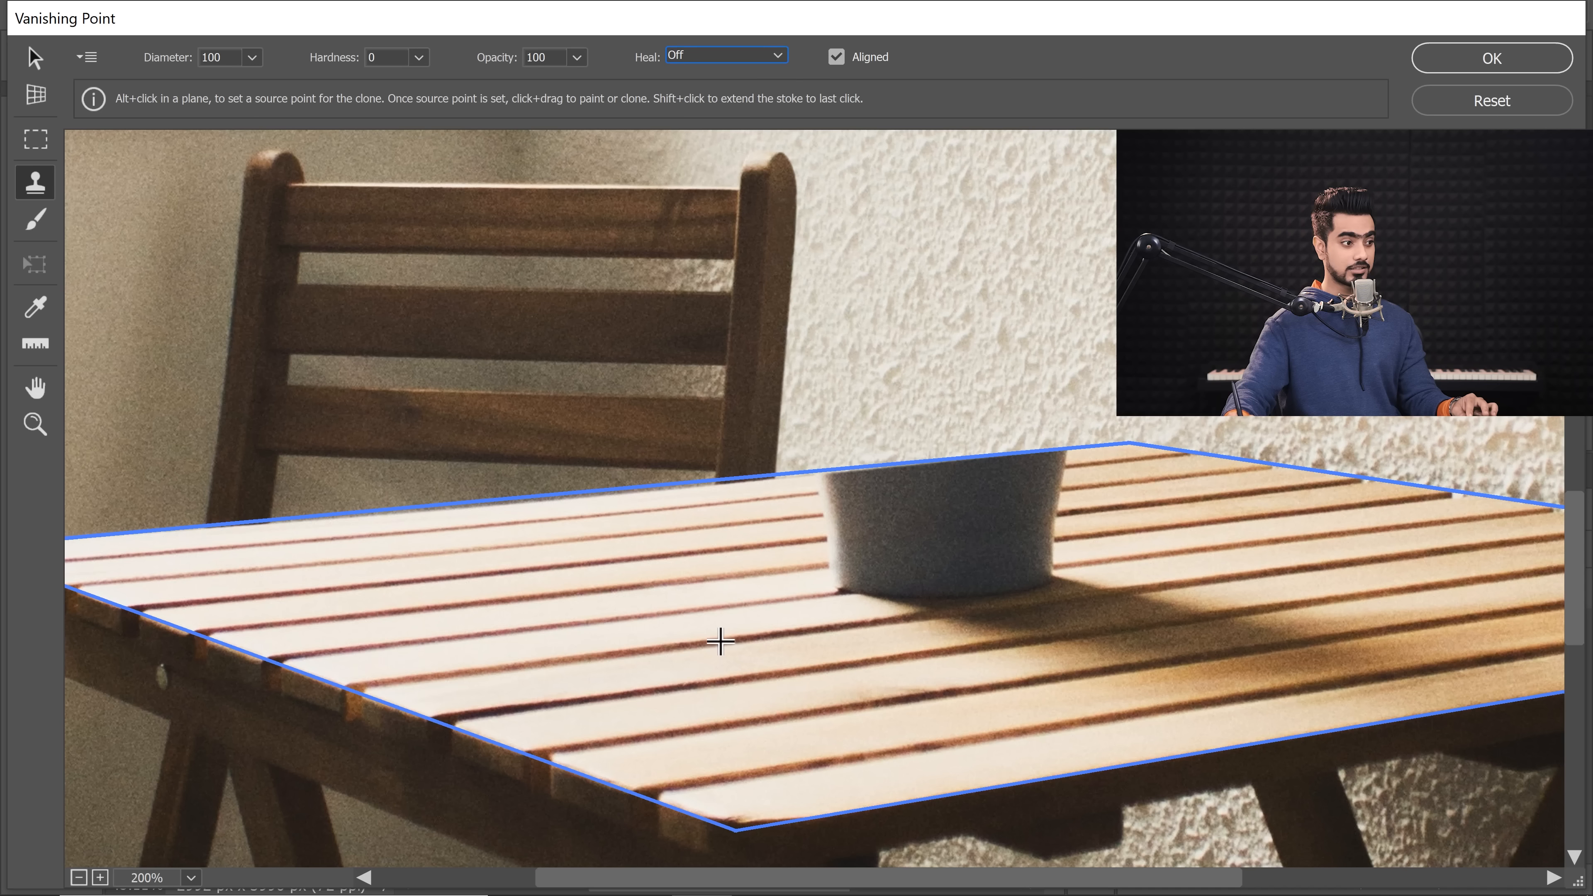
left_click(976, 605)
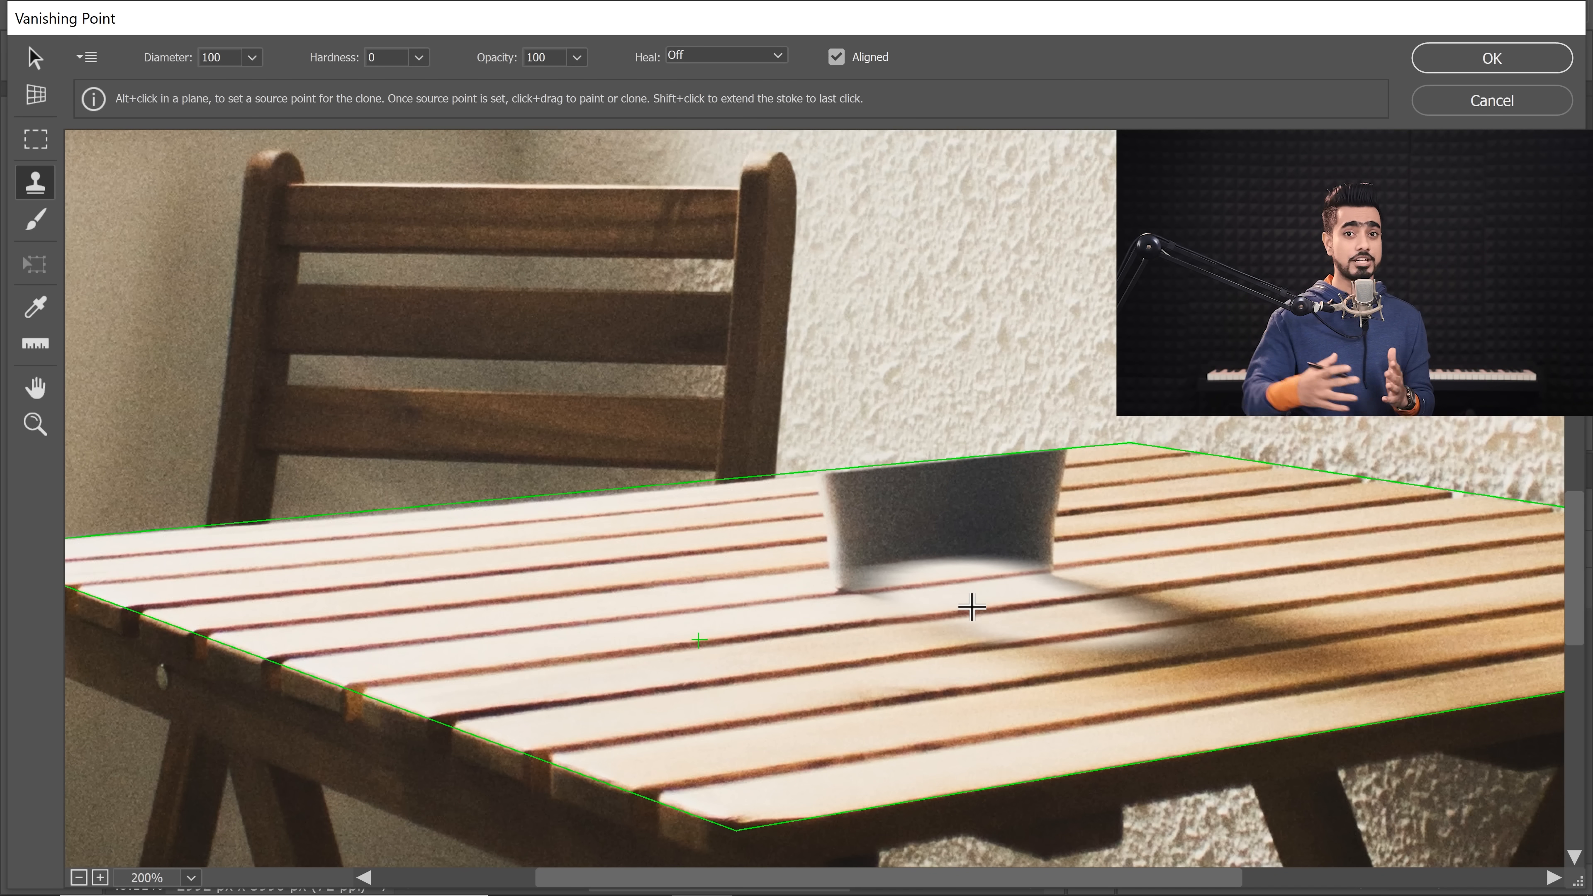
left_click(724, 56)
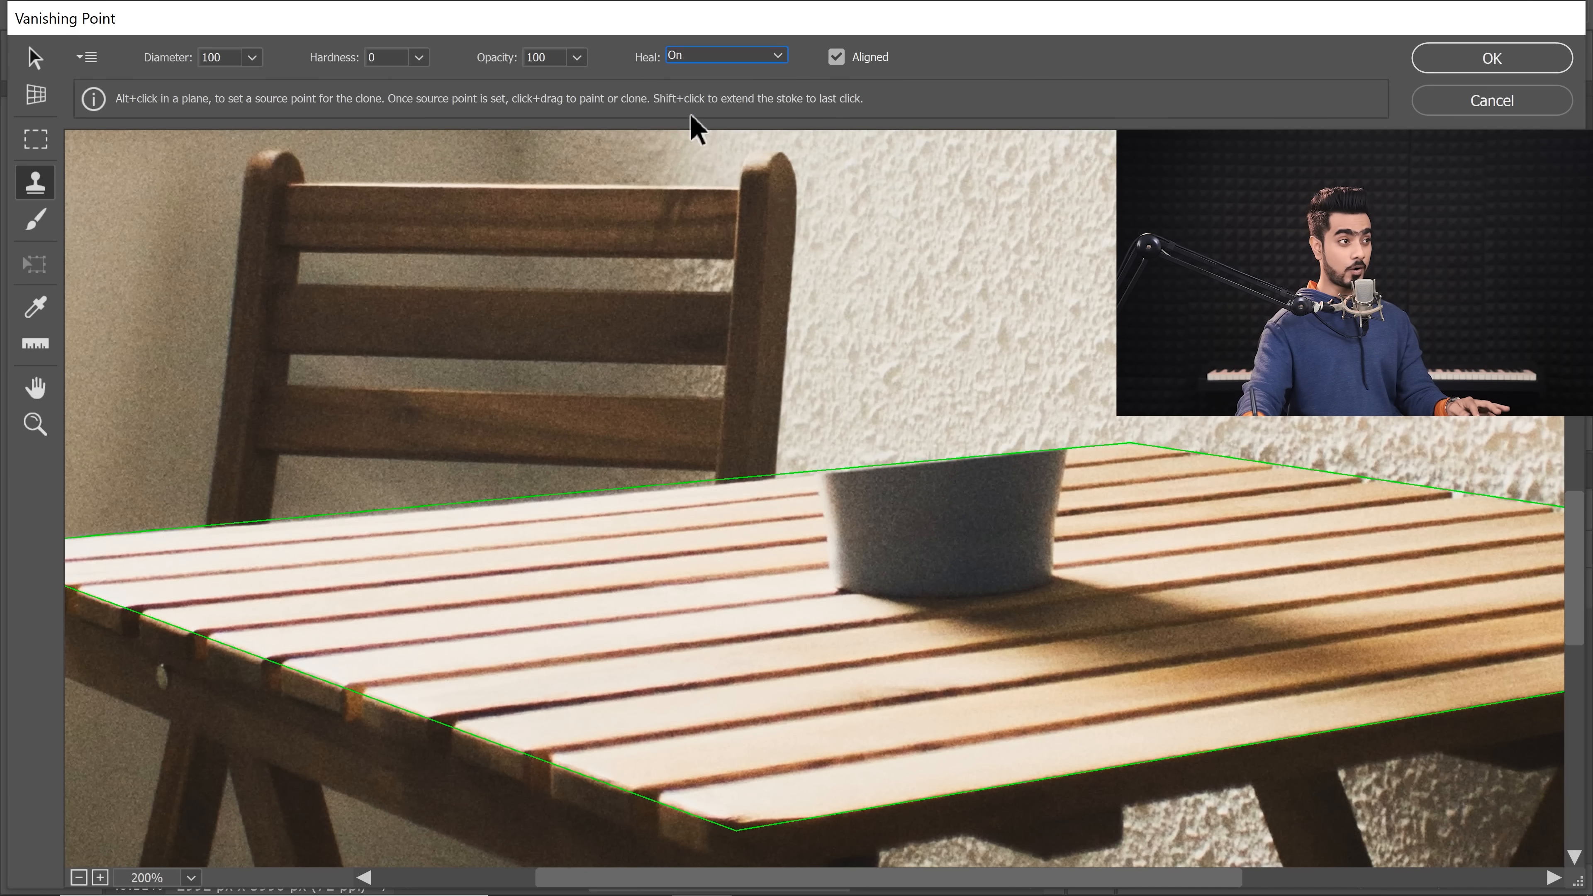
left_click(479, 576)
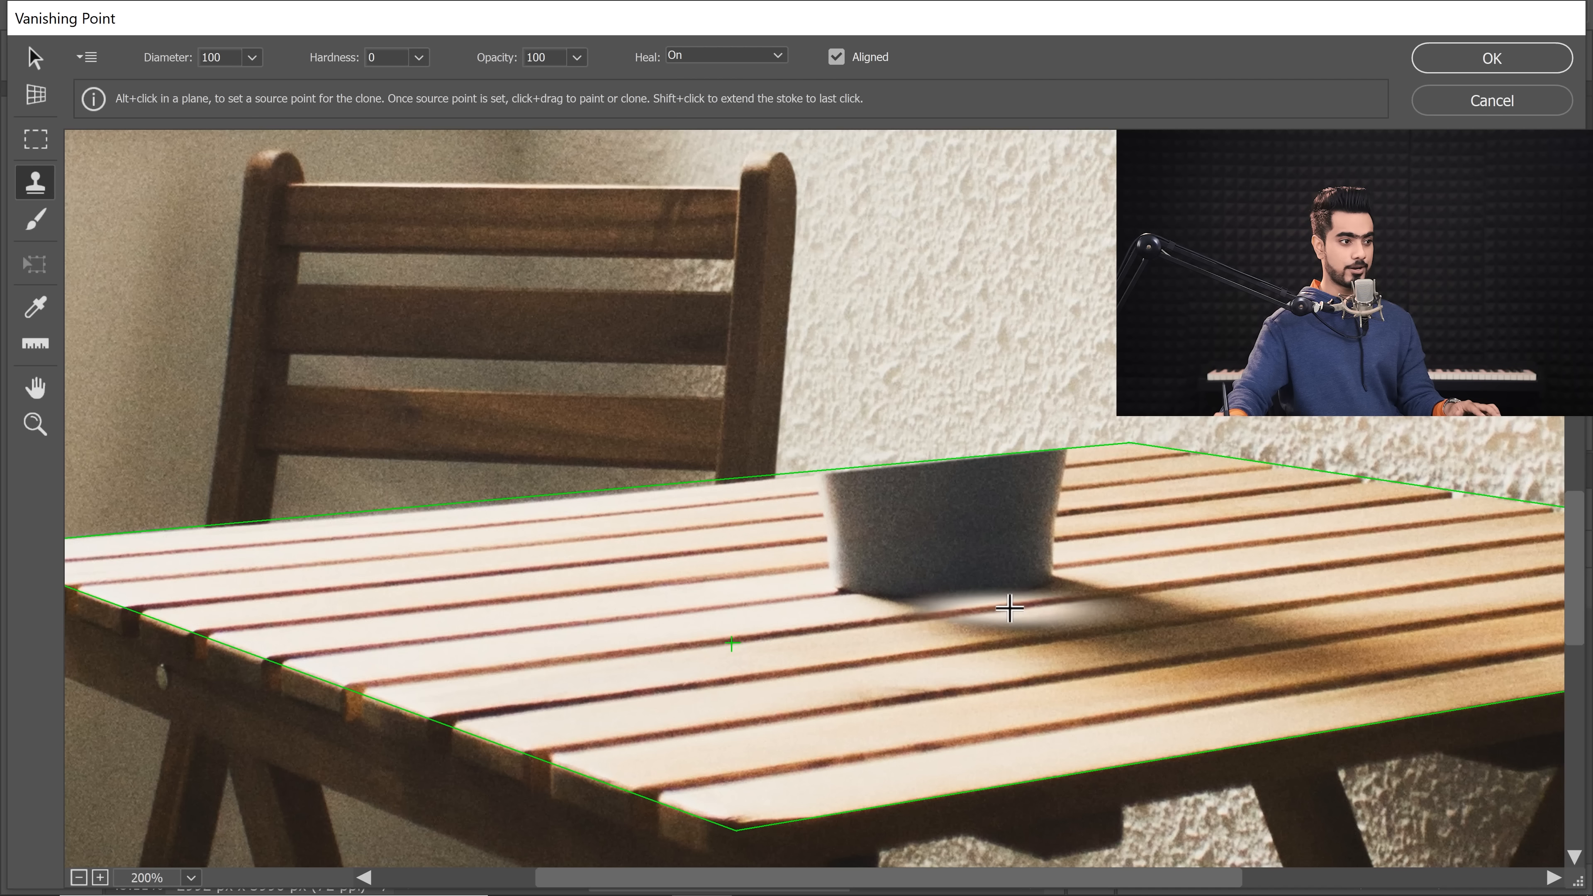
mouse_move(994, 586)
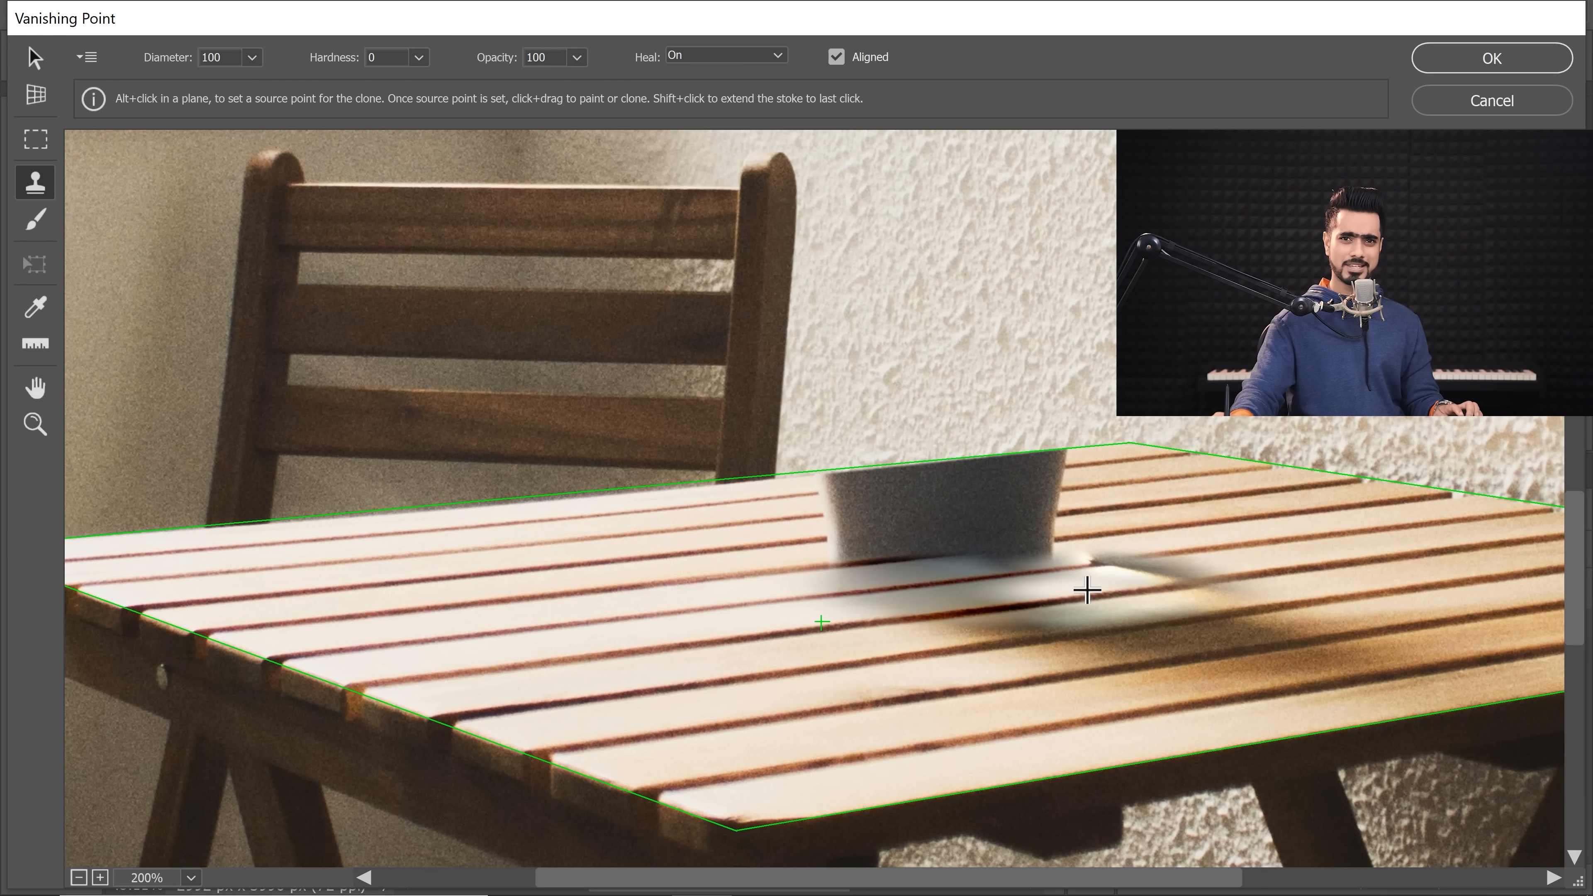
left_click(723, 56)
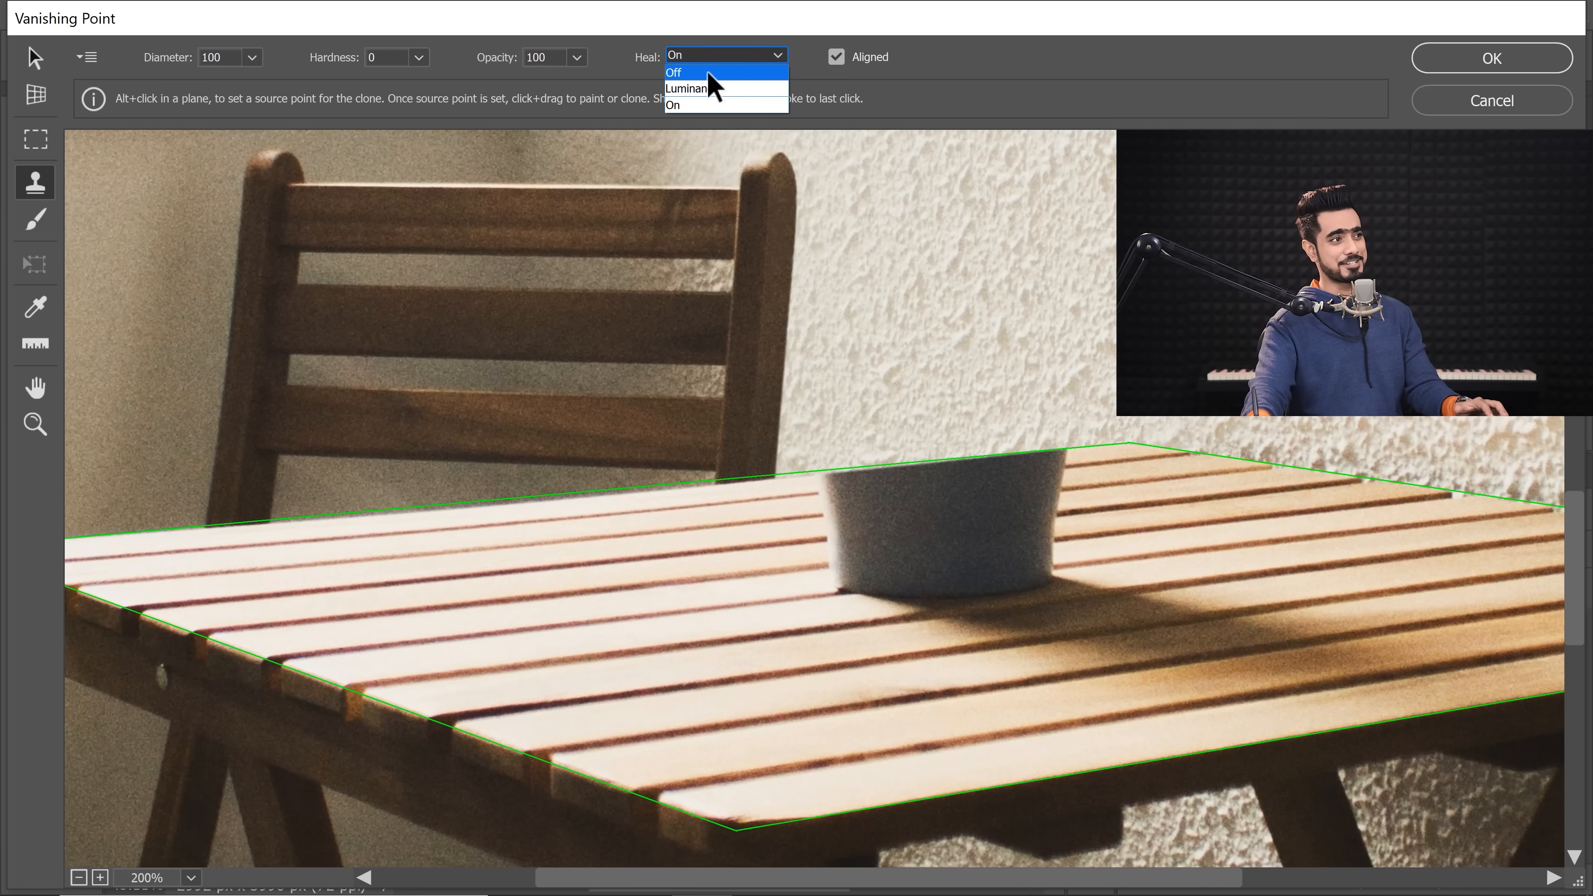
left_click(673, 72)
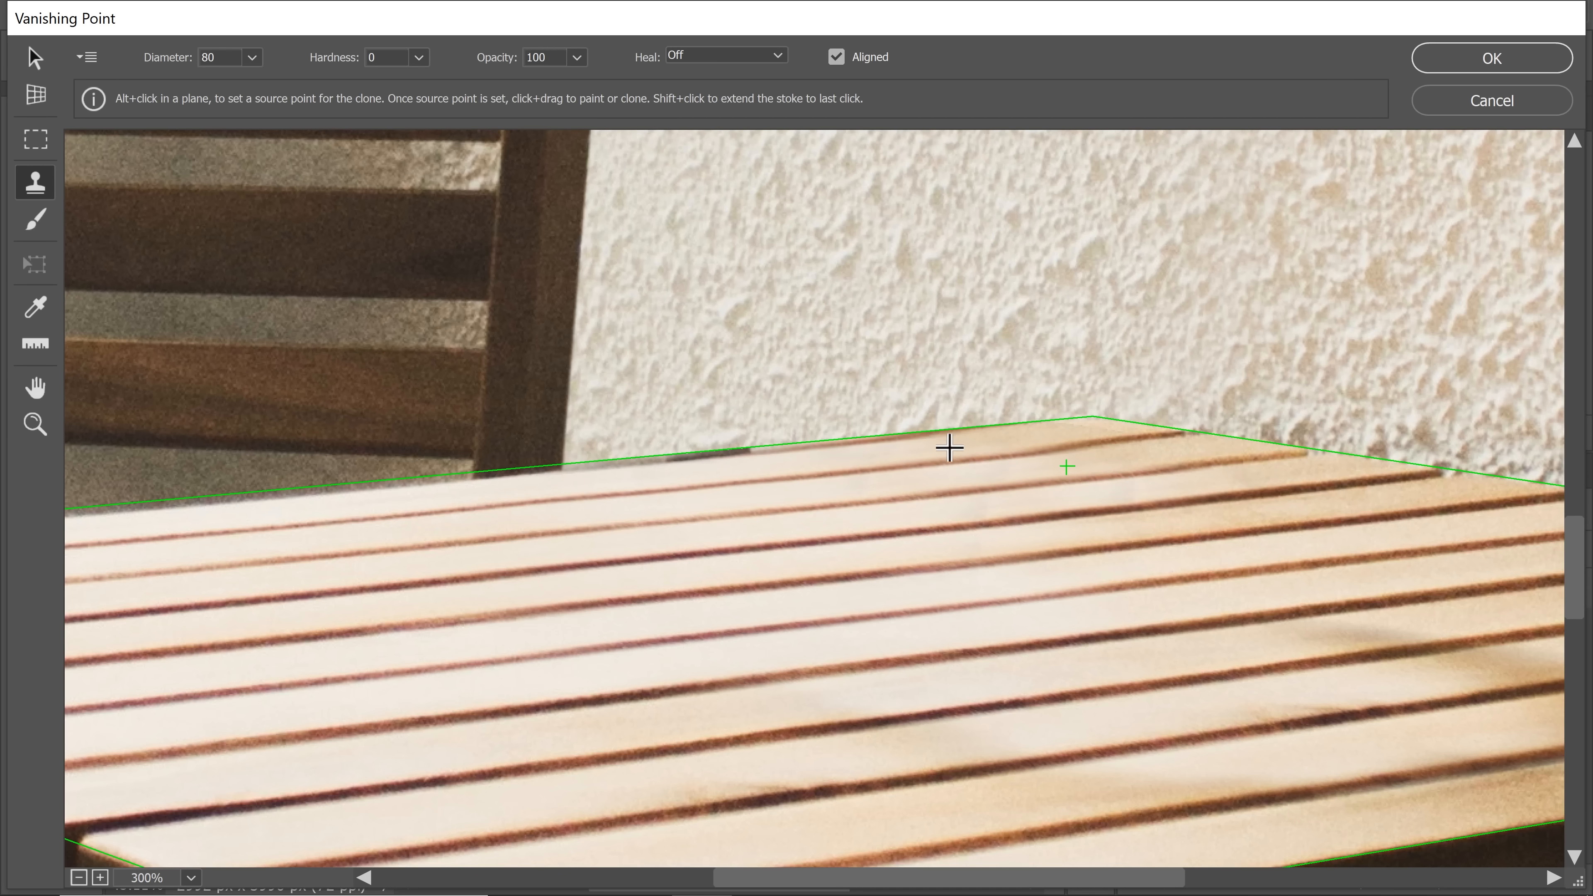
Switch to the Hand tool after cloning slats over the cup.
left_click(34, 387)
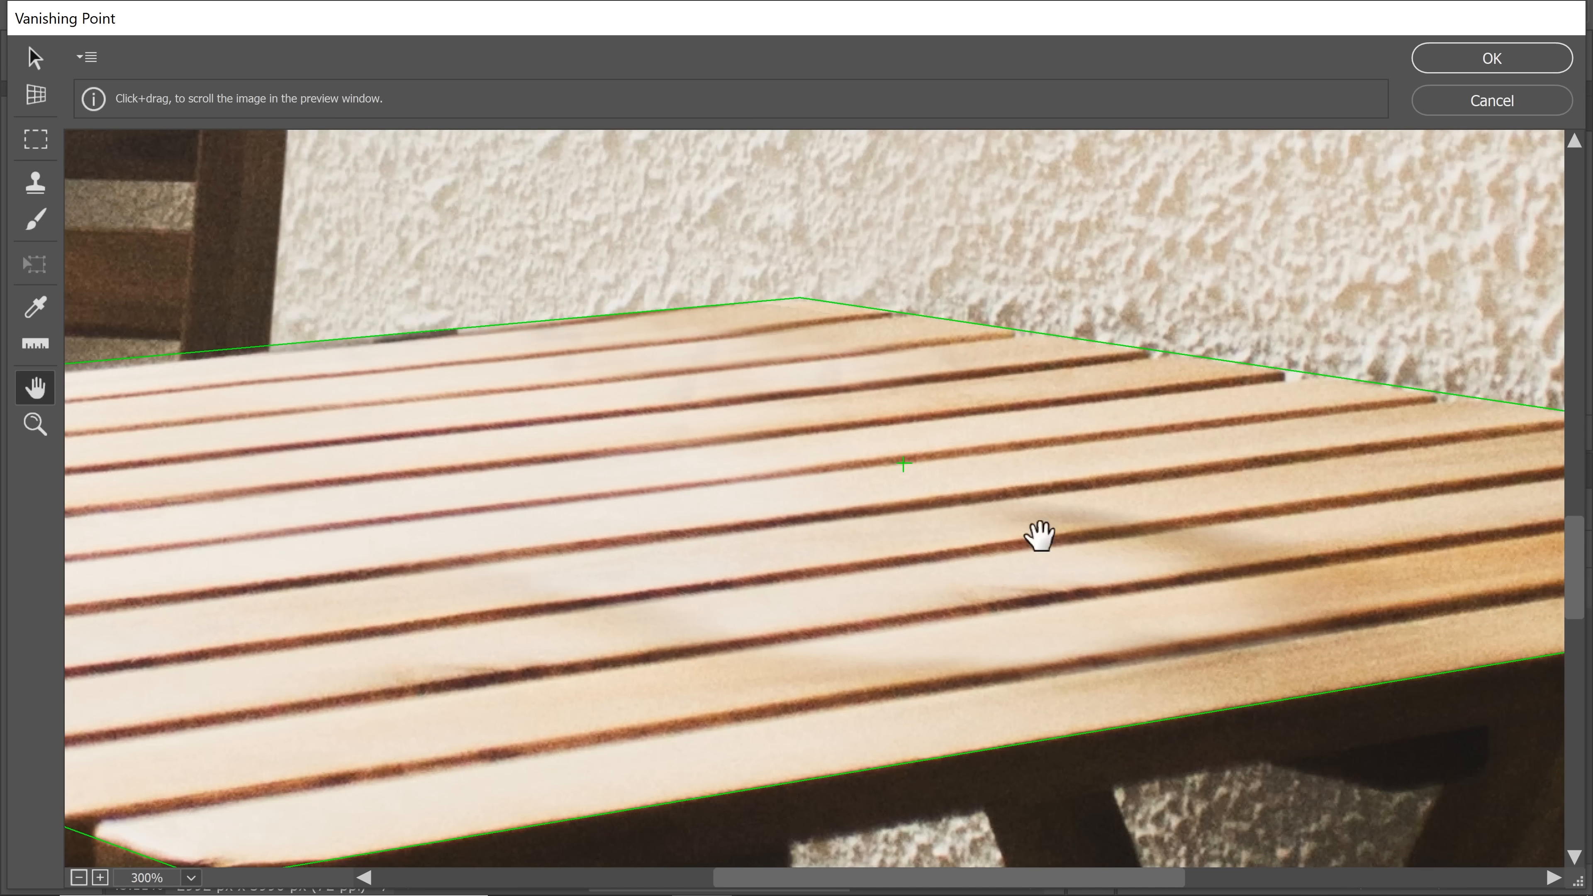
Clone over leftover shadow traces with Heal On, then fit the whole photo in the preview.
left_click(33, 182)
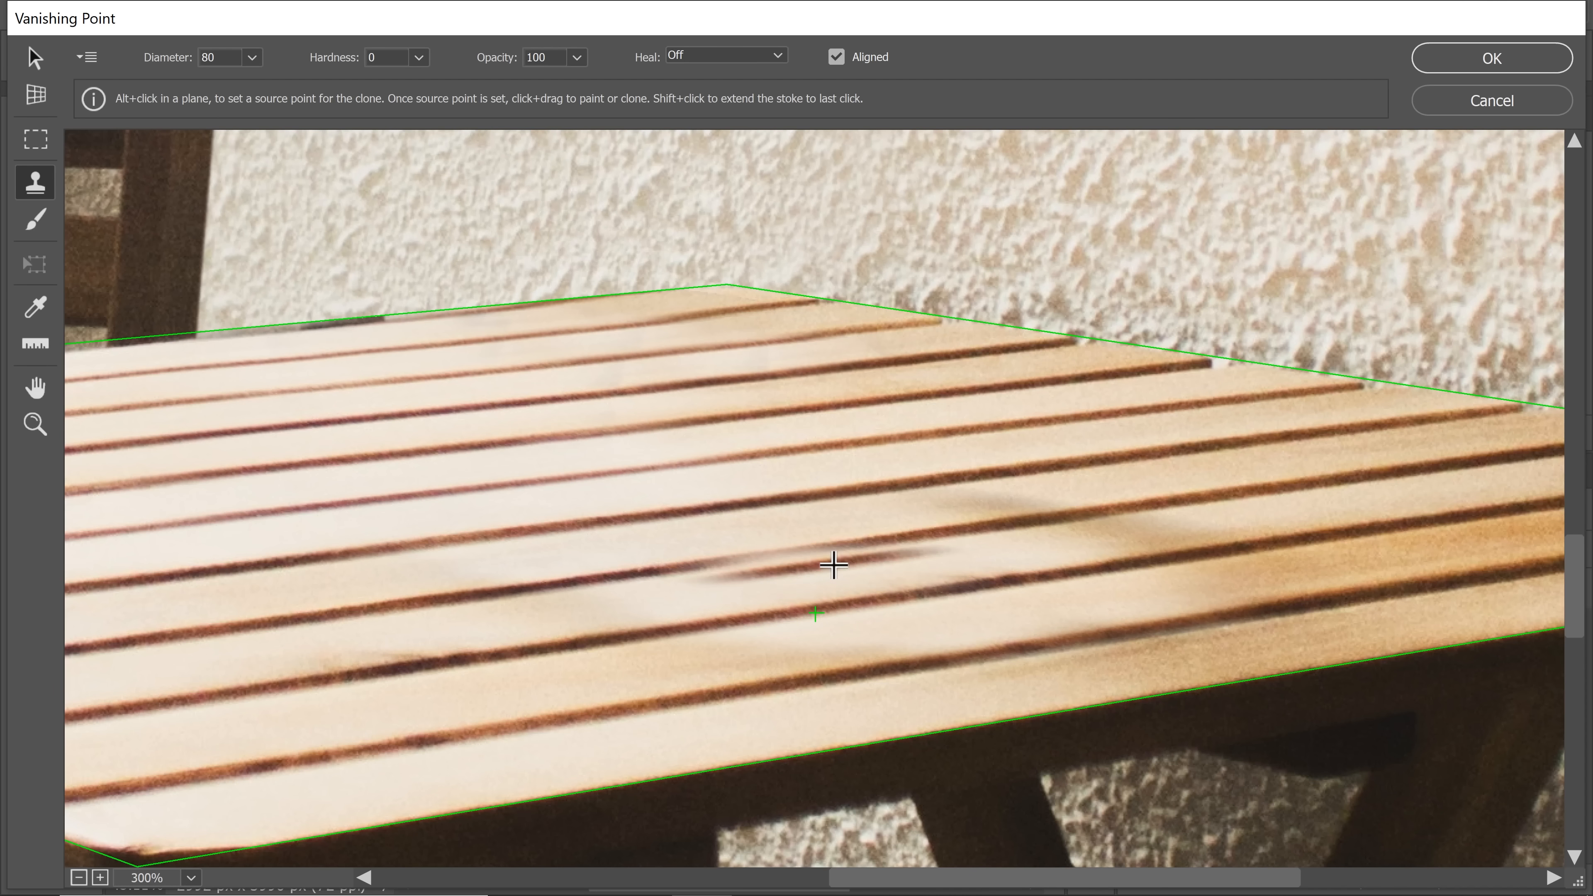
left_click(721, 54)
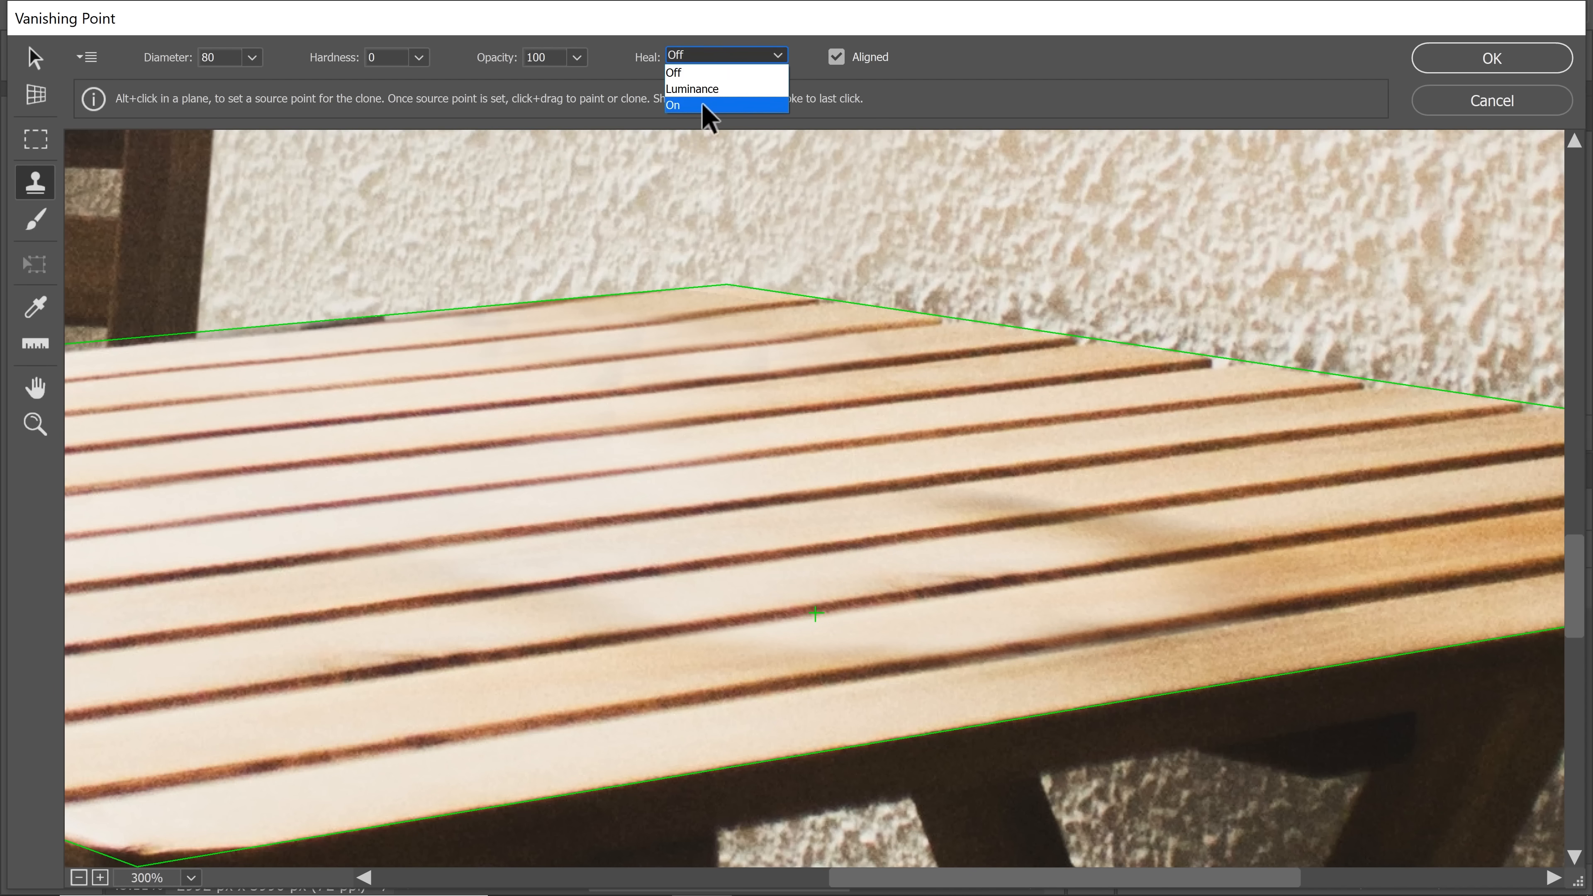
left_click(675, 105)
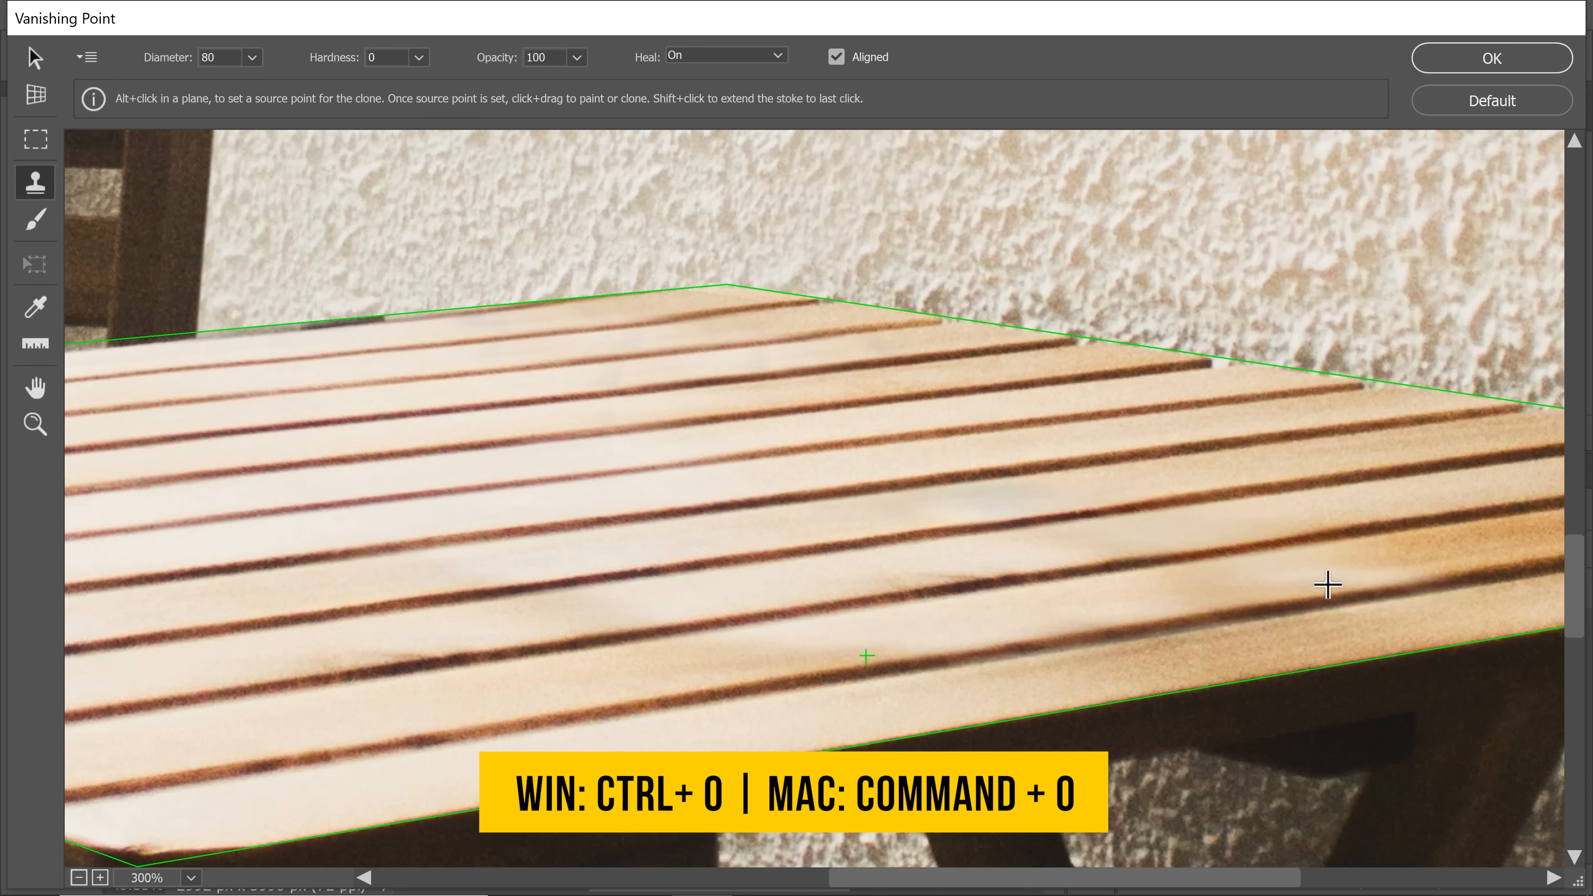
key("ctrl+0")
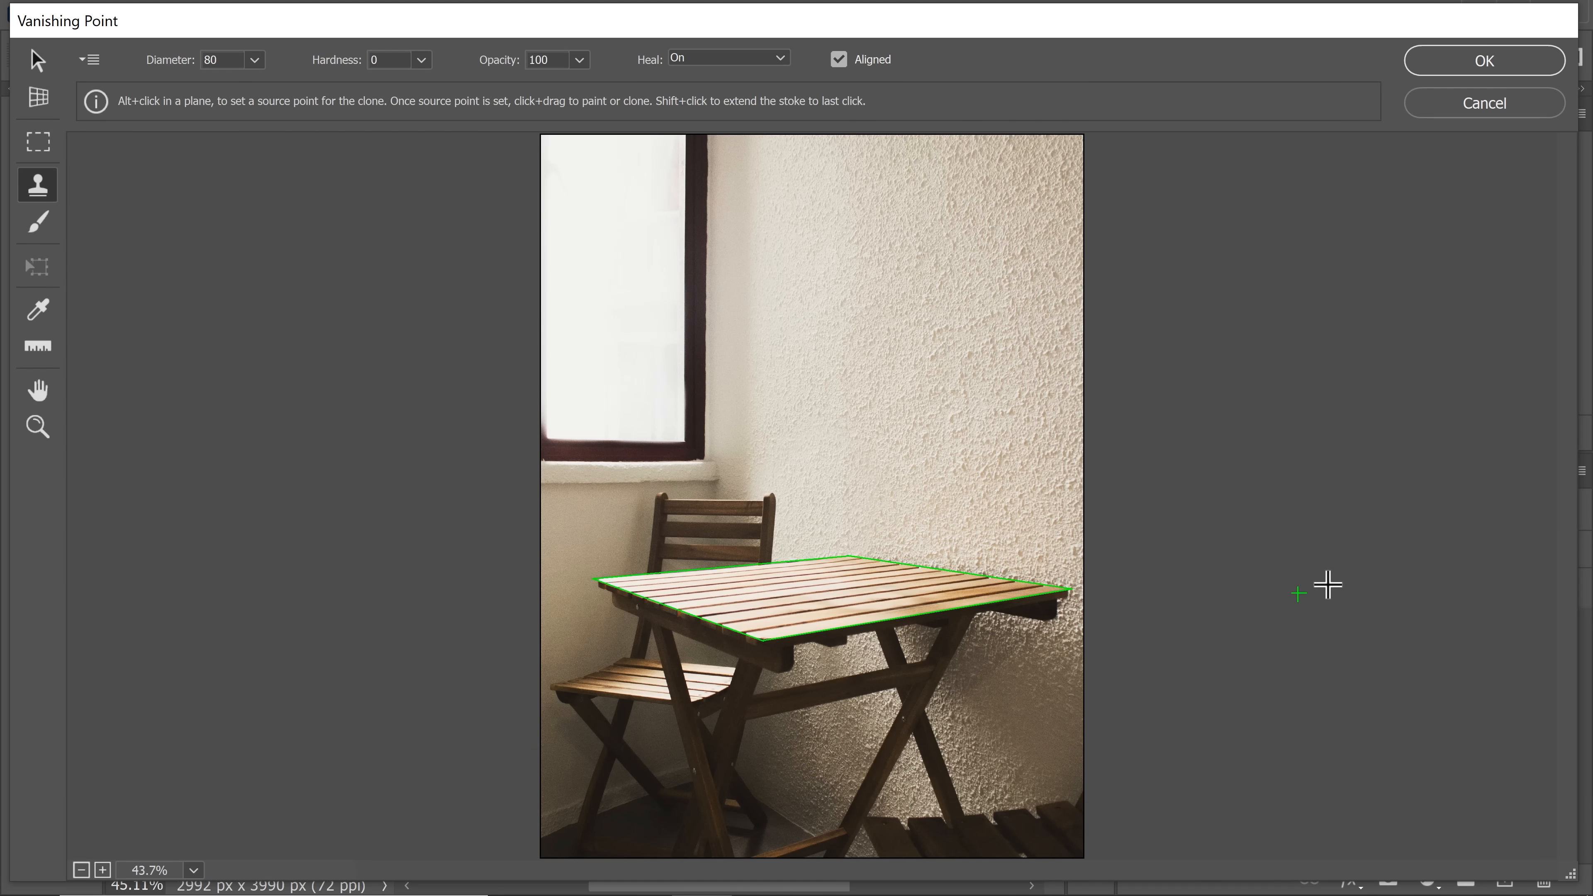
mouse_move(1484, 61)
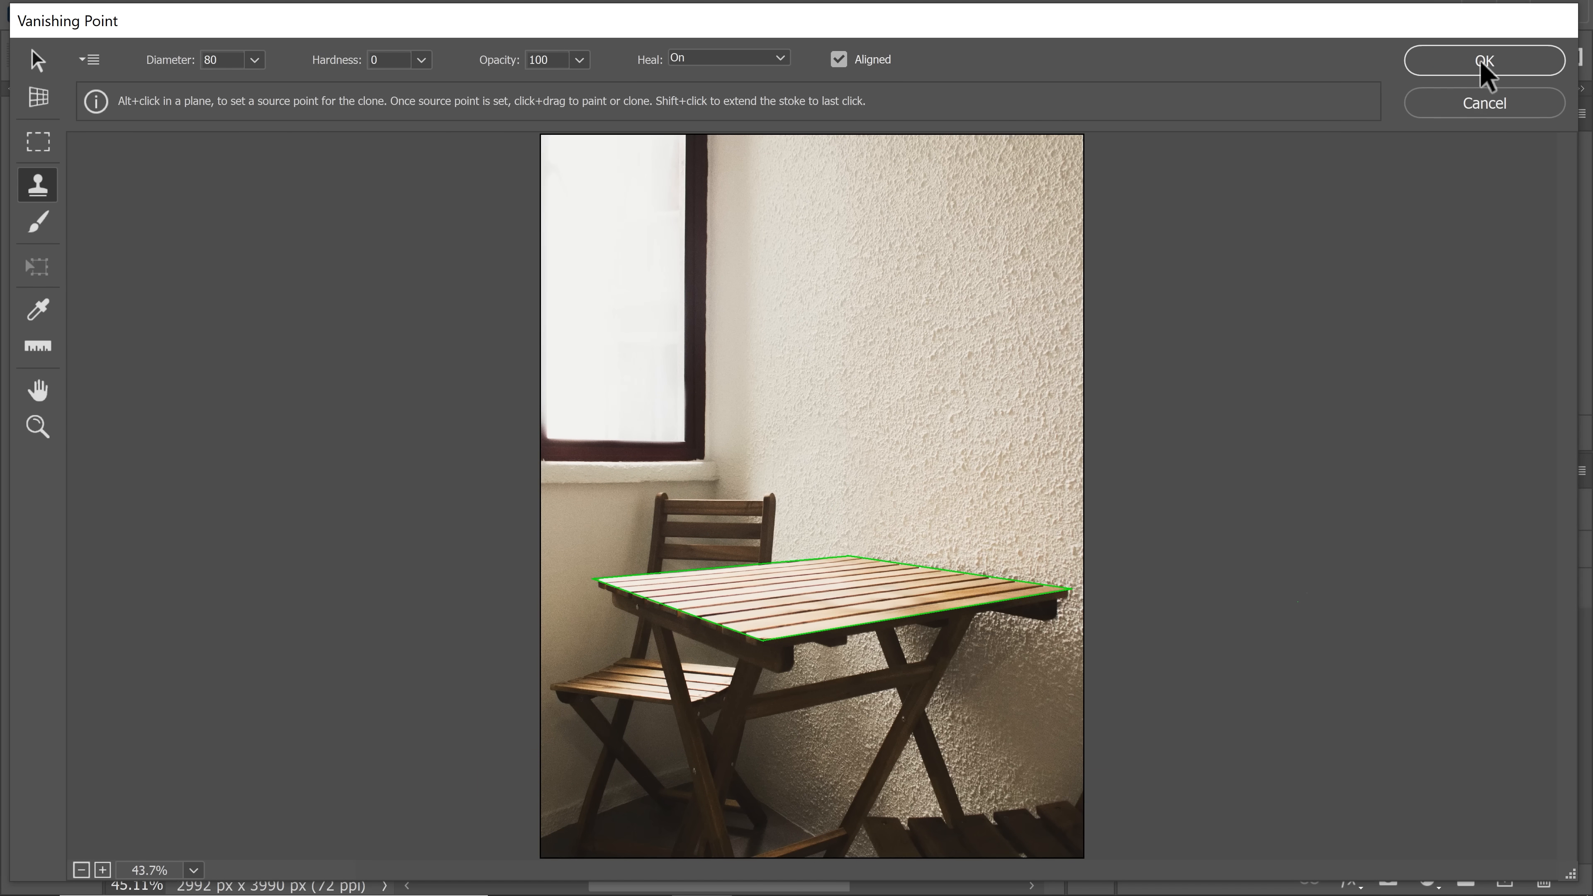
Apply the Vanishing Point clone, lasso the wall edge area and feather it by 1 pixel.
left_click(1483, 60)
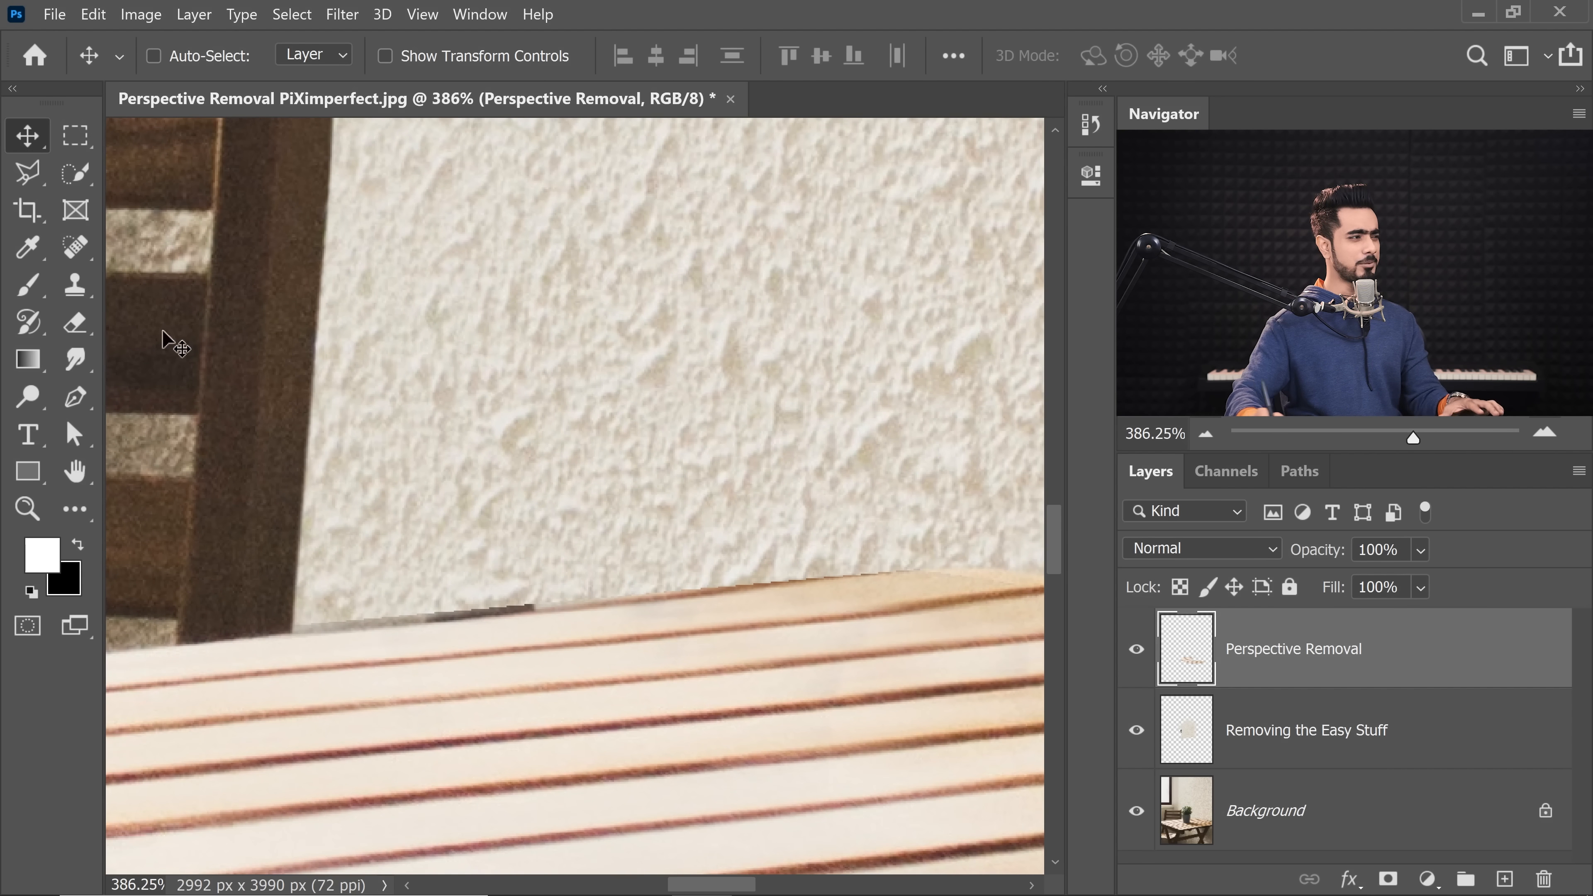
left_click(28, 172)
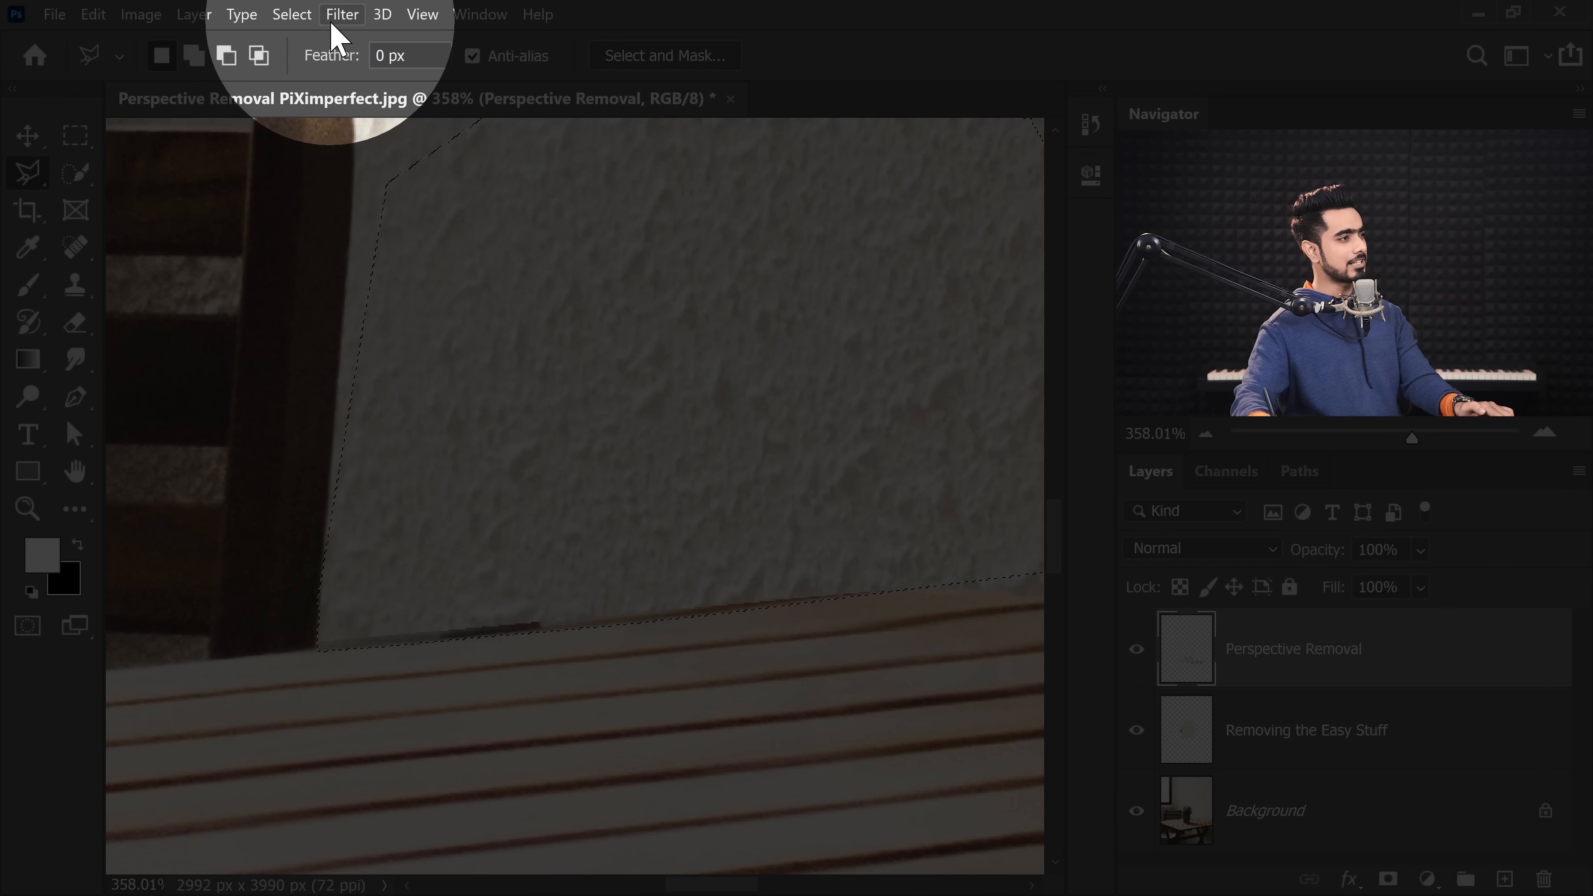
left_click(291, 14)
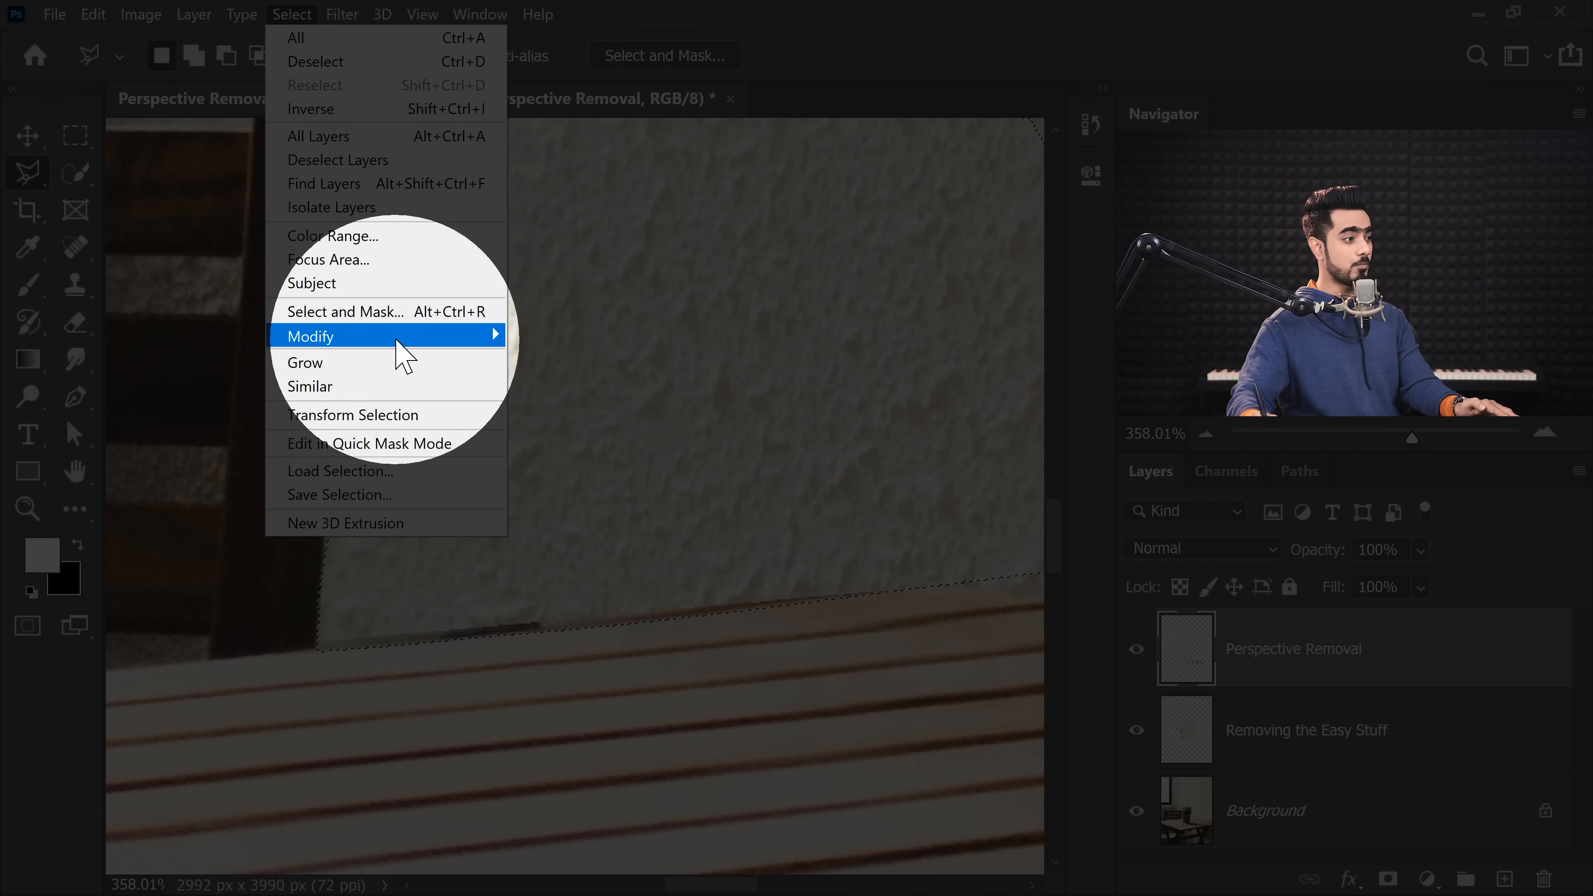
left_click(312, 336)
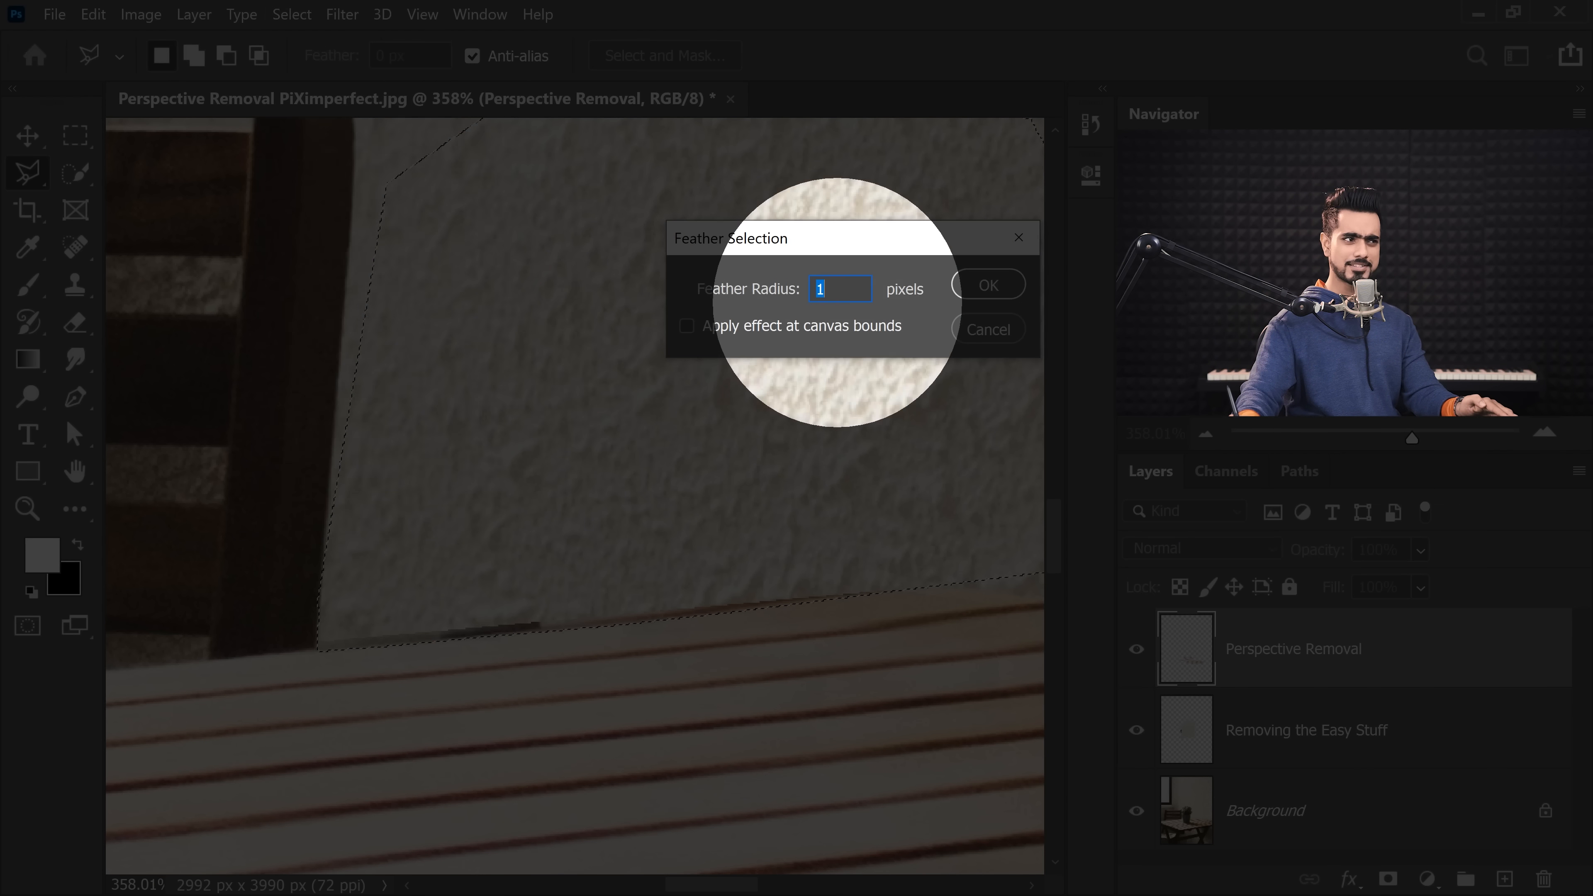
left_click(986, 285)
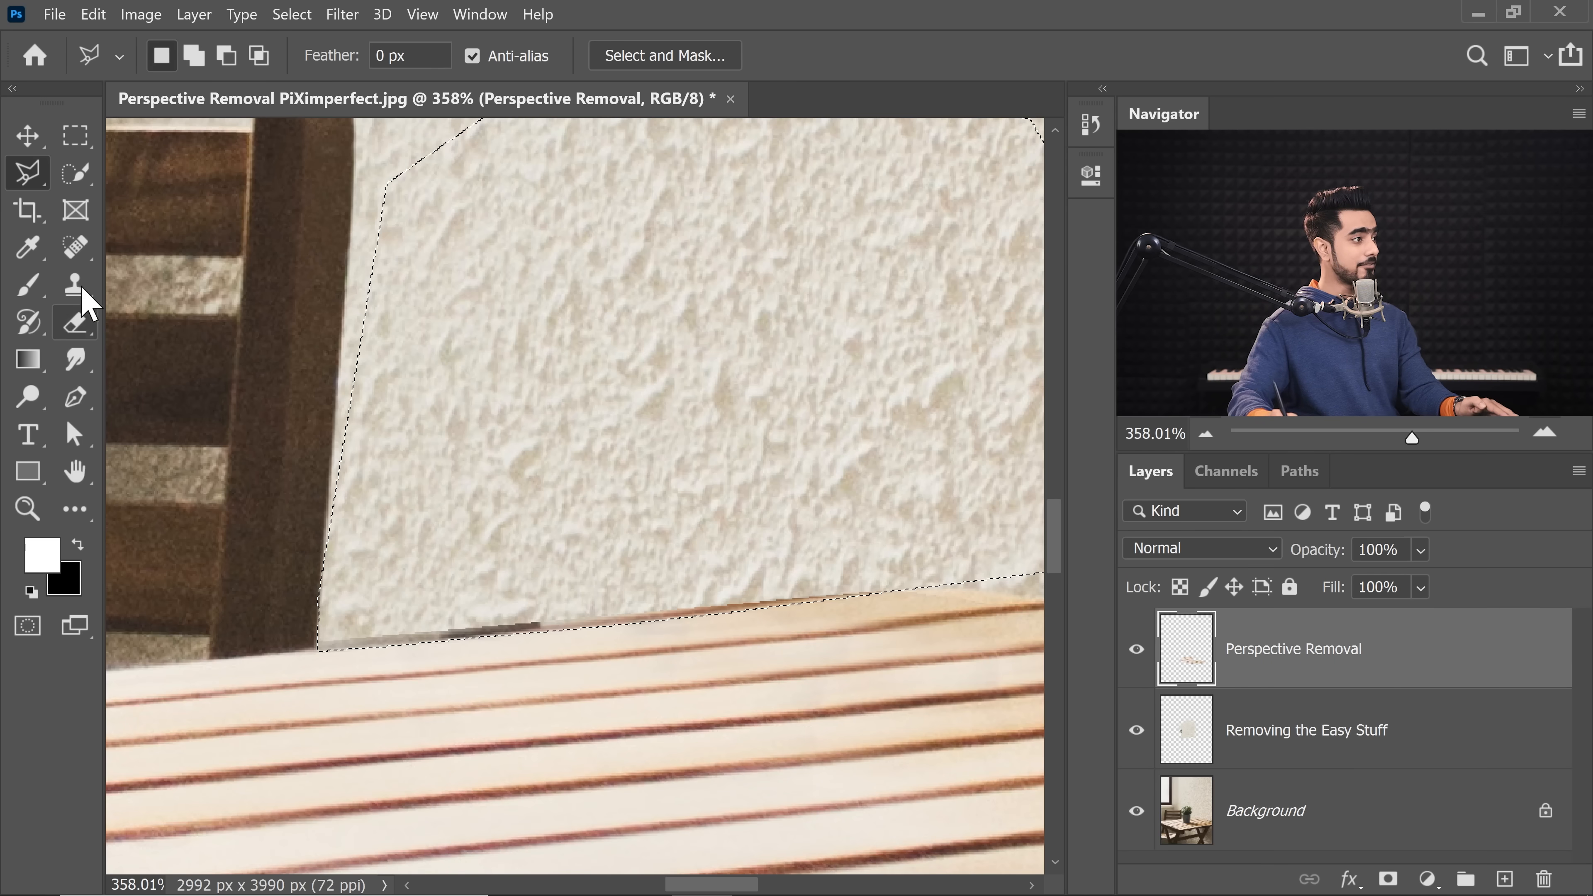
Clone Stamp the wall edge with Sample Current & Below, then deselect.
left_click(75, 285)
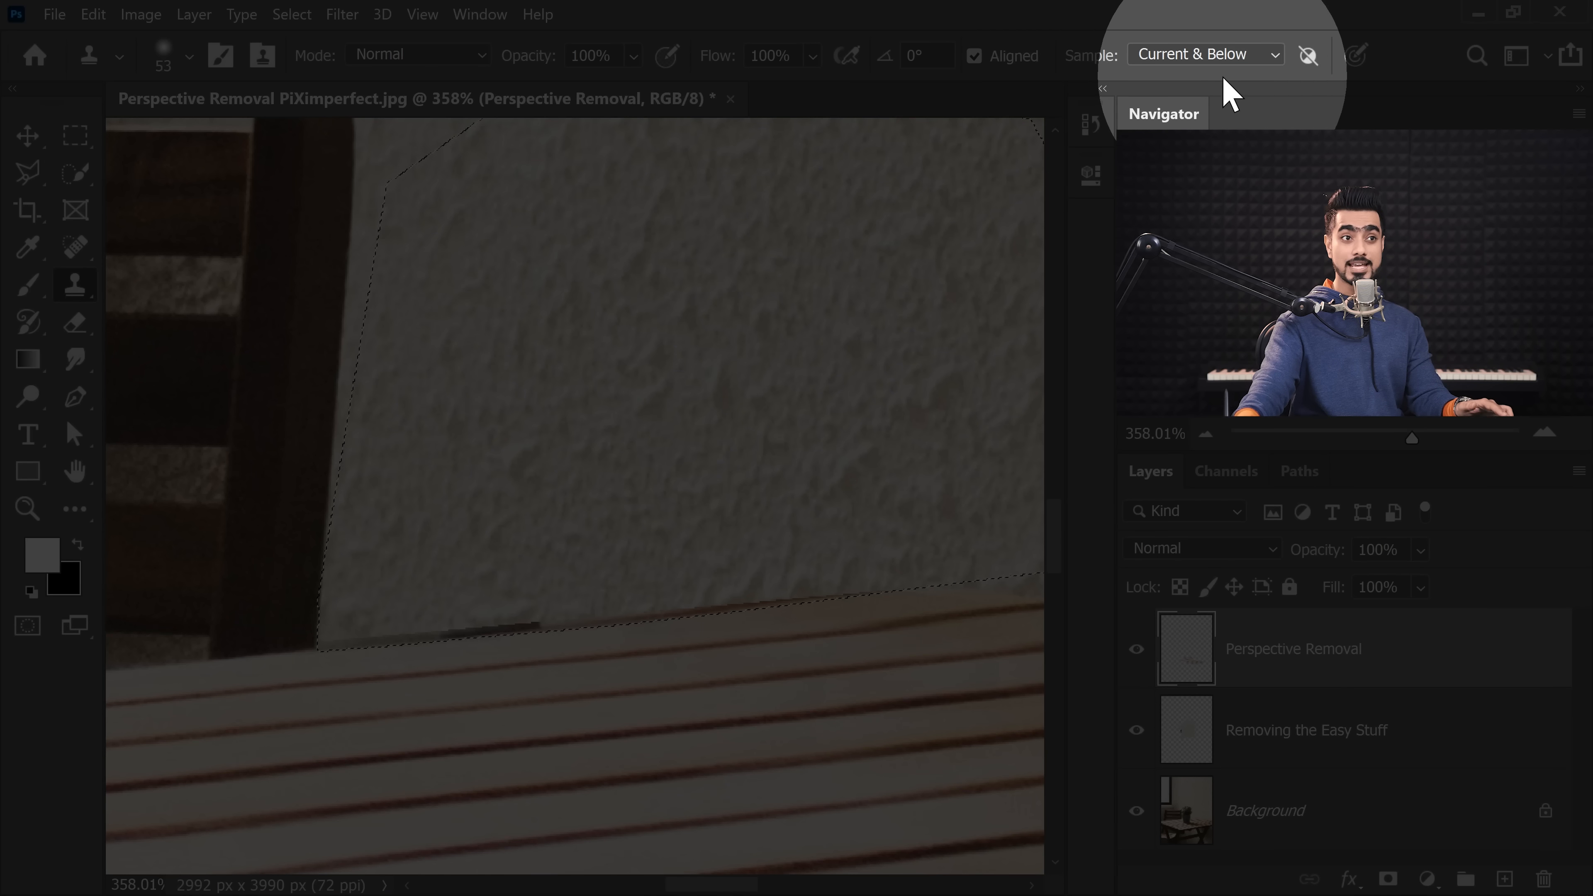
left_click(469, 630)
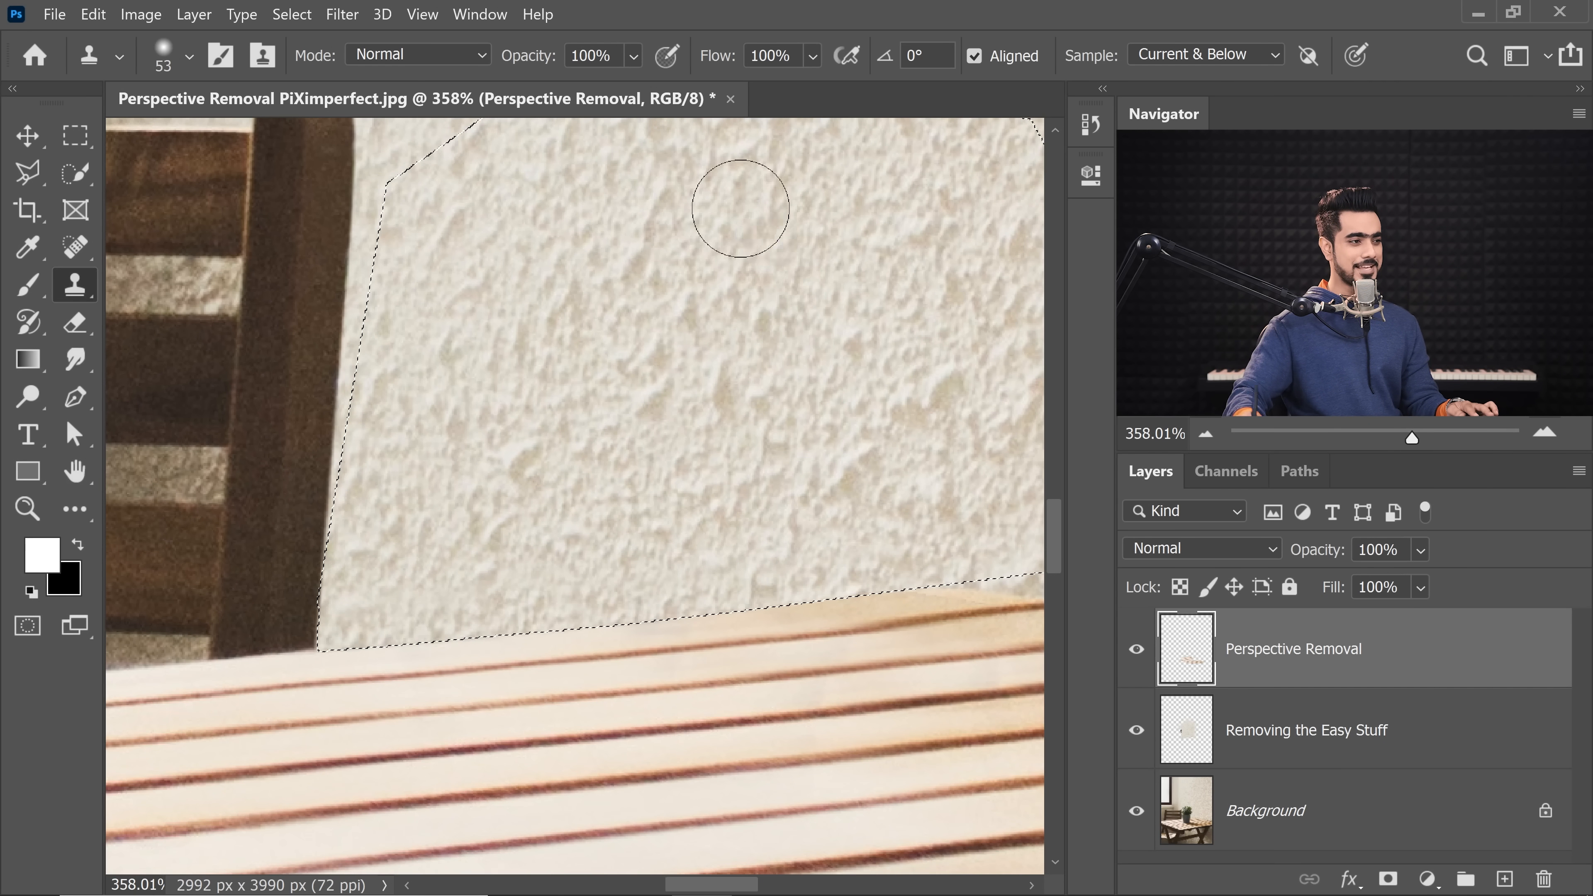
key("ctrl+d")
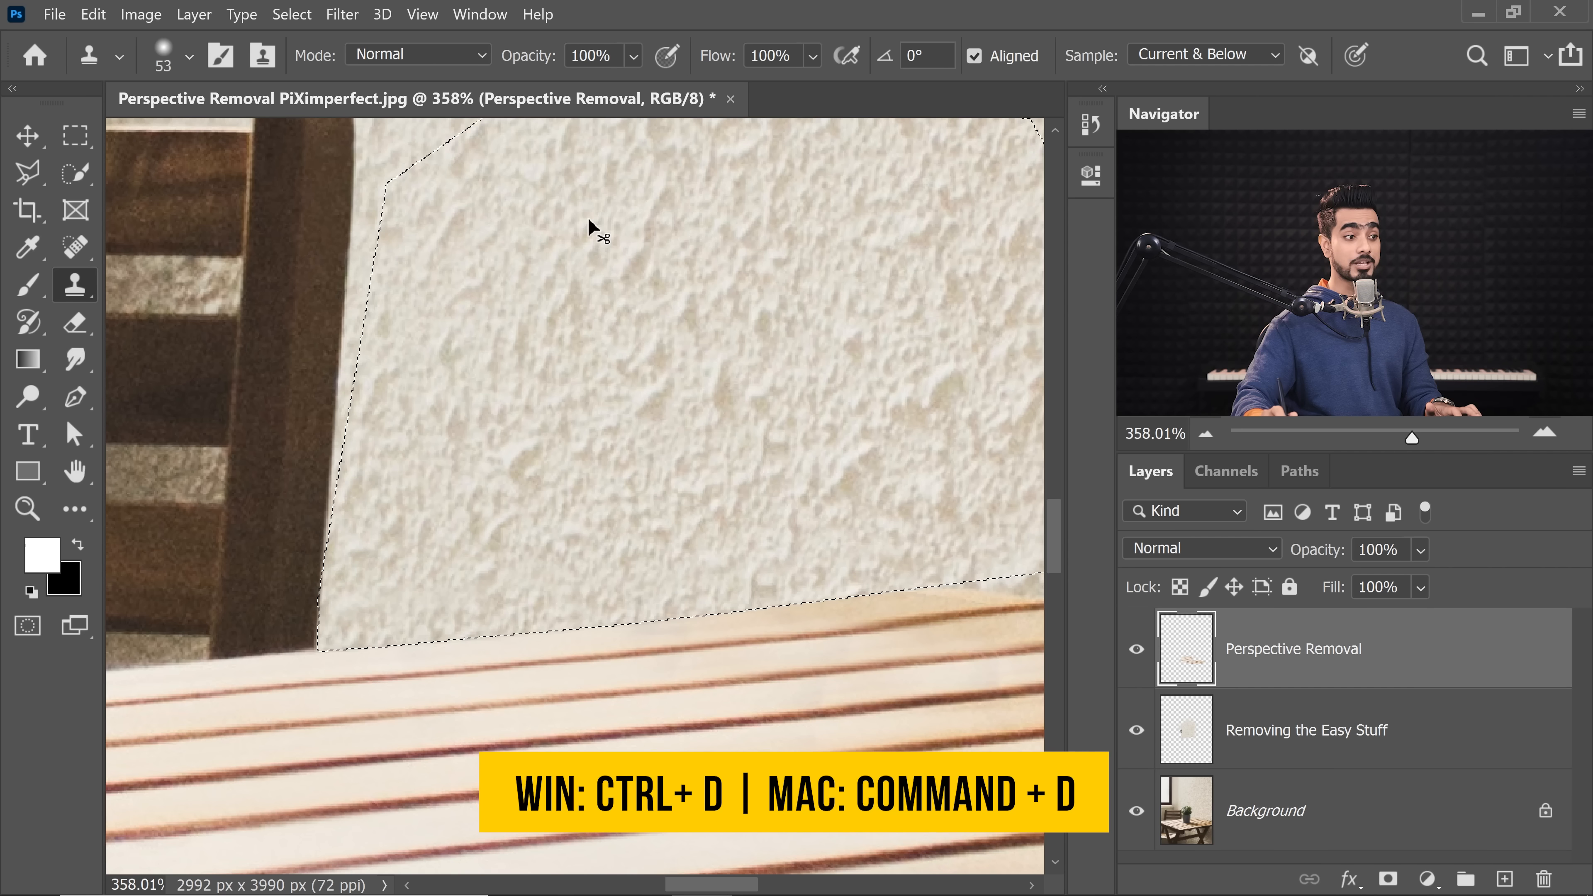
key("Ctrl+d")
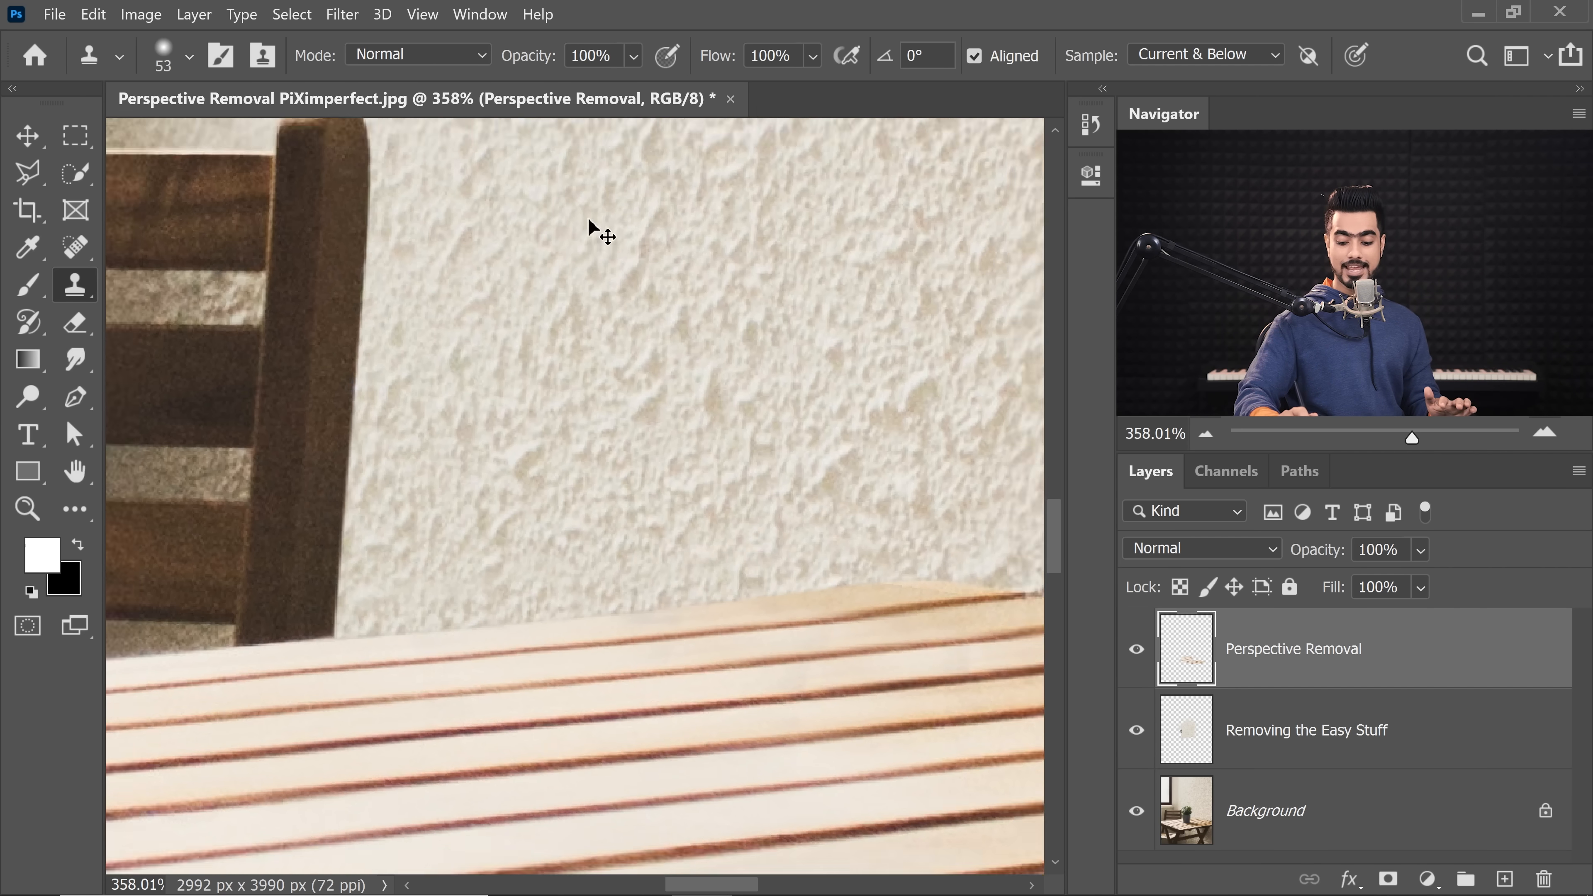